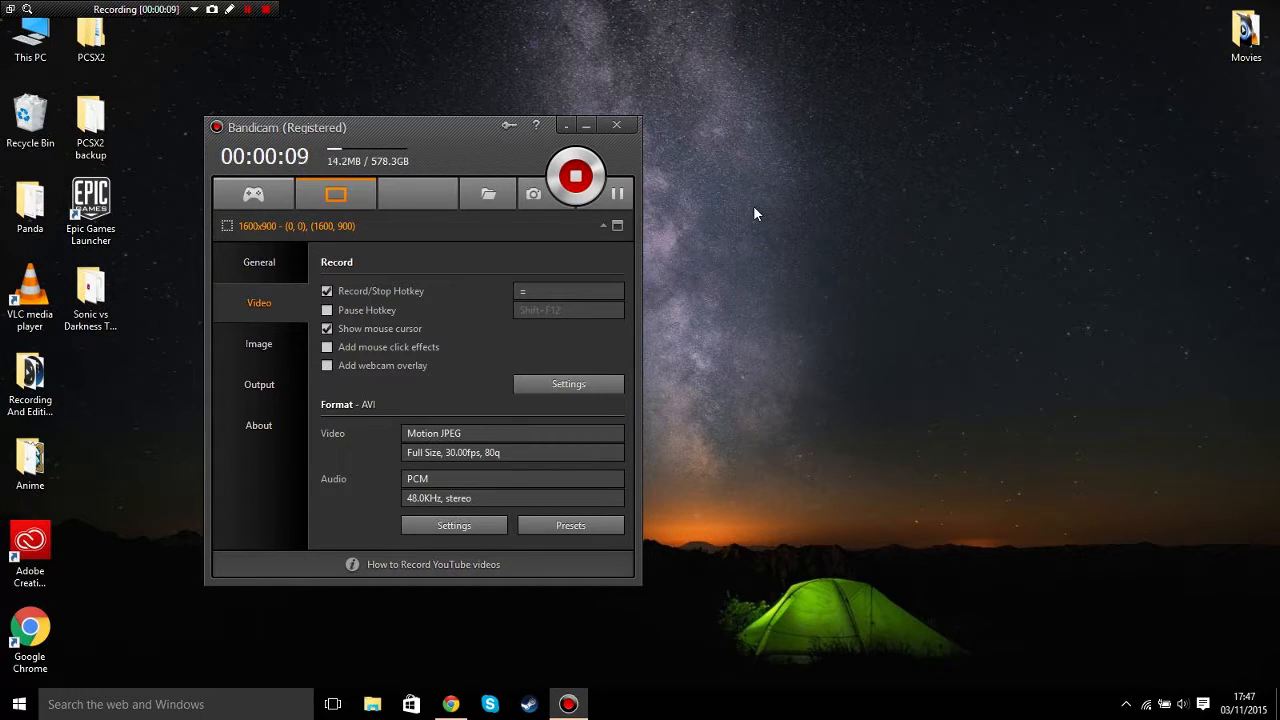
mouse_move(668, 160)
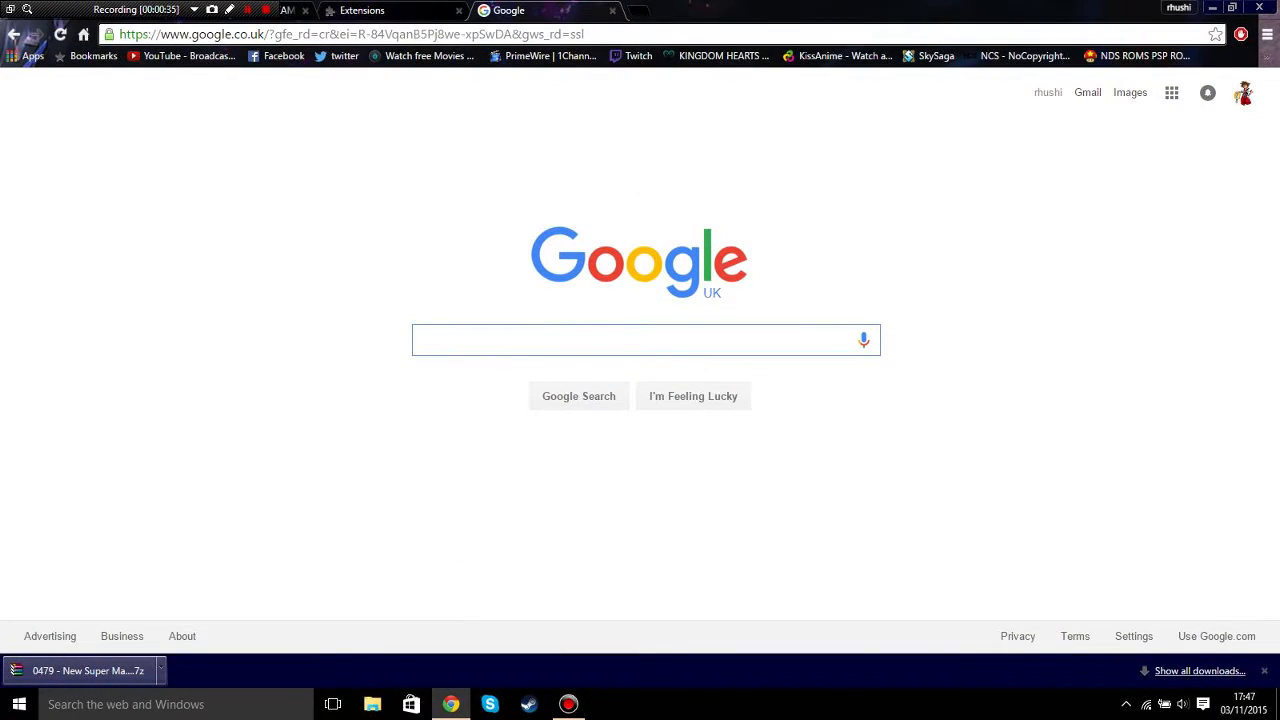
Step: Search Google for 'desmume' and bring up the results list
type("d")
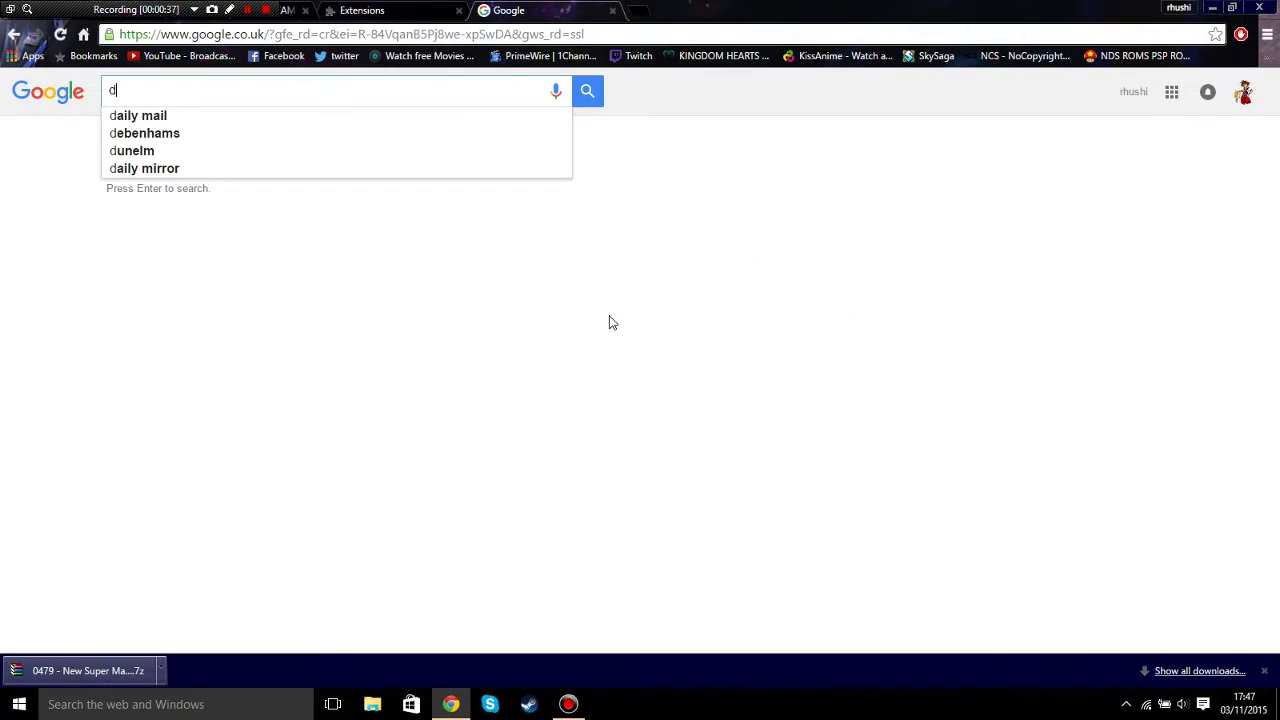
type("asum")
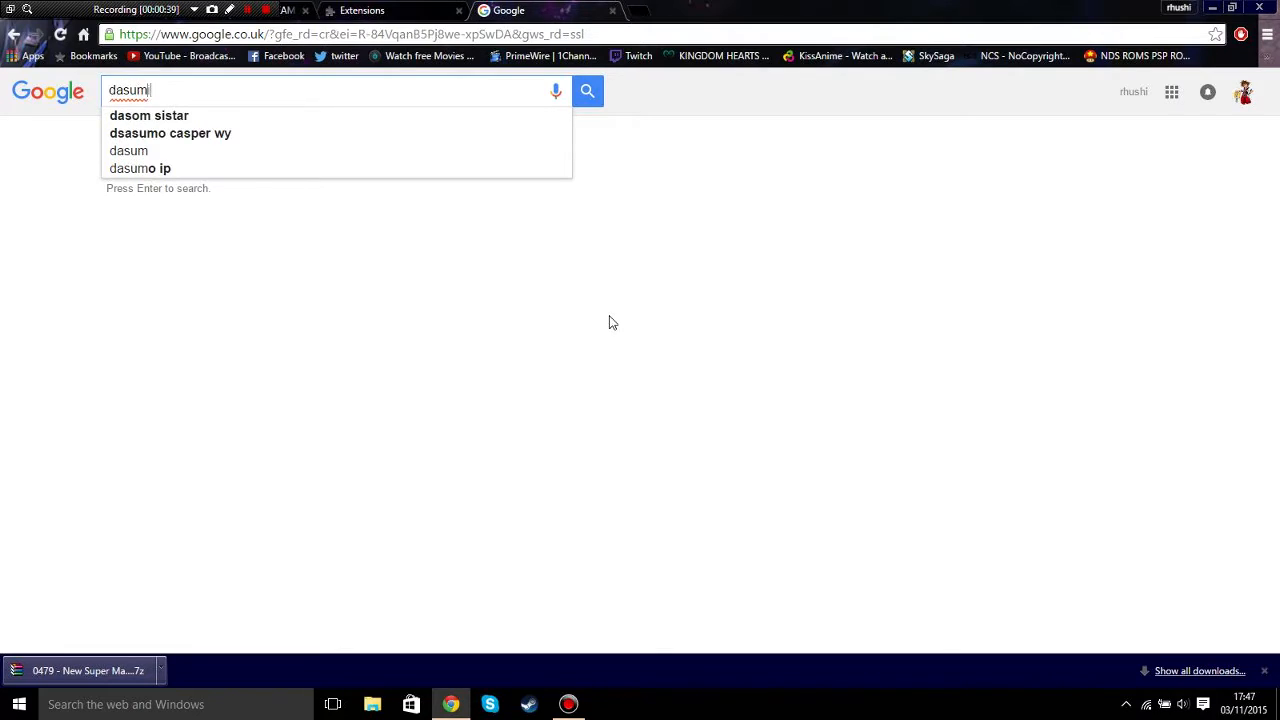
type("e")
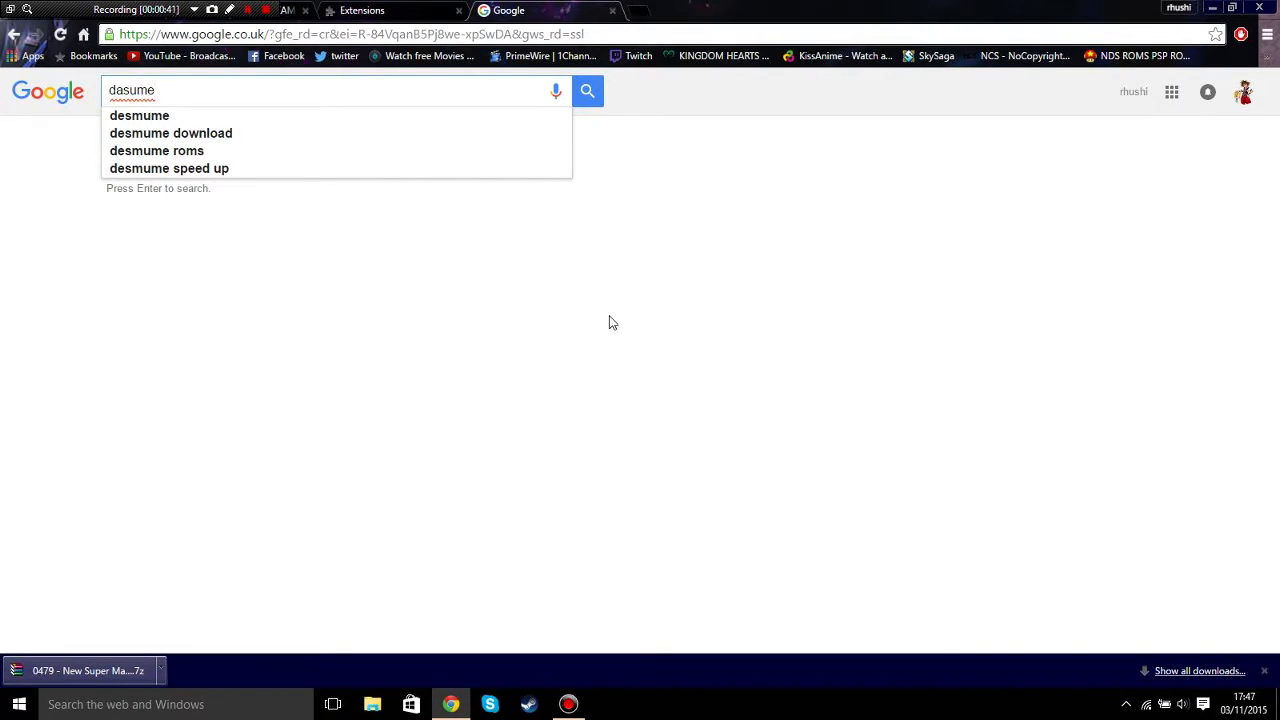
left_click(140, 114)
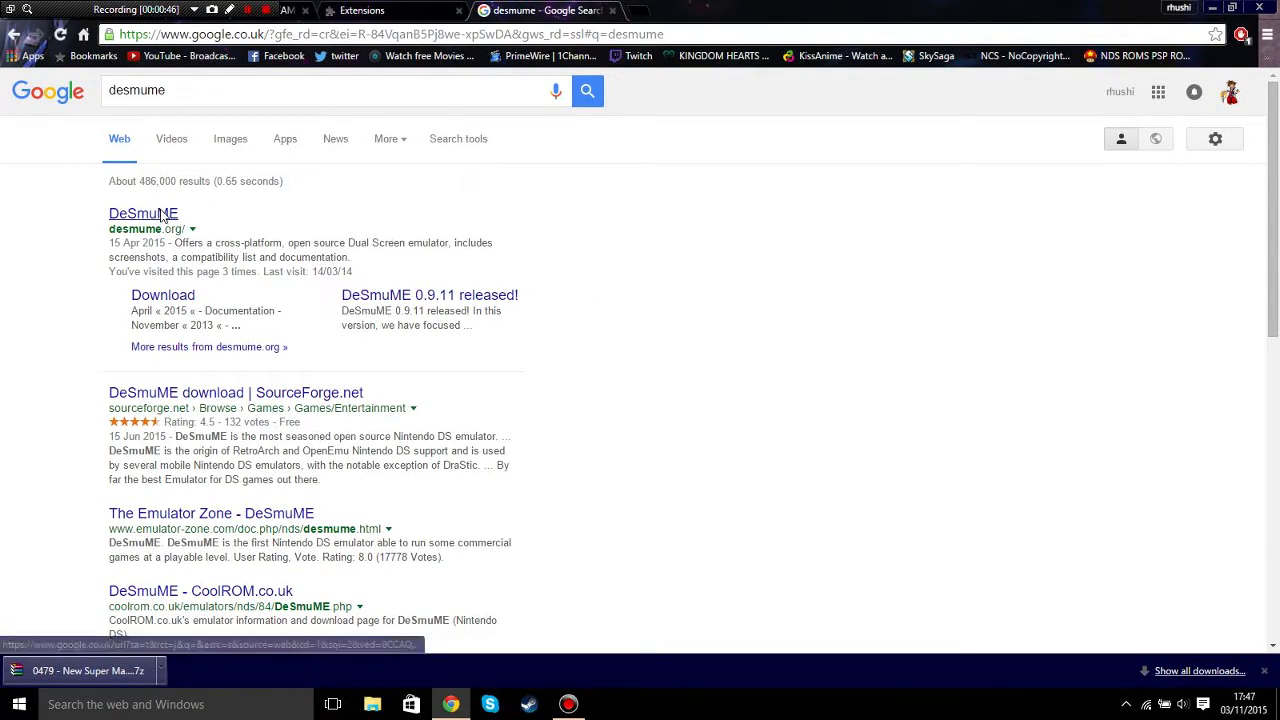
Step: Open the official DeSmuME site result and follow the 0.9.11 post's download page link
left_click(144, 212)
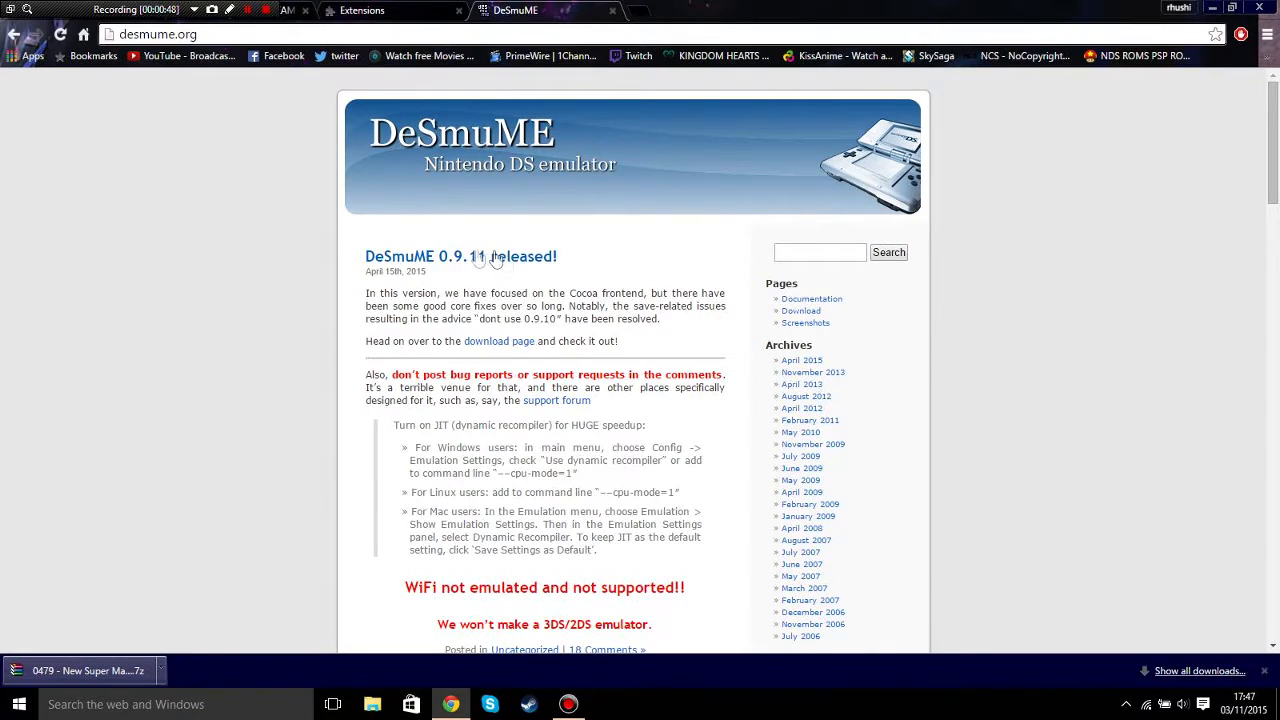
mouse_move(500, 340)
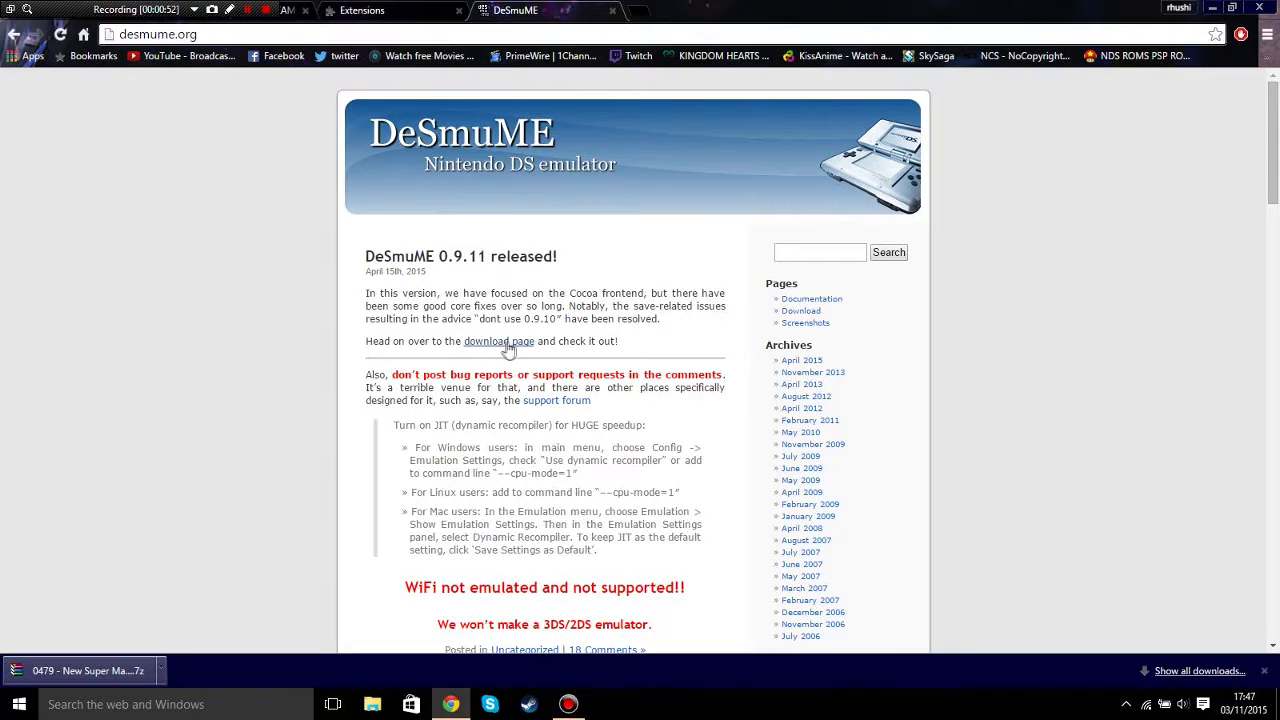
mouse_move(498, 340)
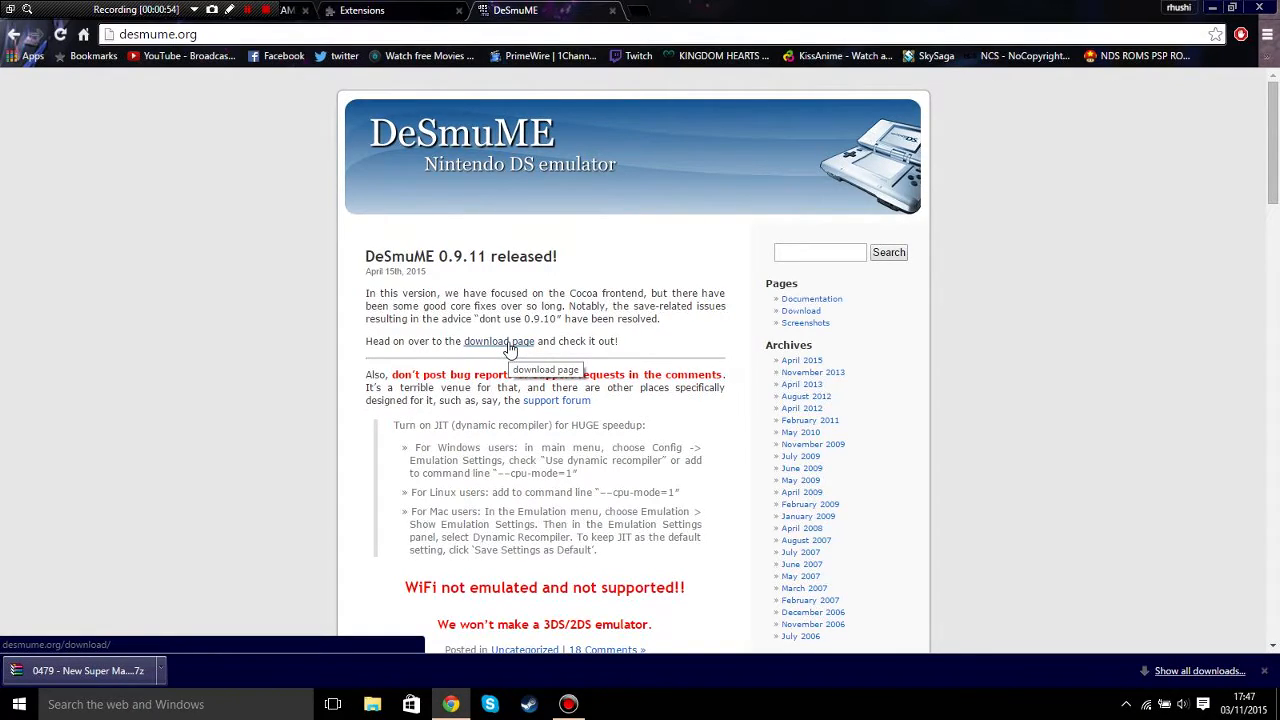
mouse_move(496, 356)
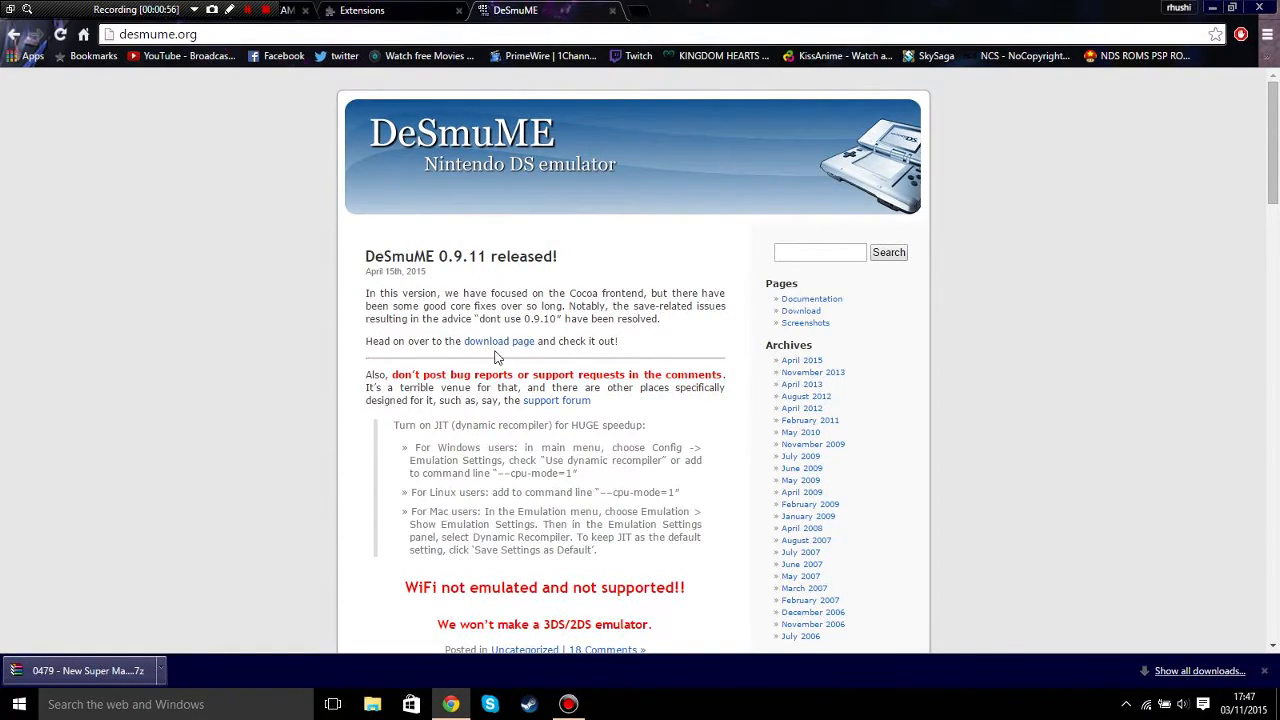
mouse_move(500, 348)
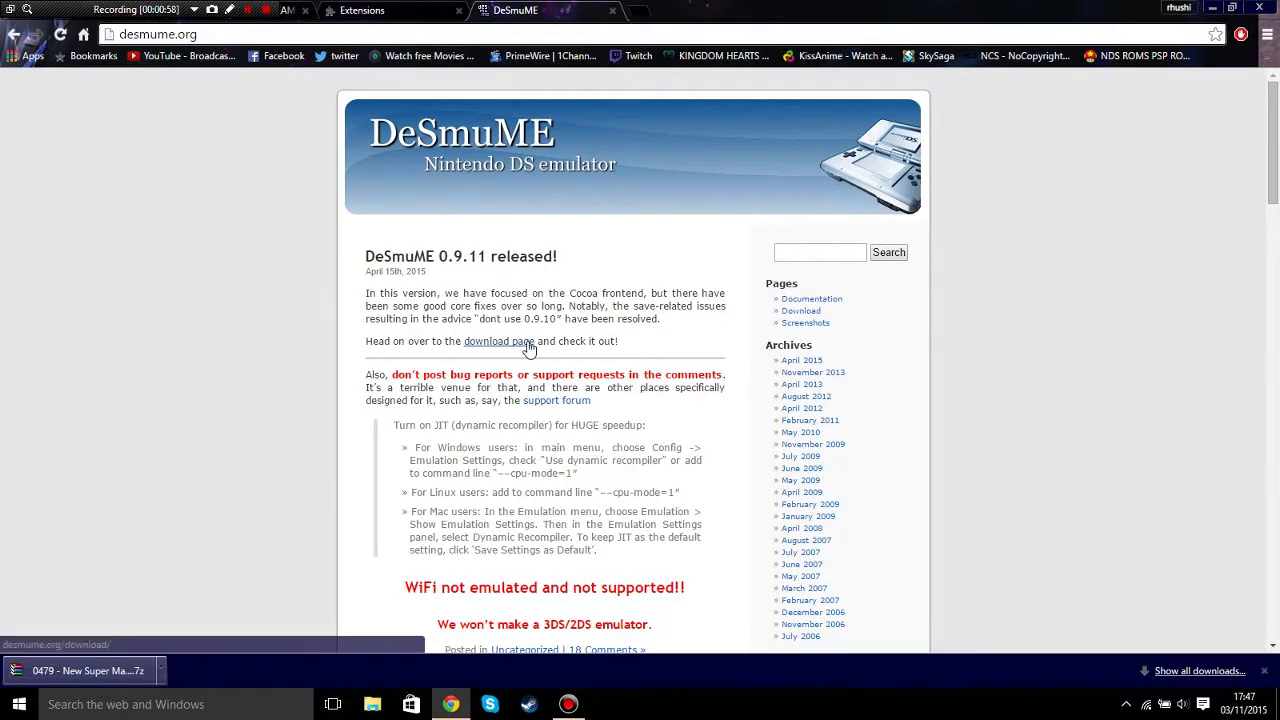
left_click(500, 340)
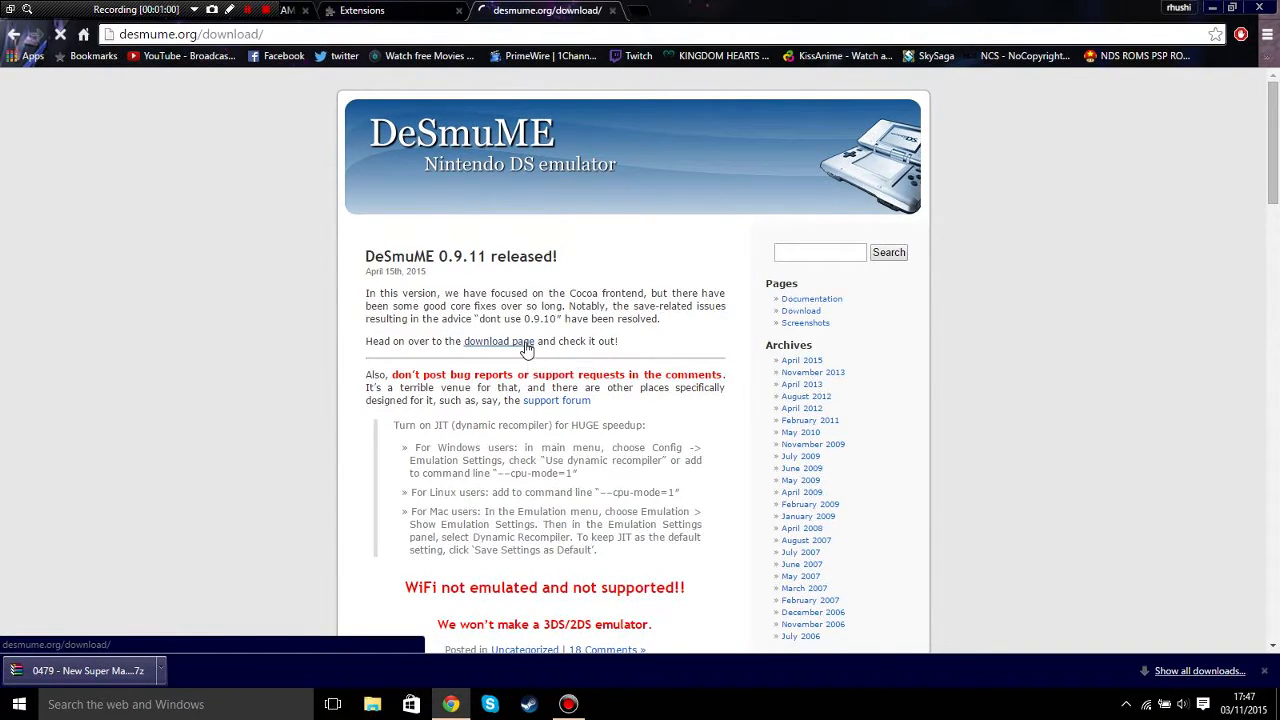
Step: Choose the DeSmuME v0.9.11 source for Windows download link
left_click(500, 340)
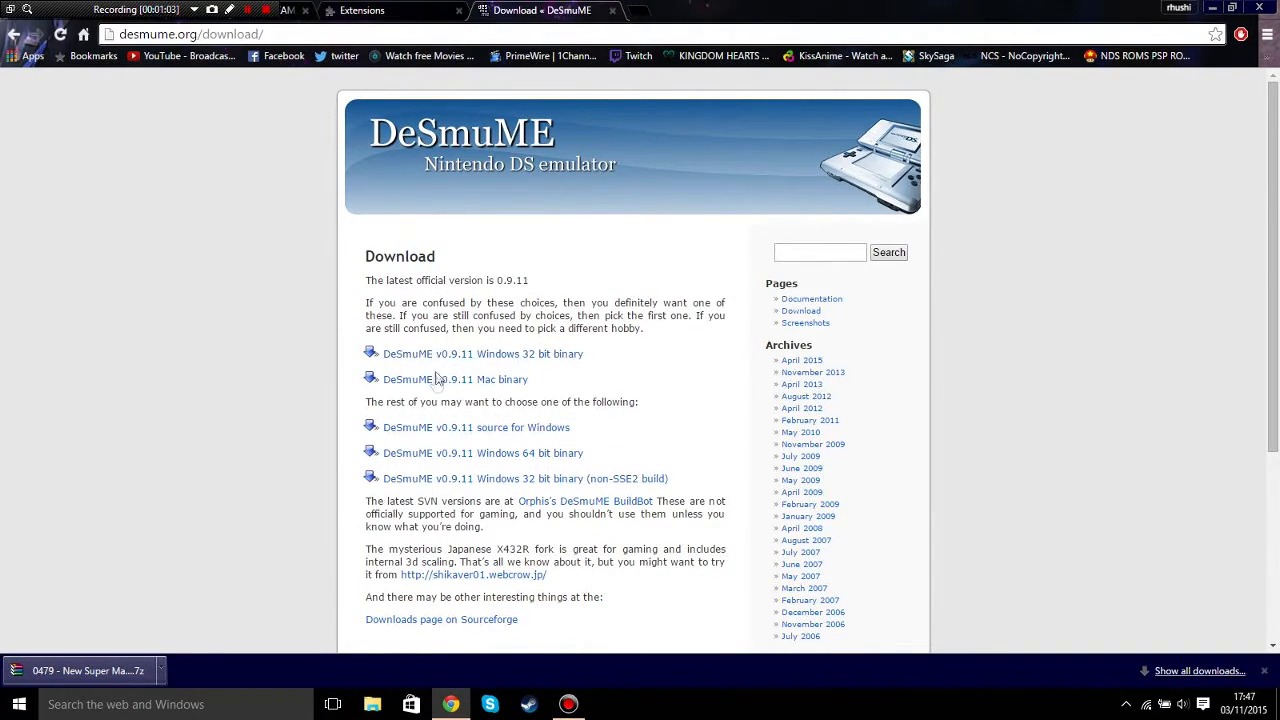
mouse_move(540, 432)
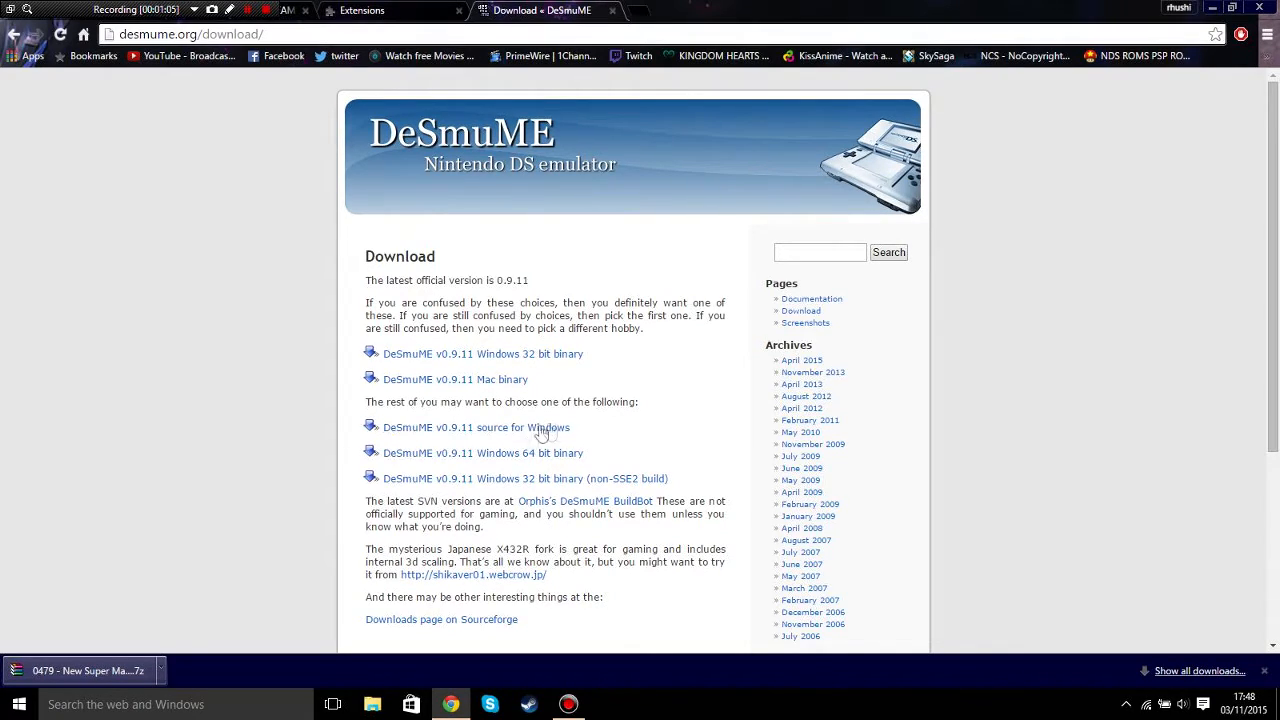
mouse_move(504, 448)
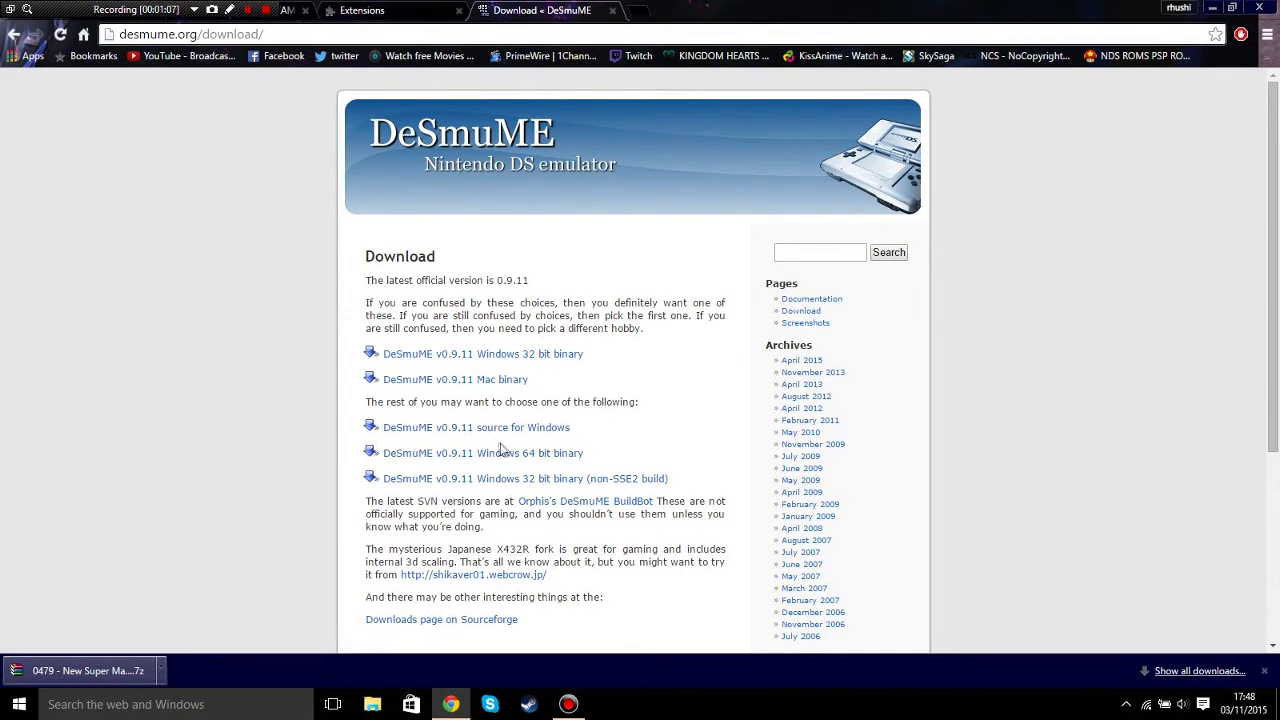
mouse_move(448, 436)
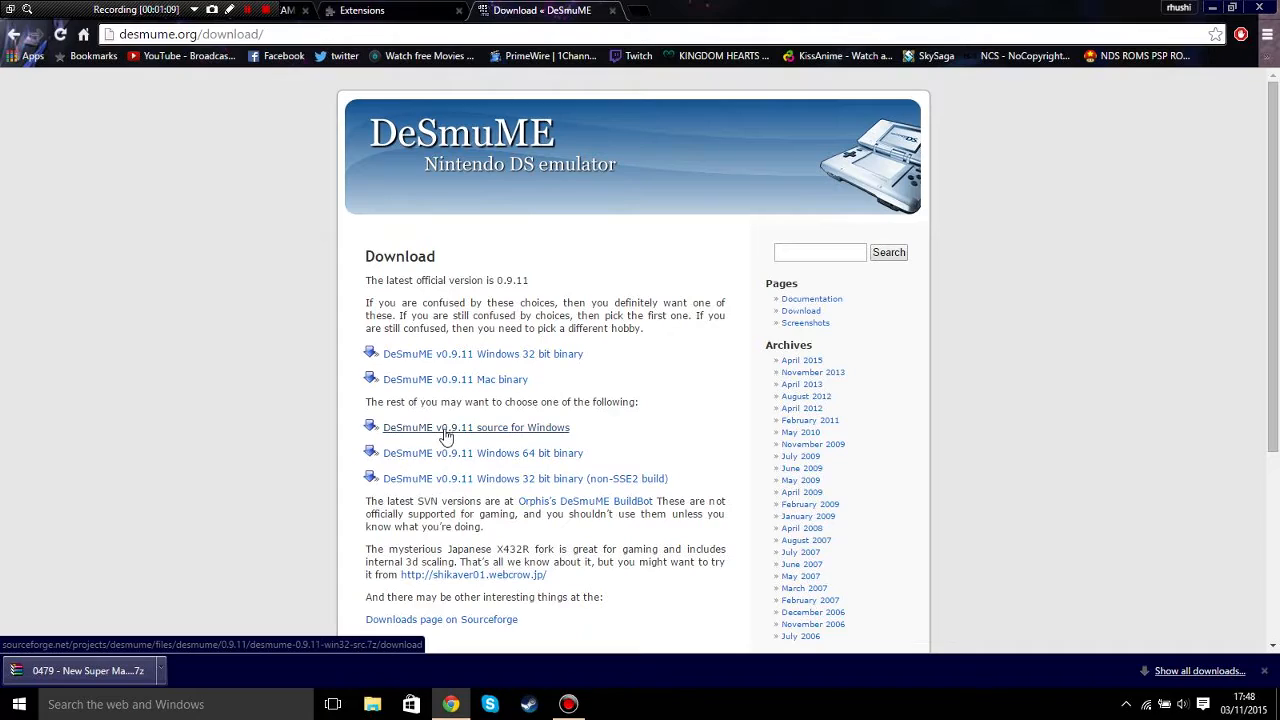
mouse_move(408, 442)
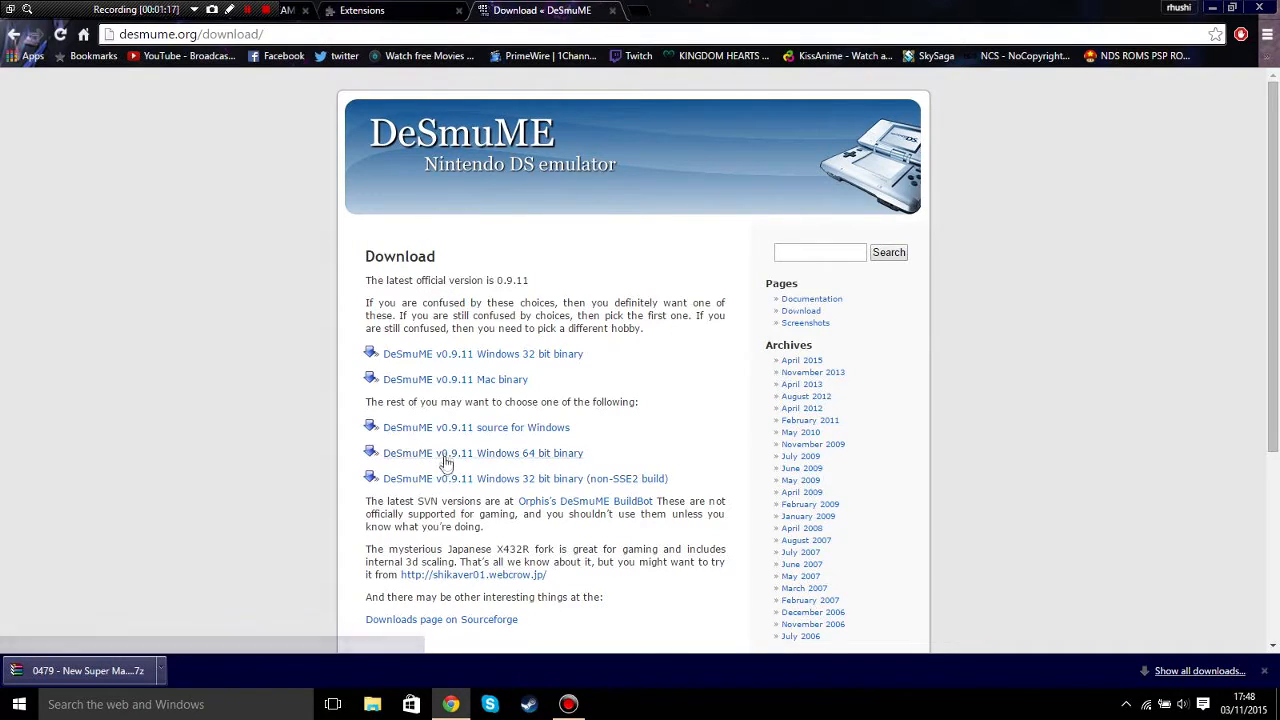
mouse_move(444, 428)
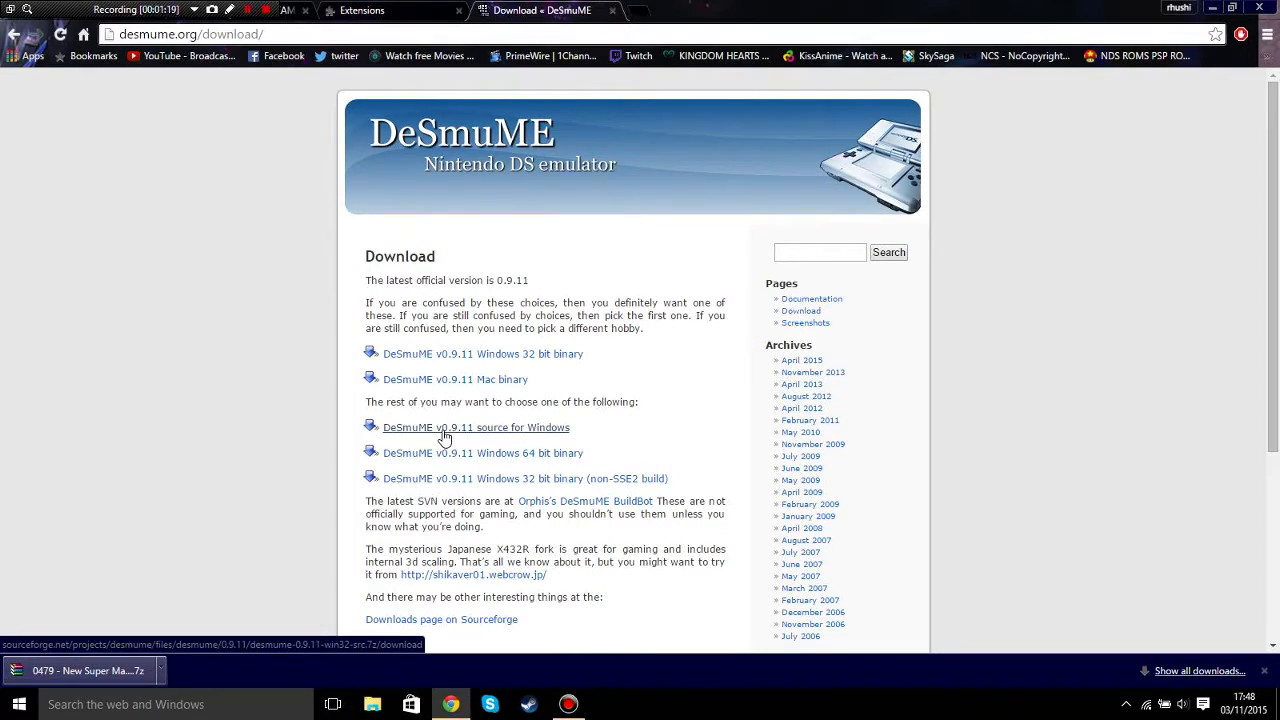
mouse_move(470, 438)
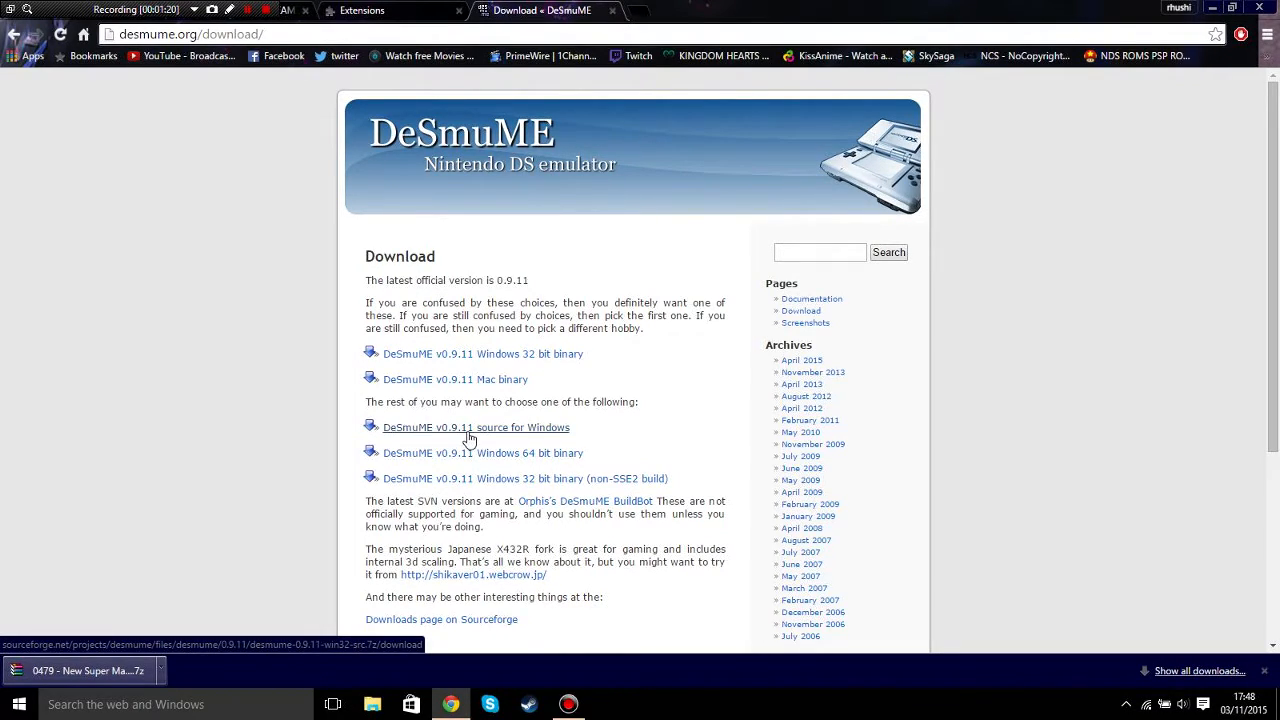
left_click(476, 428)
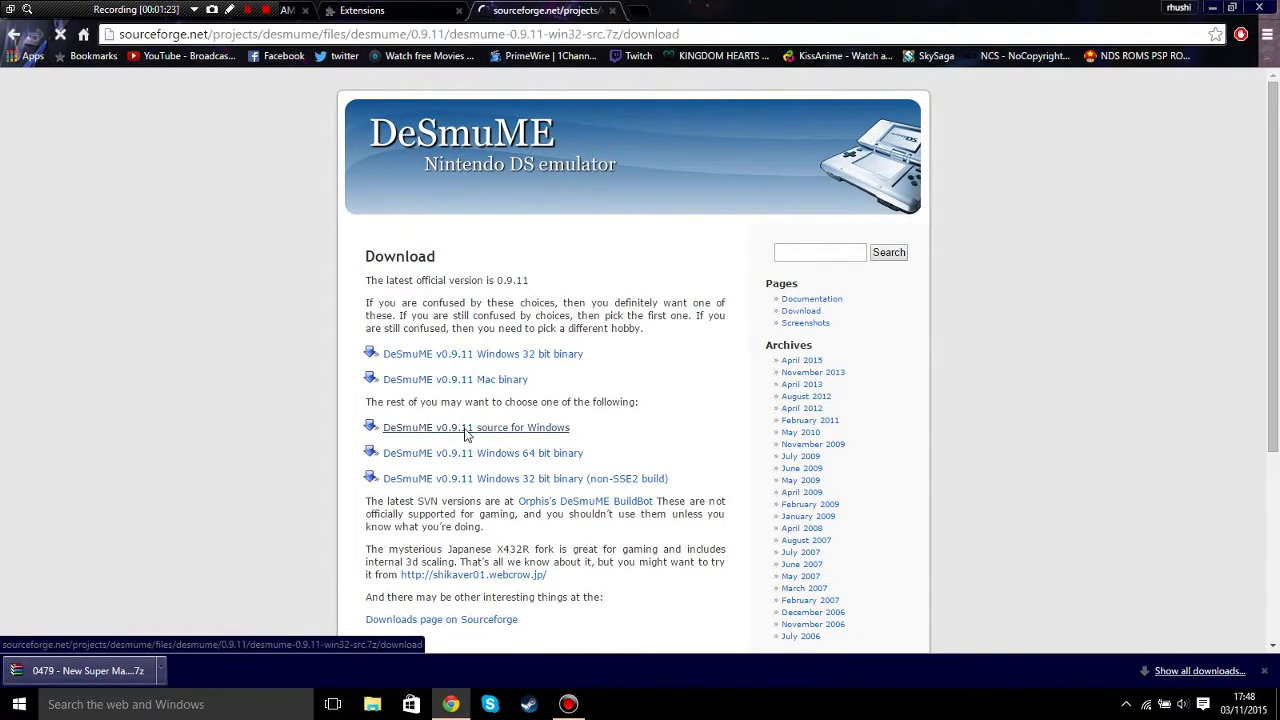
Step: Wait on the SourceForge page for the DeSmuME download to start automatically
left_click(476, 428)
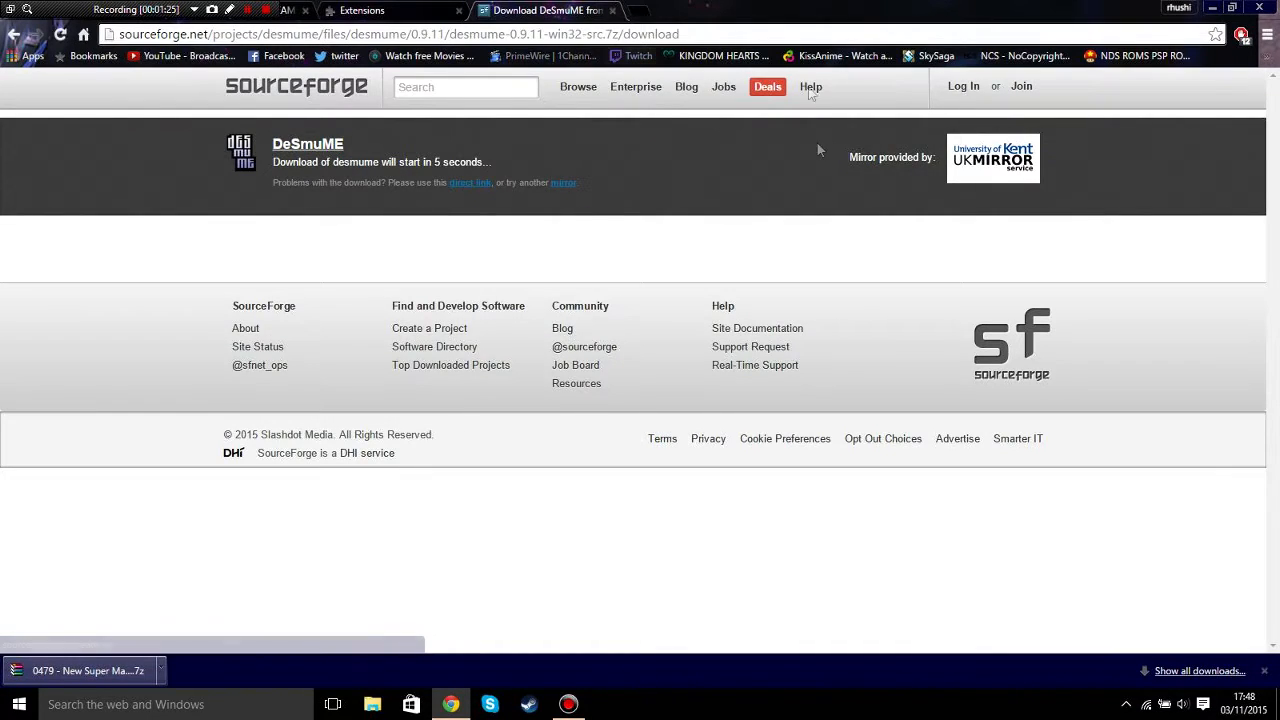
mouse_move(544, 232)
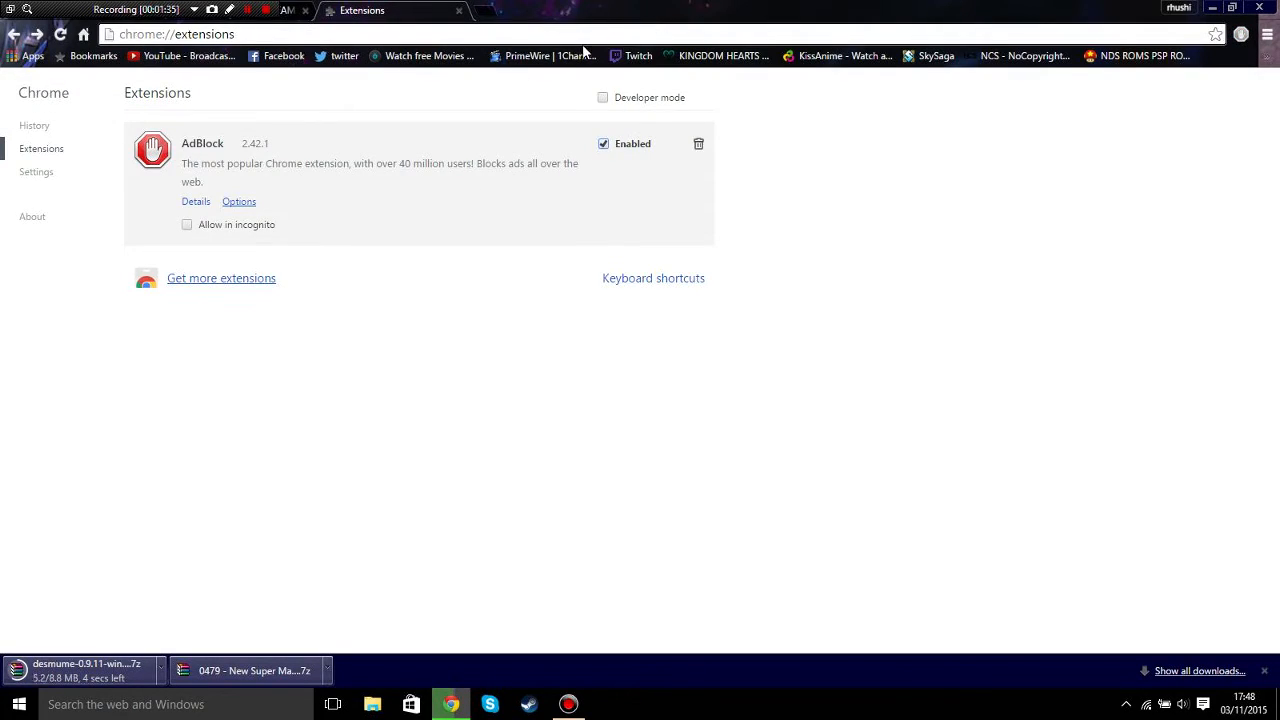
mouse_move(788, 90)
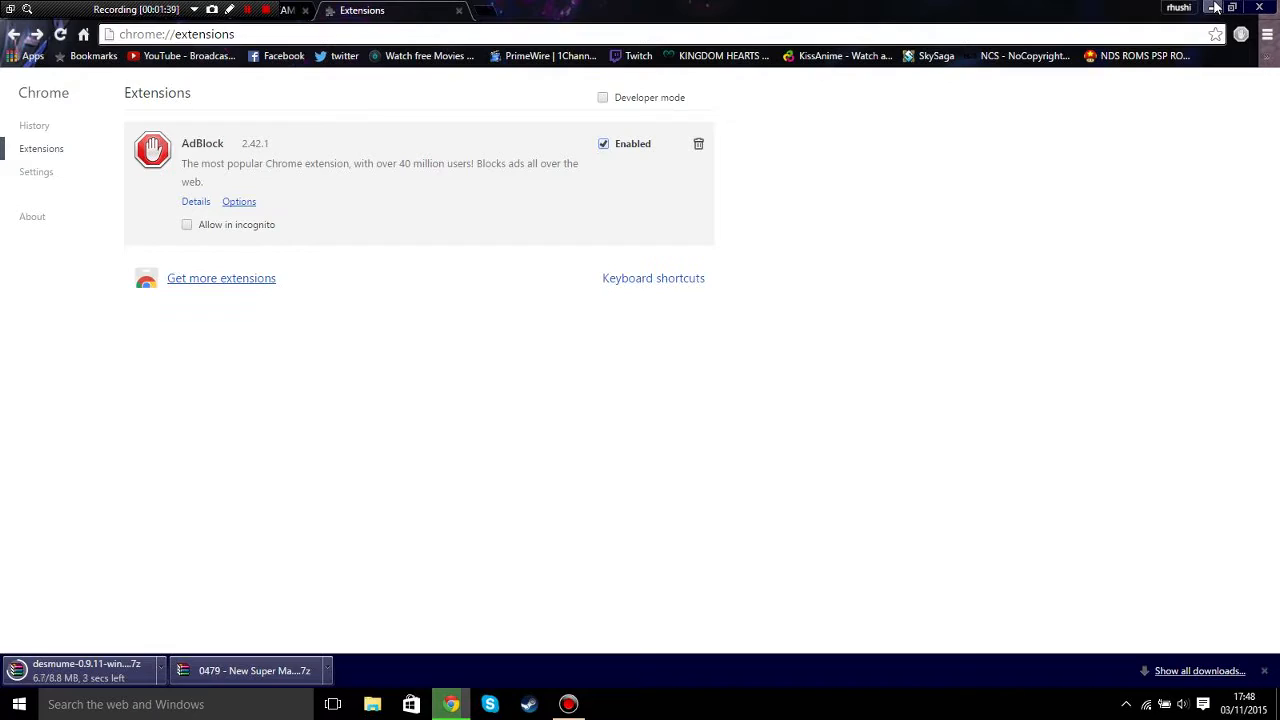
mouse_move(598, 668)
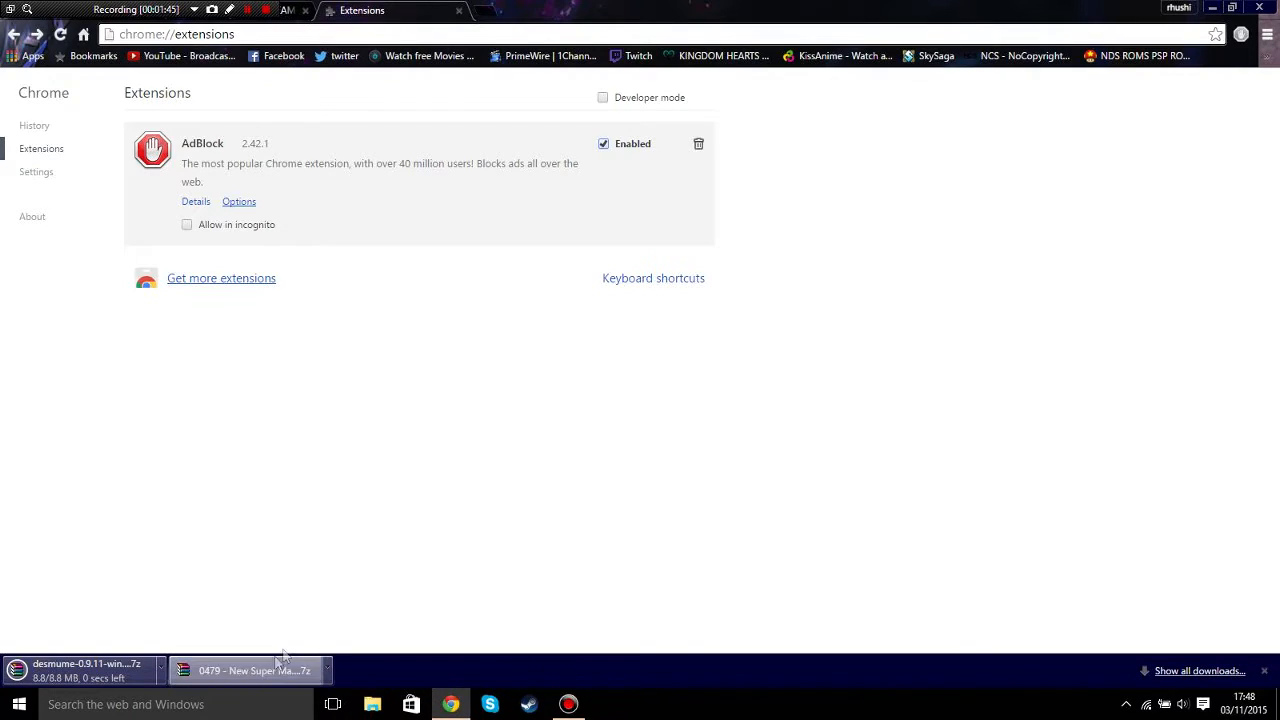
mouse_move(340, 620)
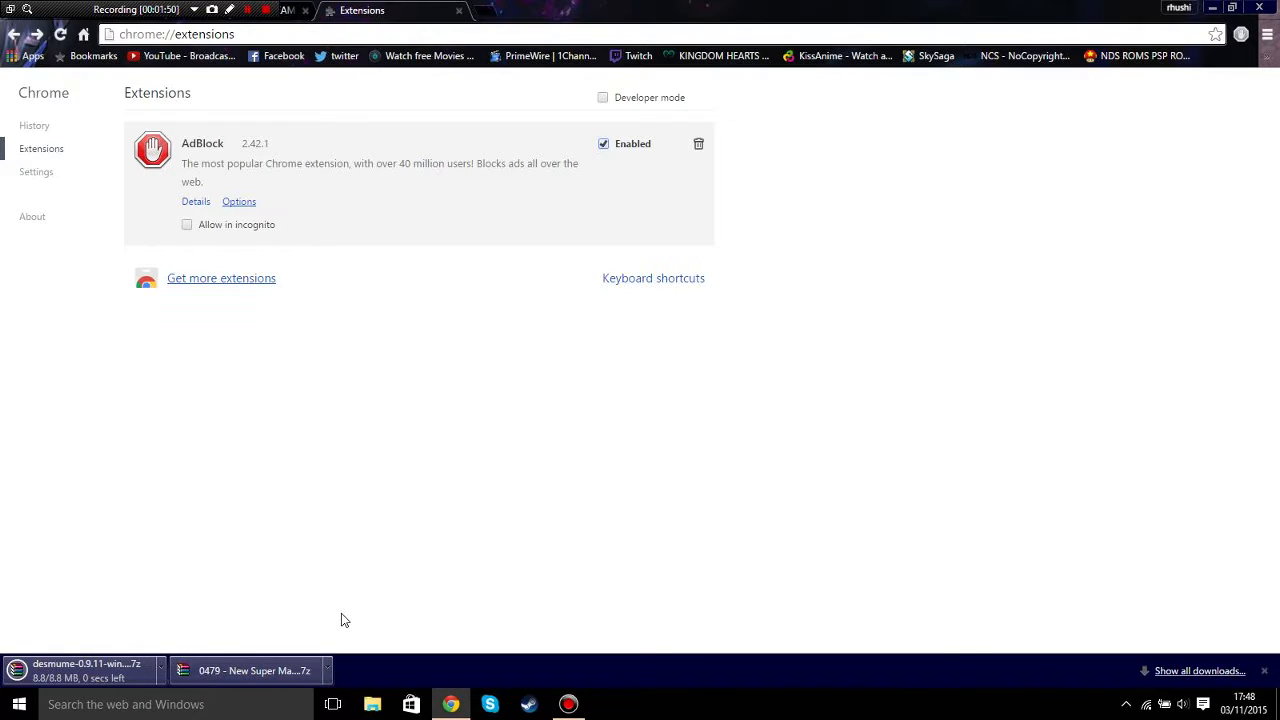
mouse_move(396, 688)
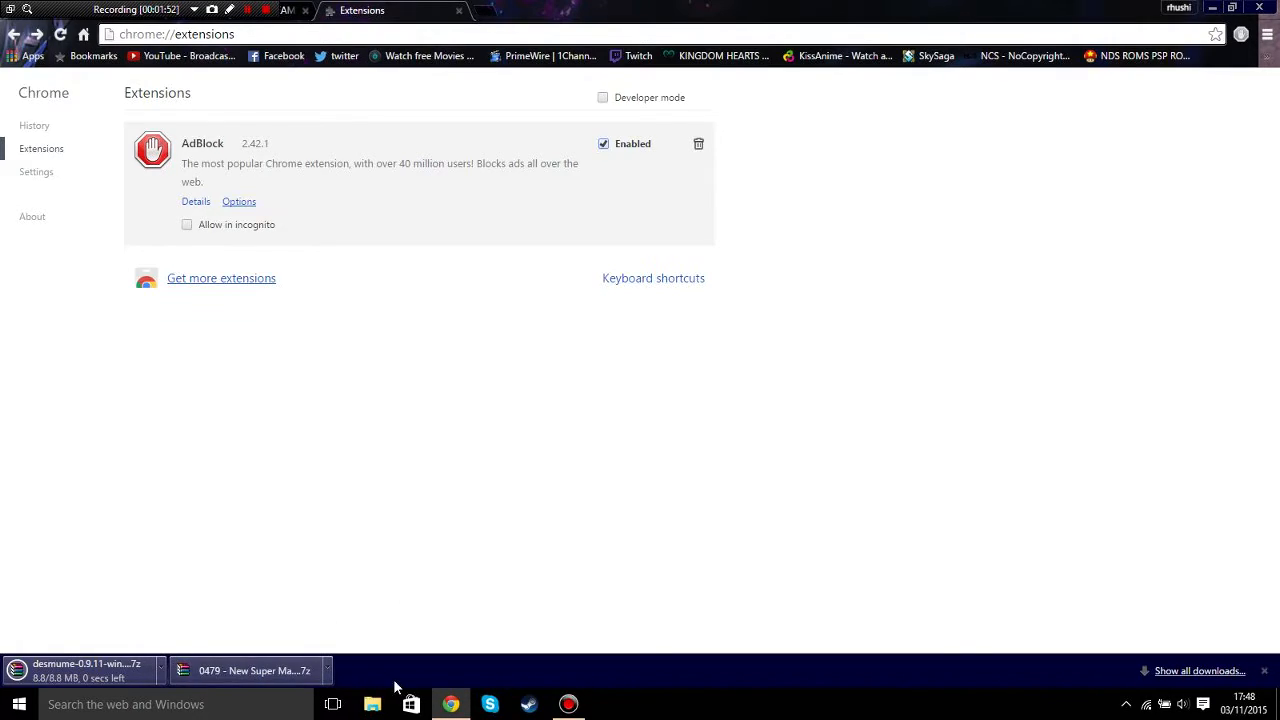
mouse_move(1116, 704)
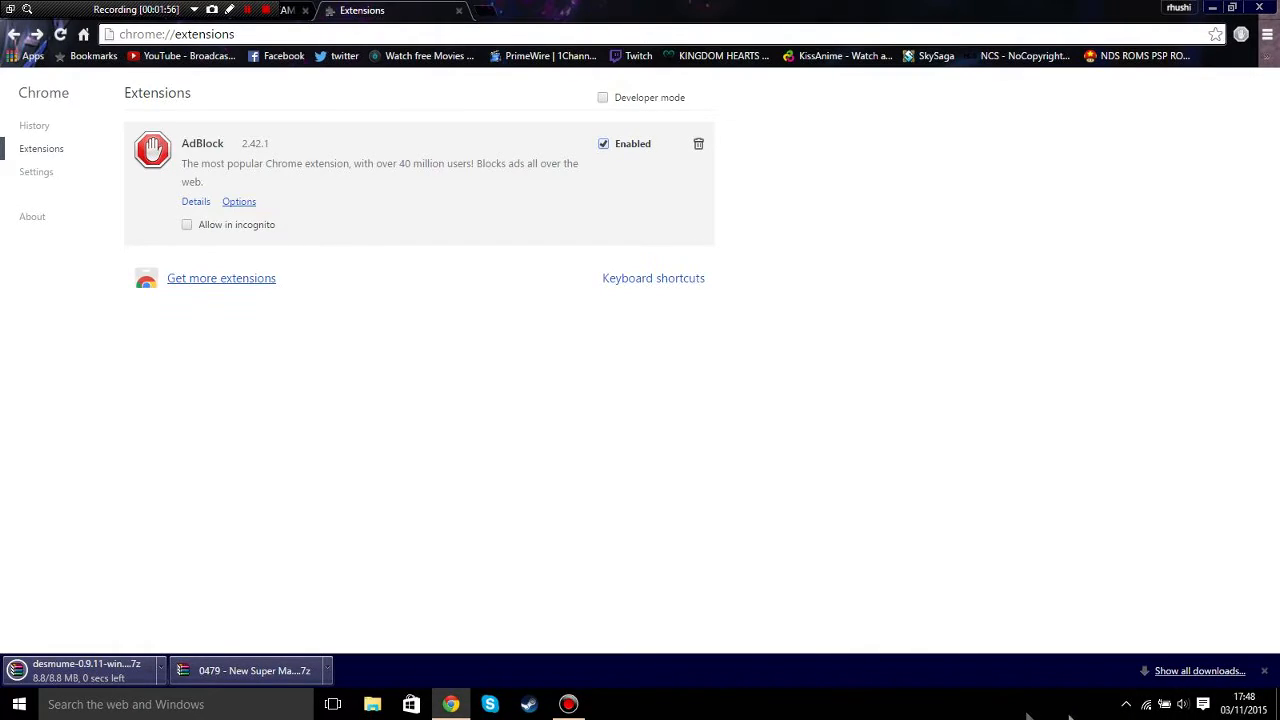
mouse_move(1012, 560)
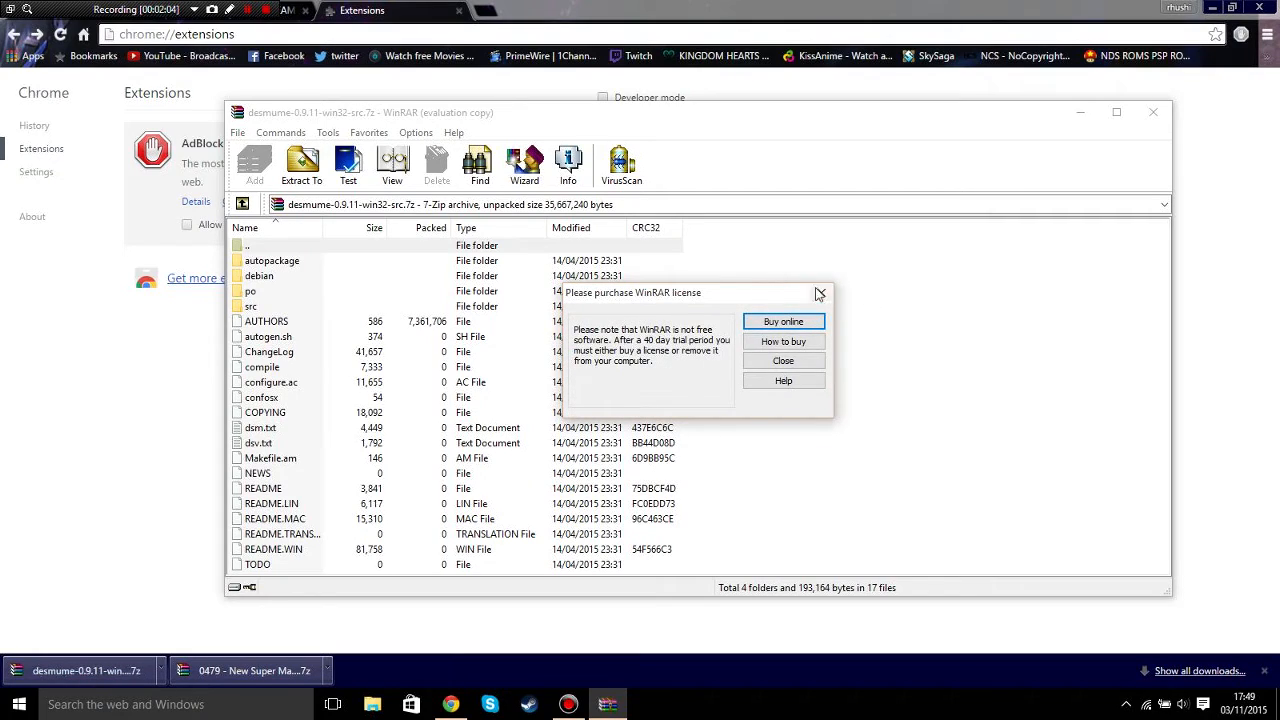
Step: Dismiss the WinRAR licence nag, look inside the debian folder, and return to the top level
left_click(784, 360)
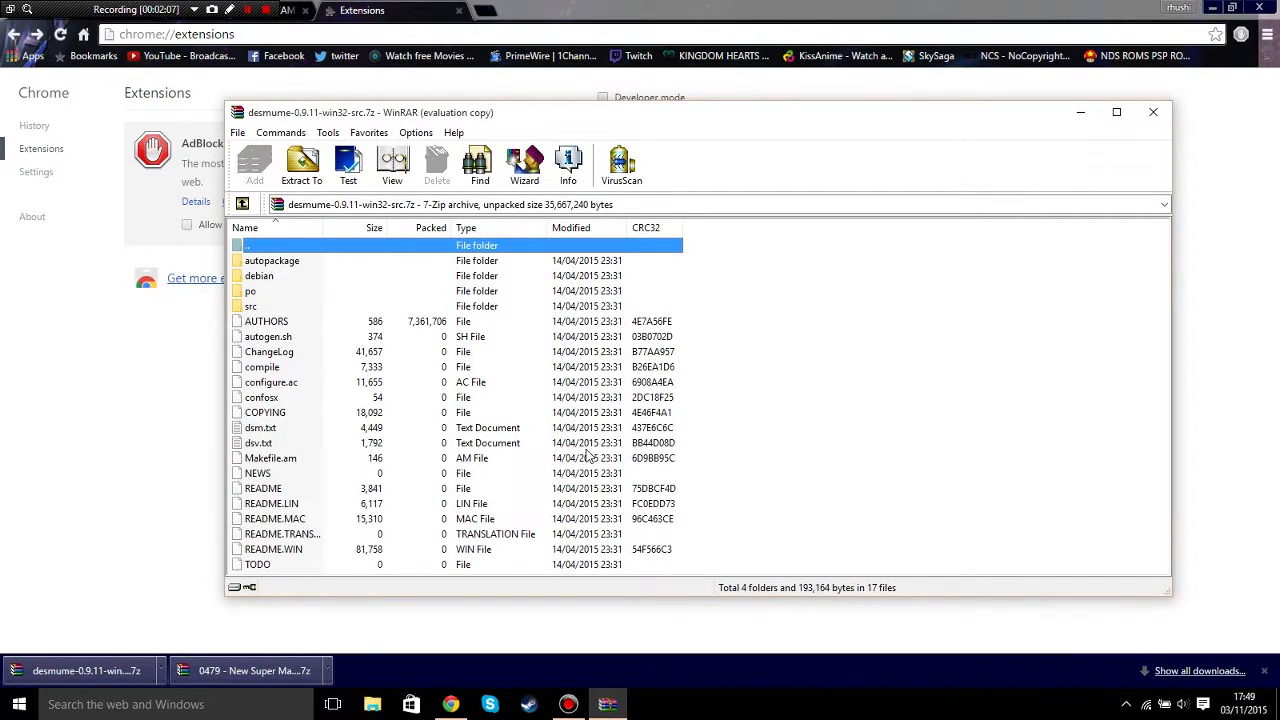
mouse_move(690, 528)
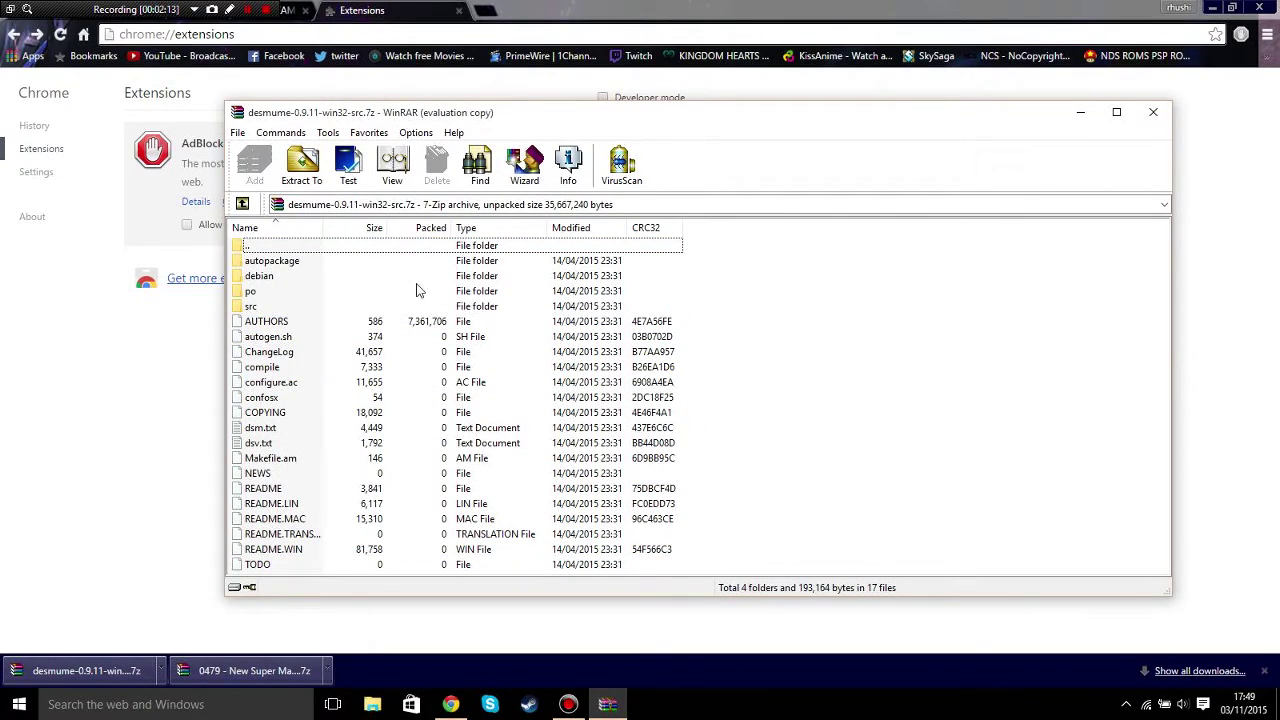
double_click(260, 276)
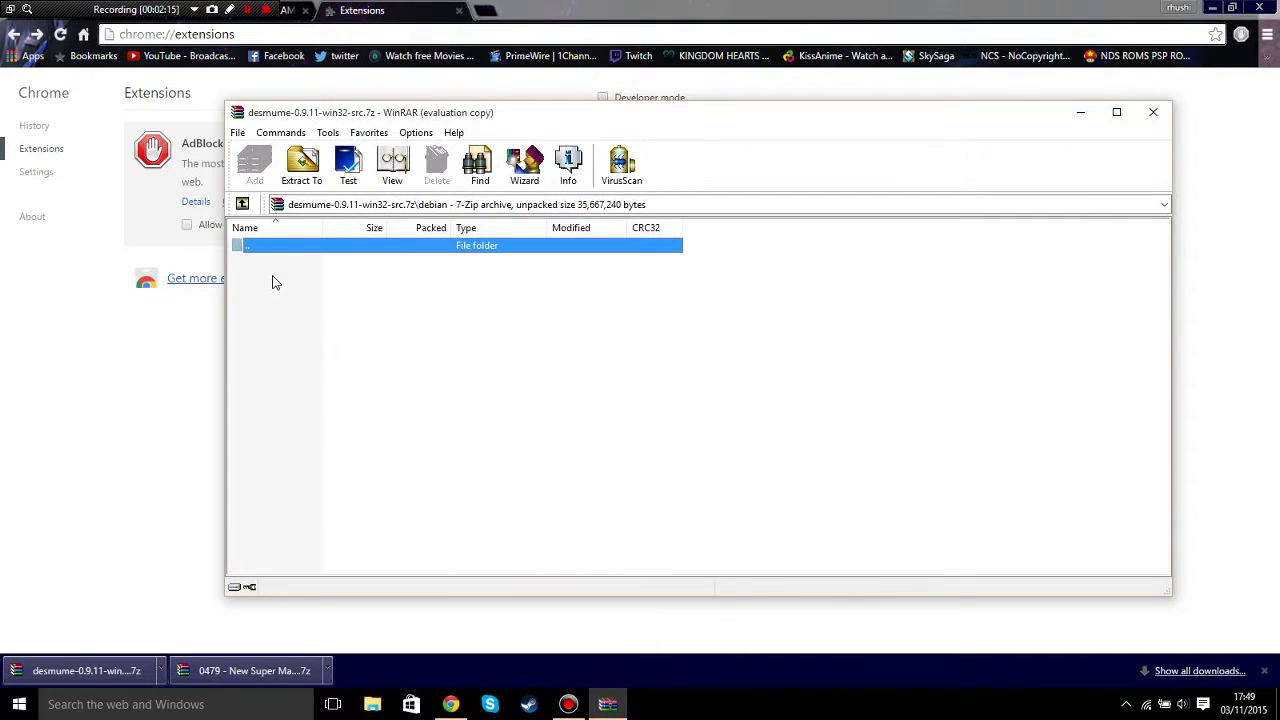
double_click(476, 244)
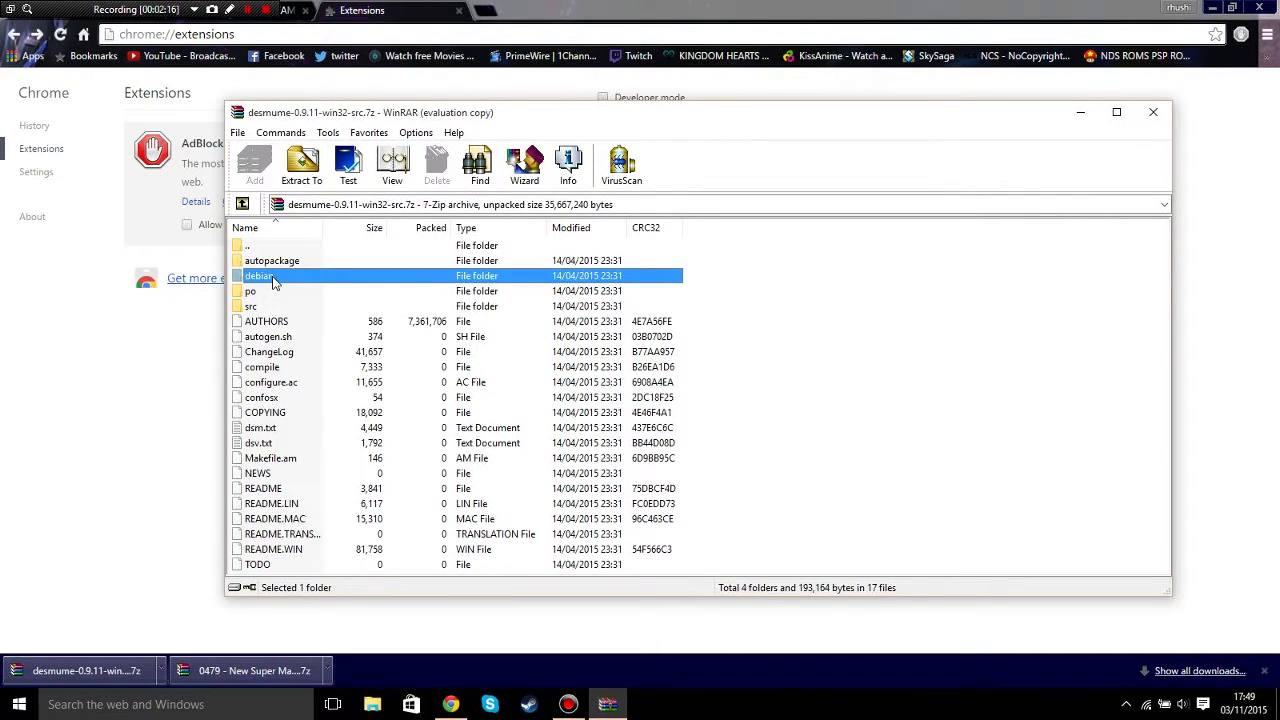
mouse_move(264, 444)
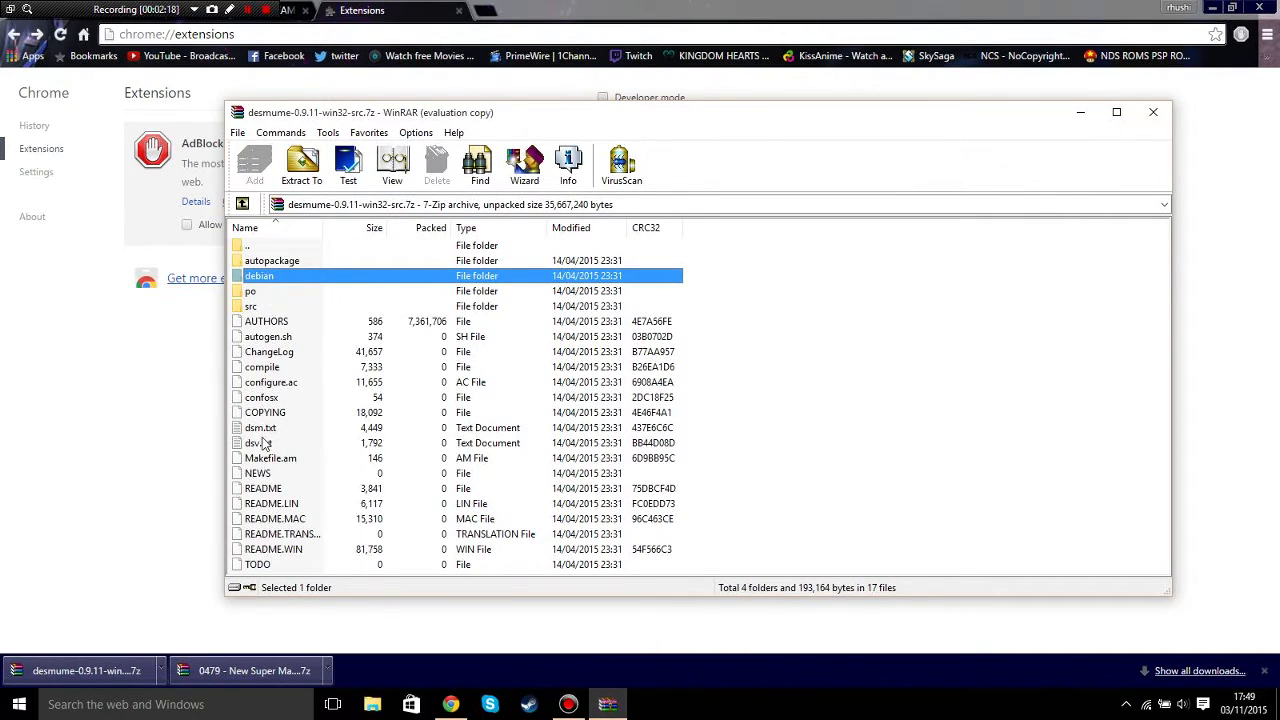
mouse_move(610, 222)
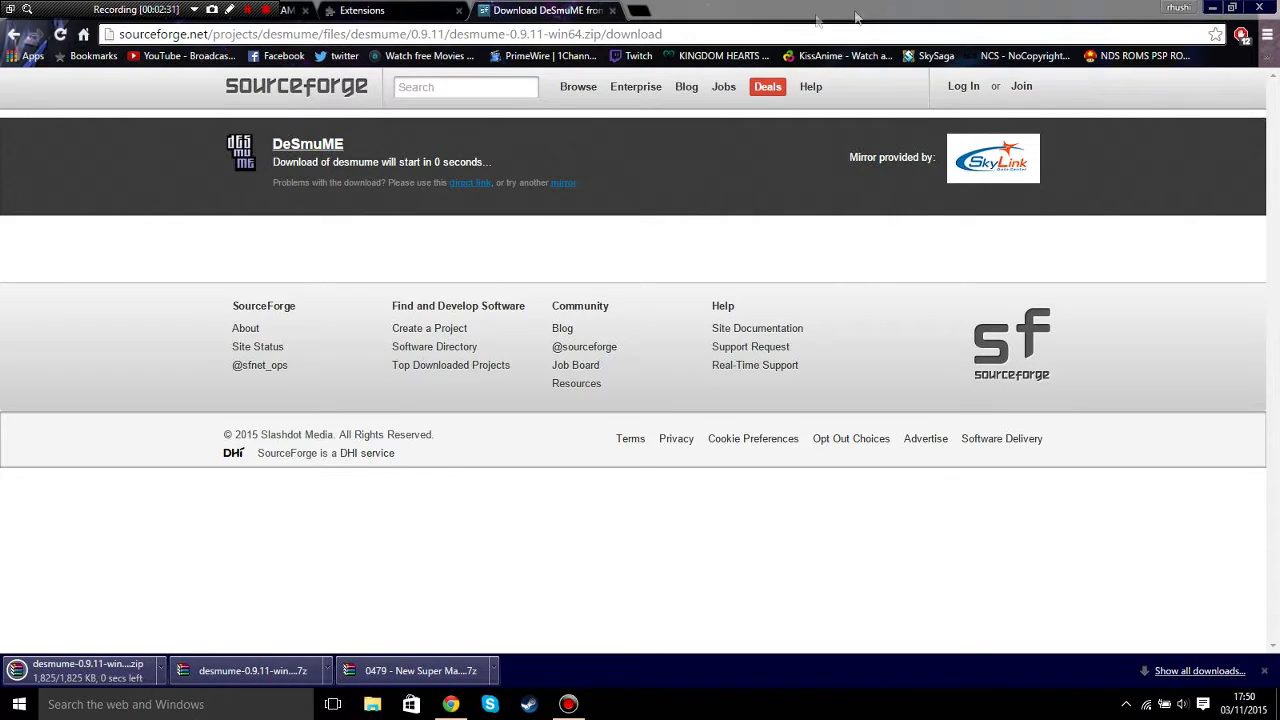
mouse_move(108, 156)
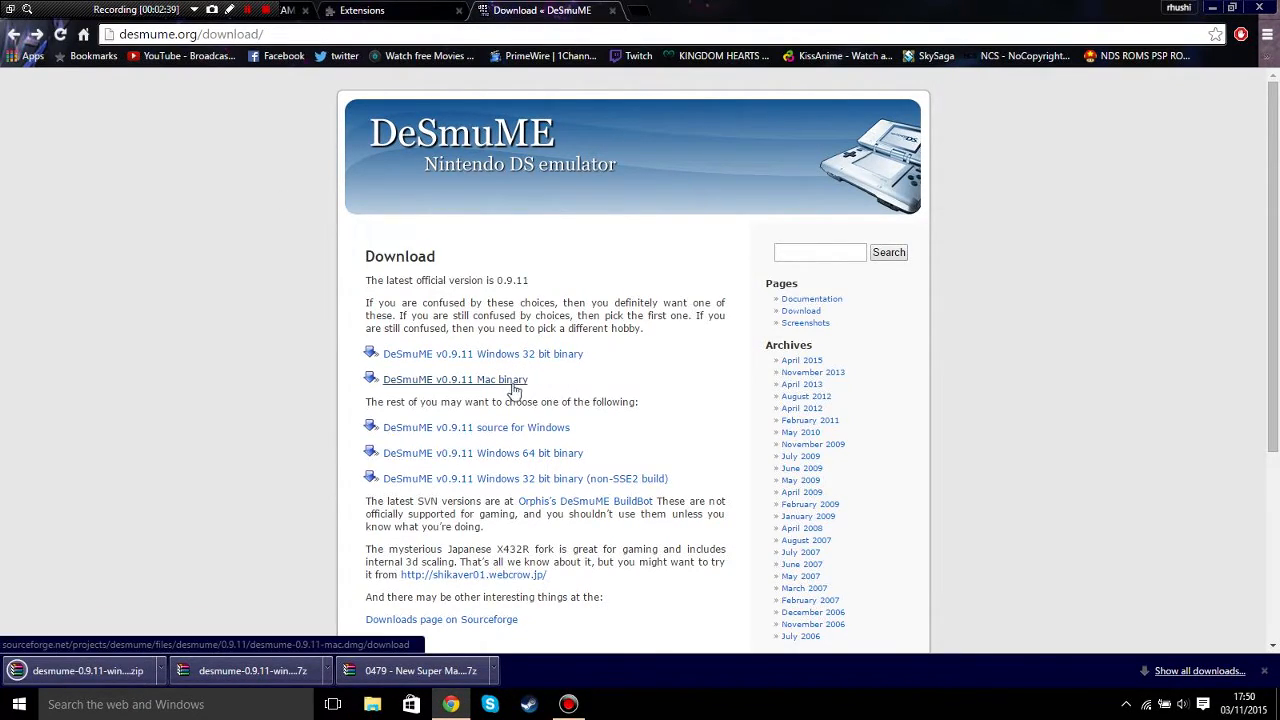
mouse_move(620, 494)
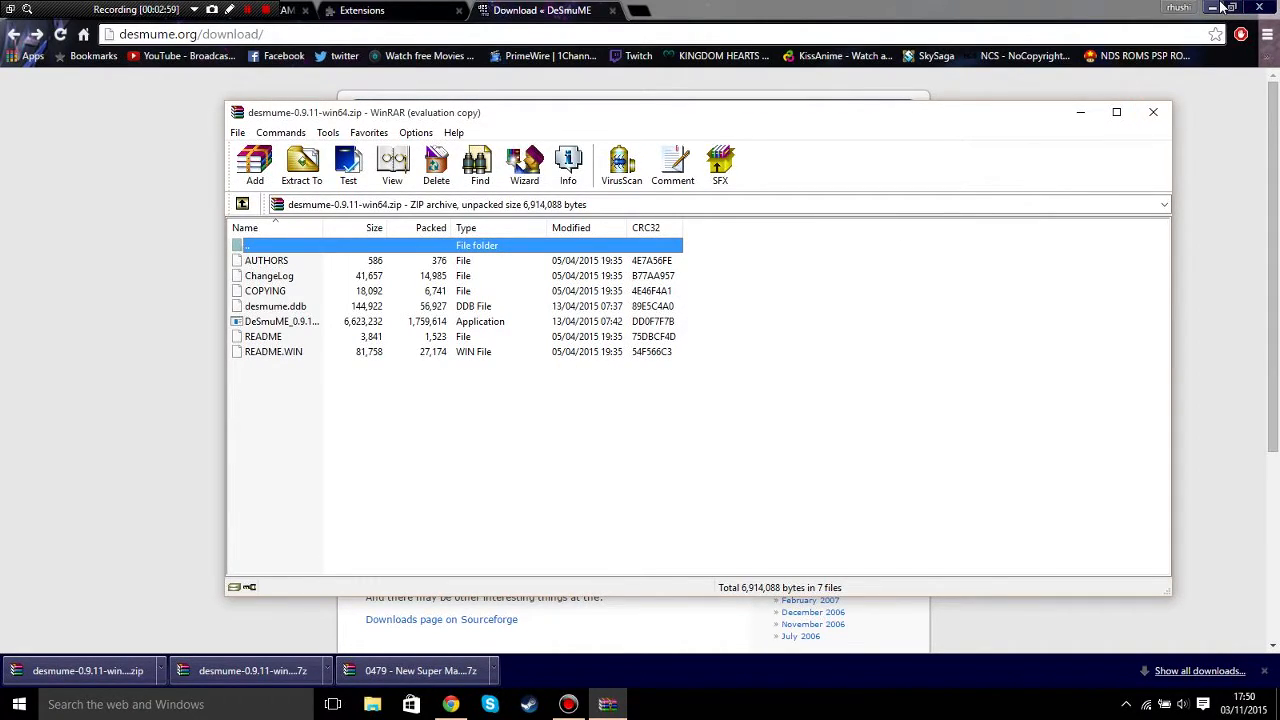
Step: Select all files in the win64 zip and move them into the desktop NDS Emulator folder
left_click(1216, 8)
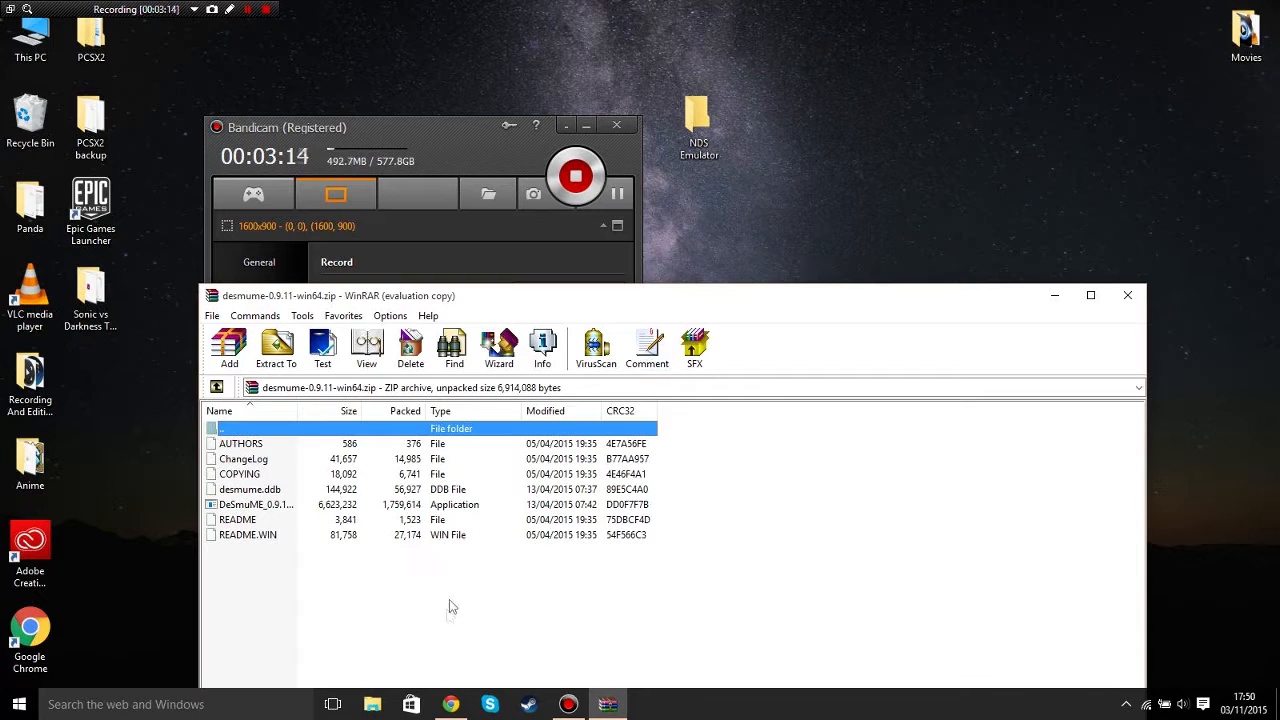
key("ctrl+a")
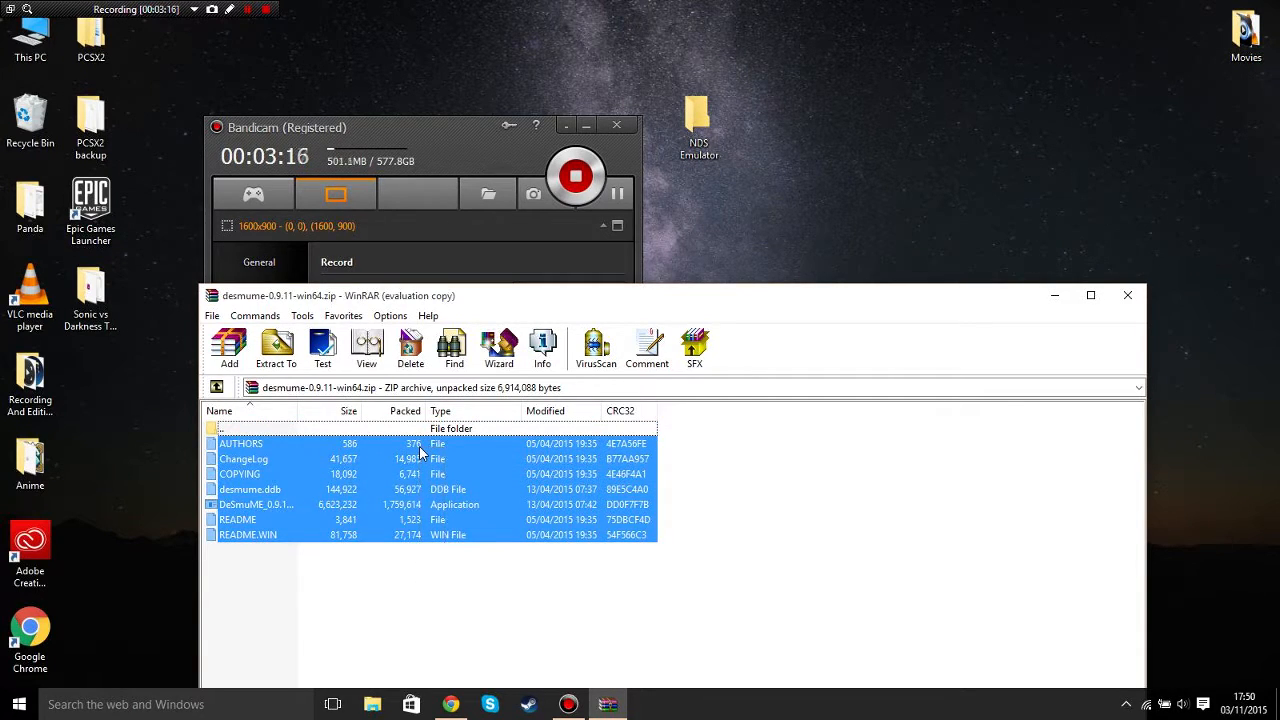
left_click(276, 348)
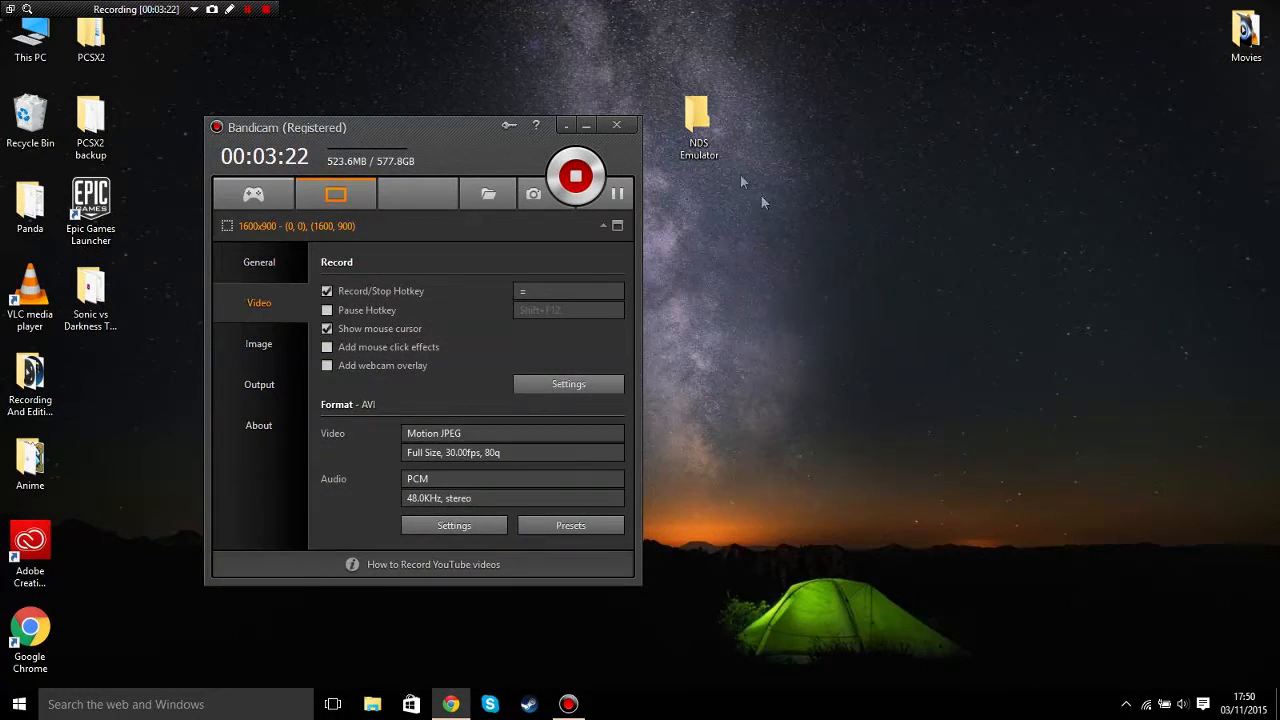
Step: Launch DeSmuME_0.9.11_x64.exe from the NDS Emulator folder and look at its View menu
double_click(698, 114)
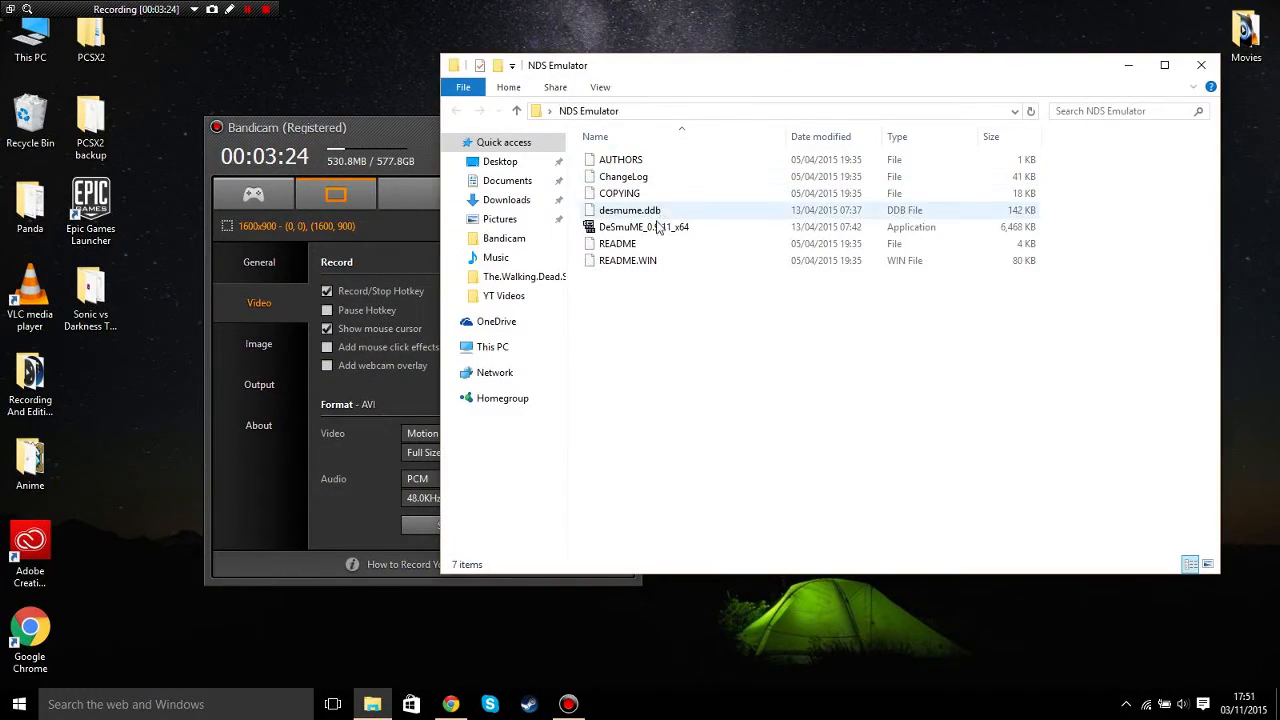
double_click(644, 228)
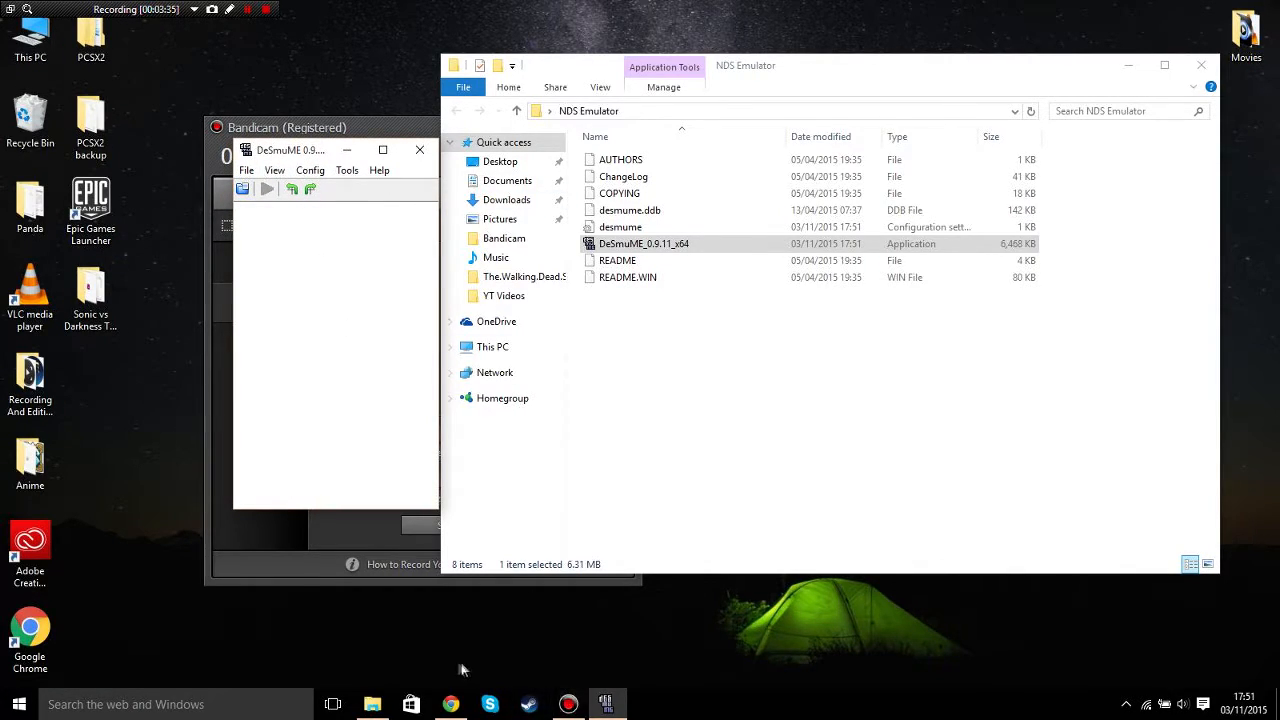
mouse_move(588, 652)
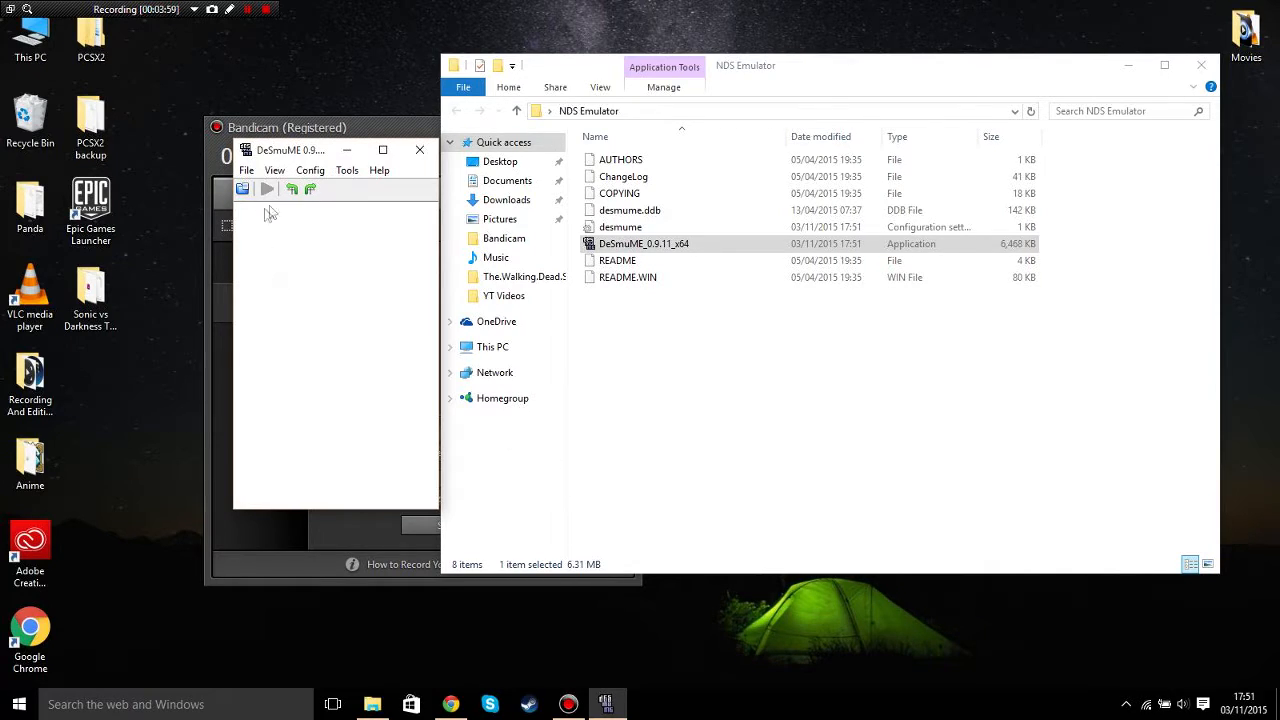
left_click(274, 170)
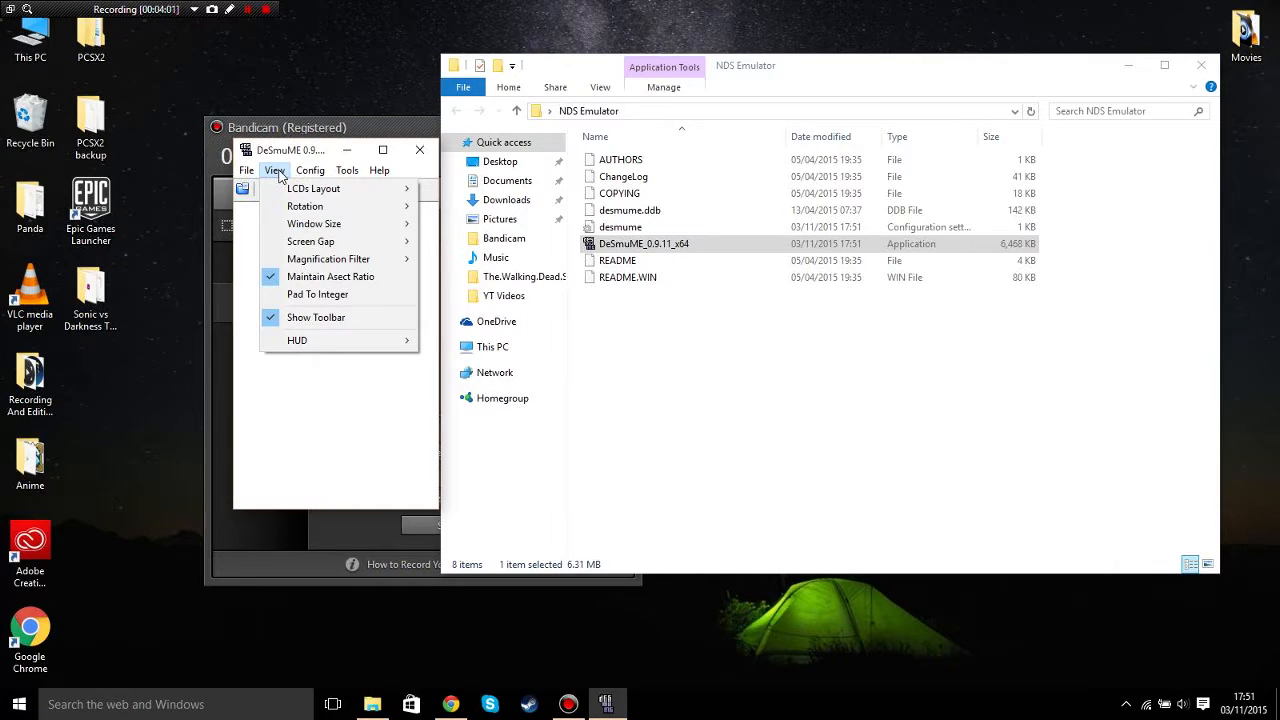
Step: Open Config > Control Config to review the keyboard mapping for each DS button
left_click(310, 170)
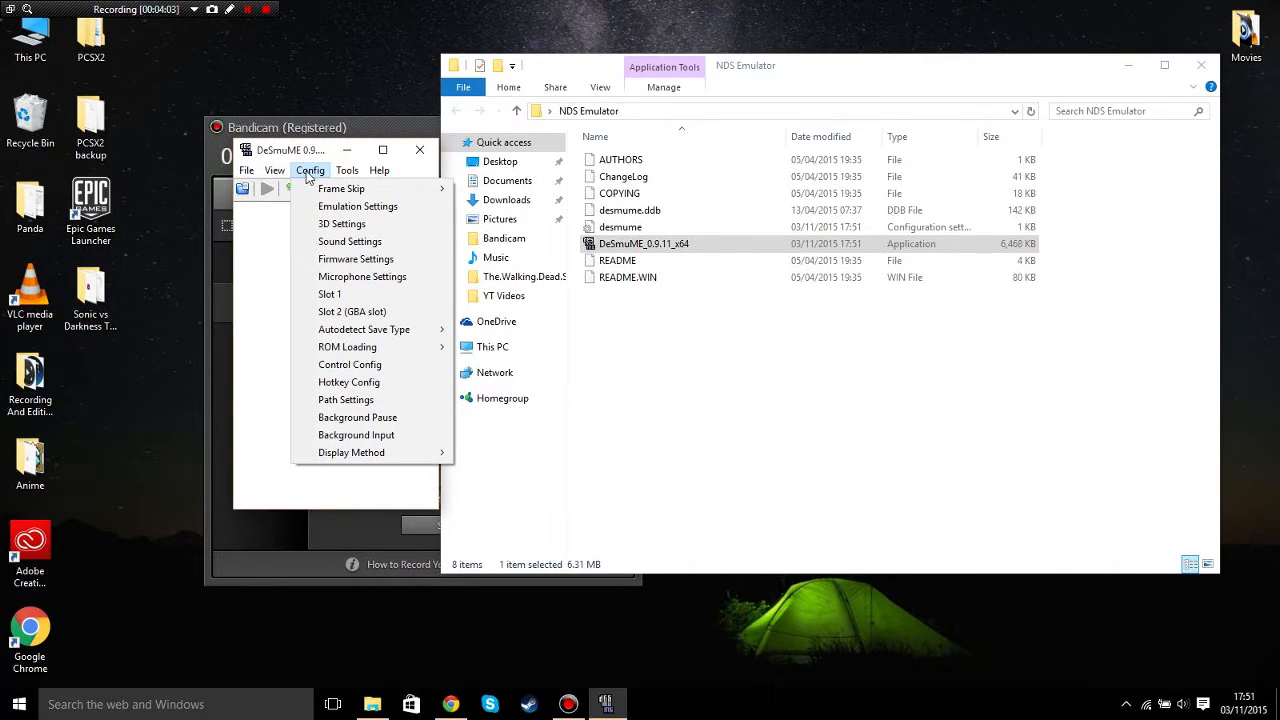
mouse_move(350, 240)
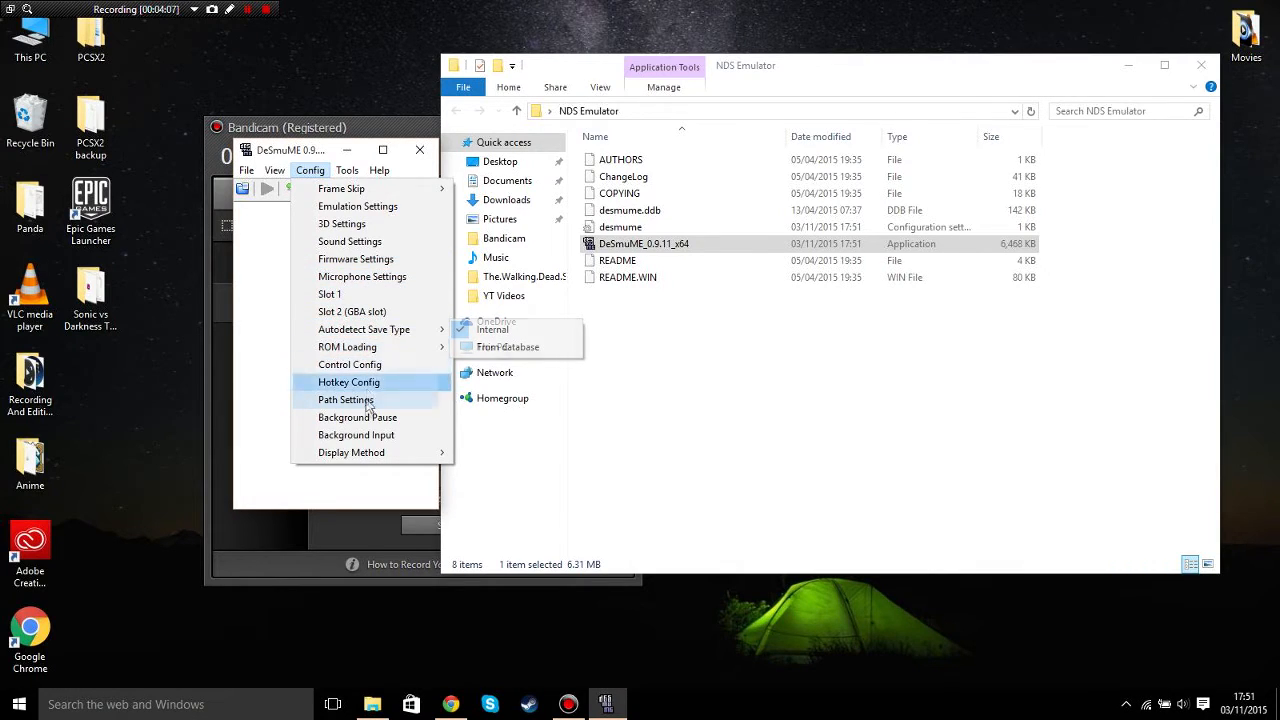
mouse_move(350, 364)
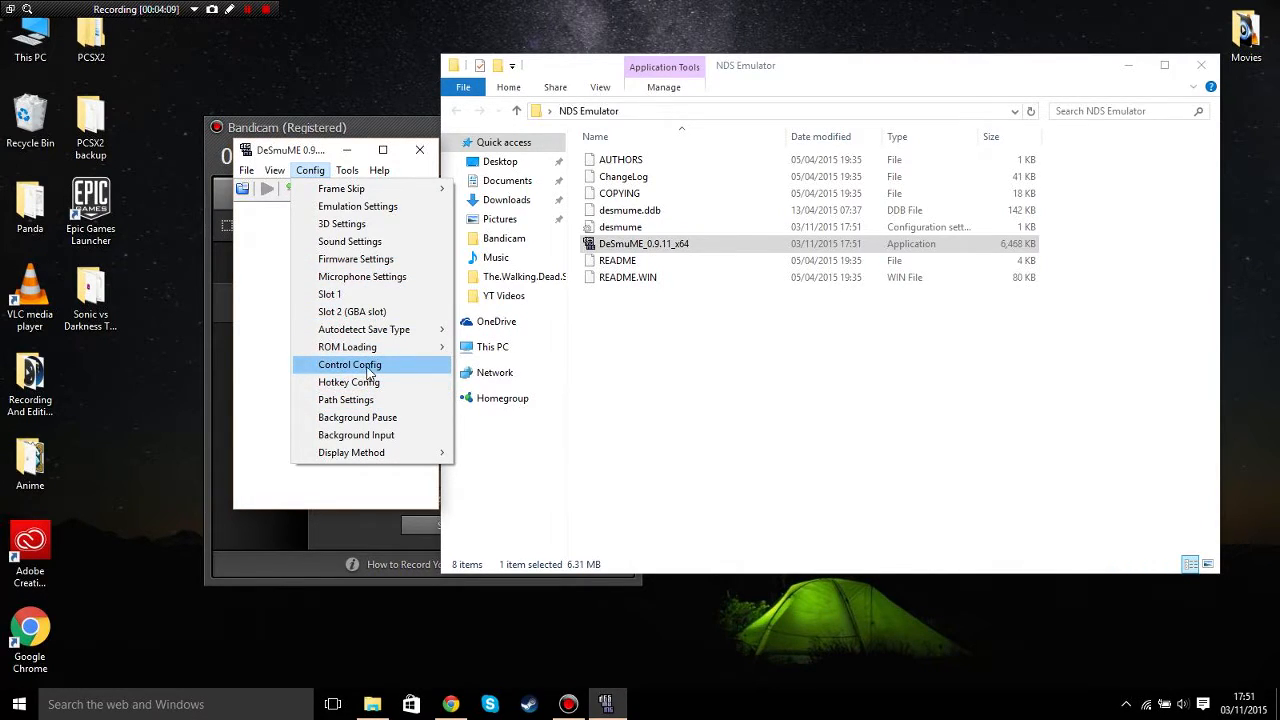
left_click(350, 364)
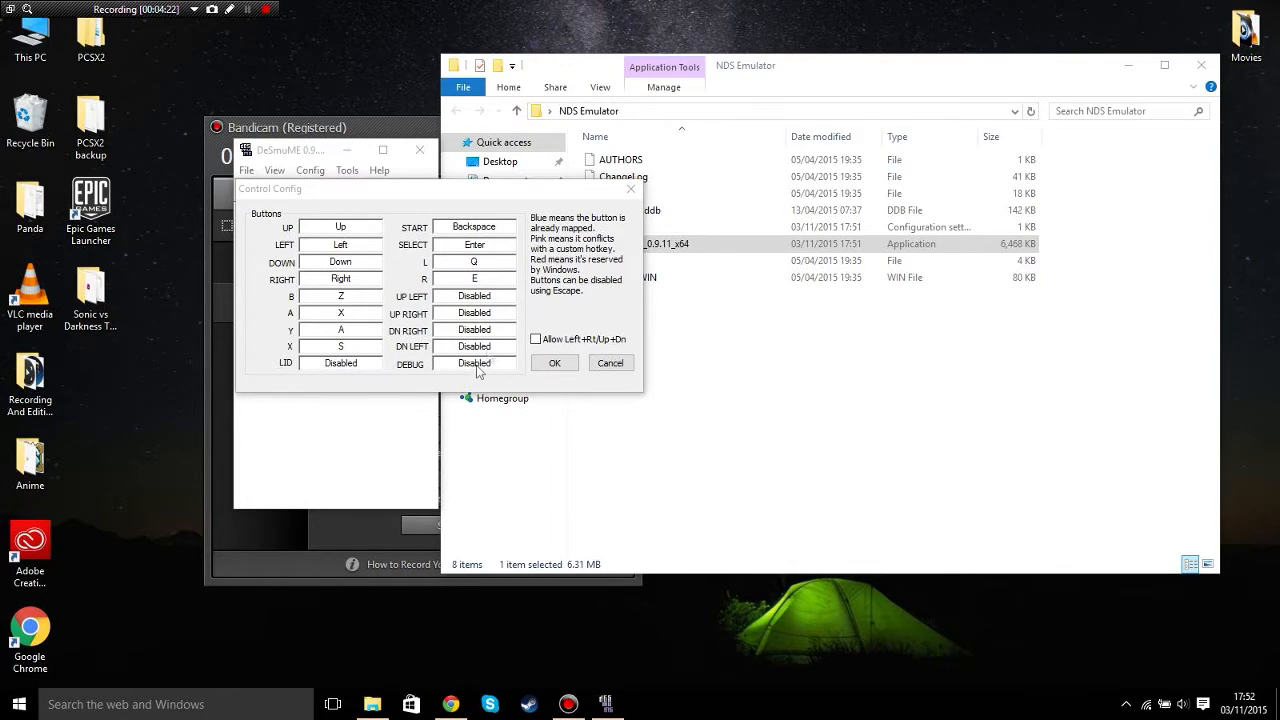
mouse_move(462, 388)
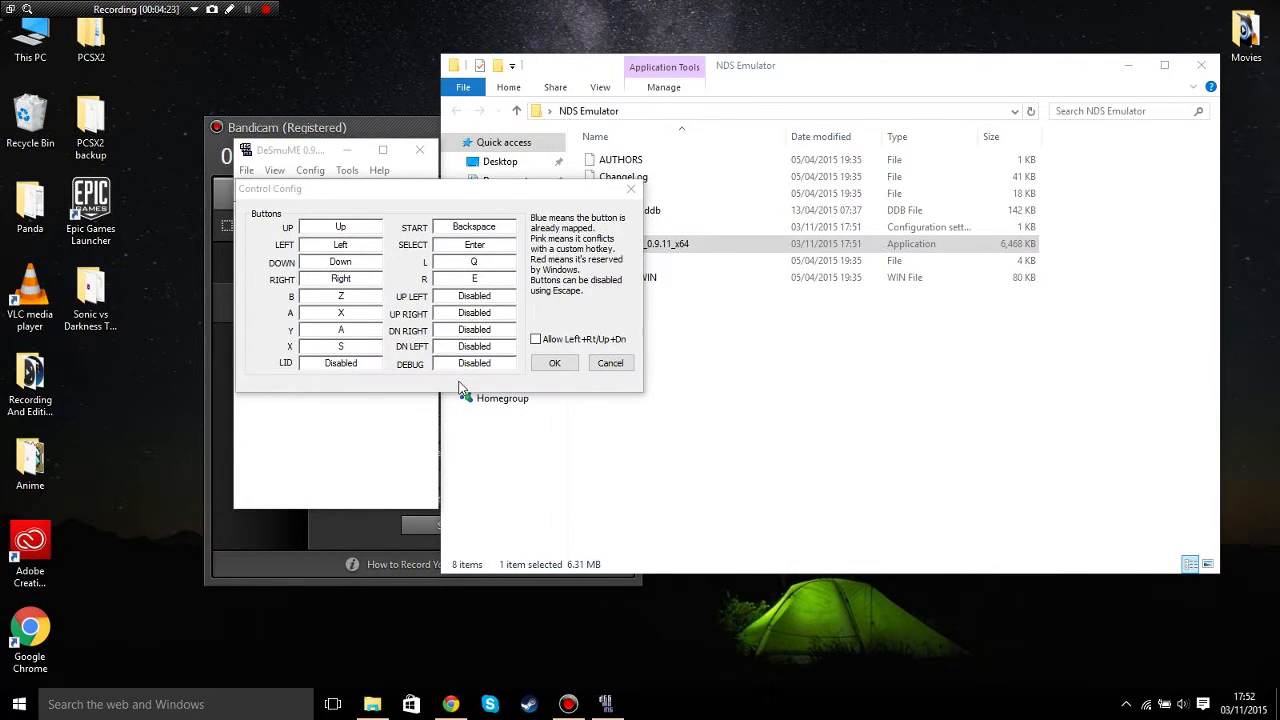
mouse_move(618, 356)
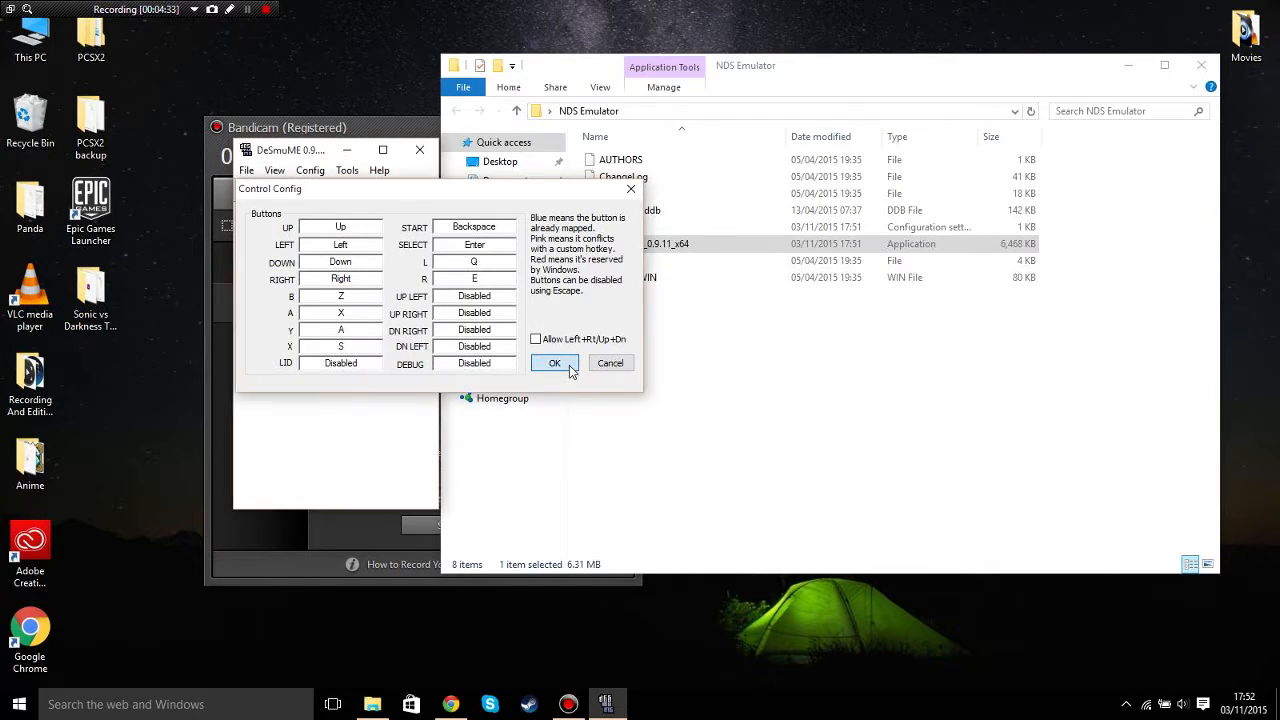
Step: Accept the button mapping, then open the downloaded New Super Mario Bros. .7z in WinRAR
left_click(556, 362)
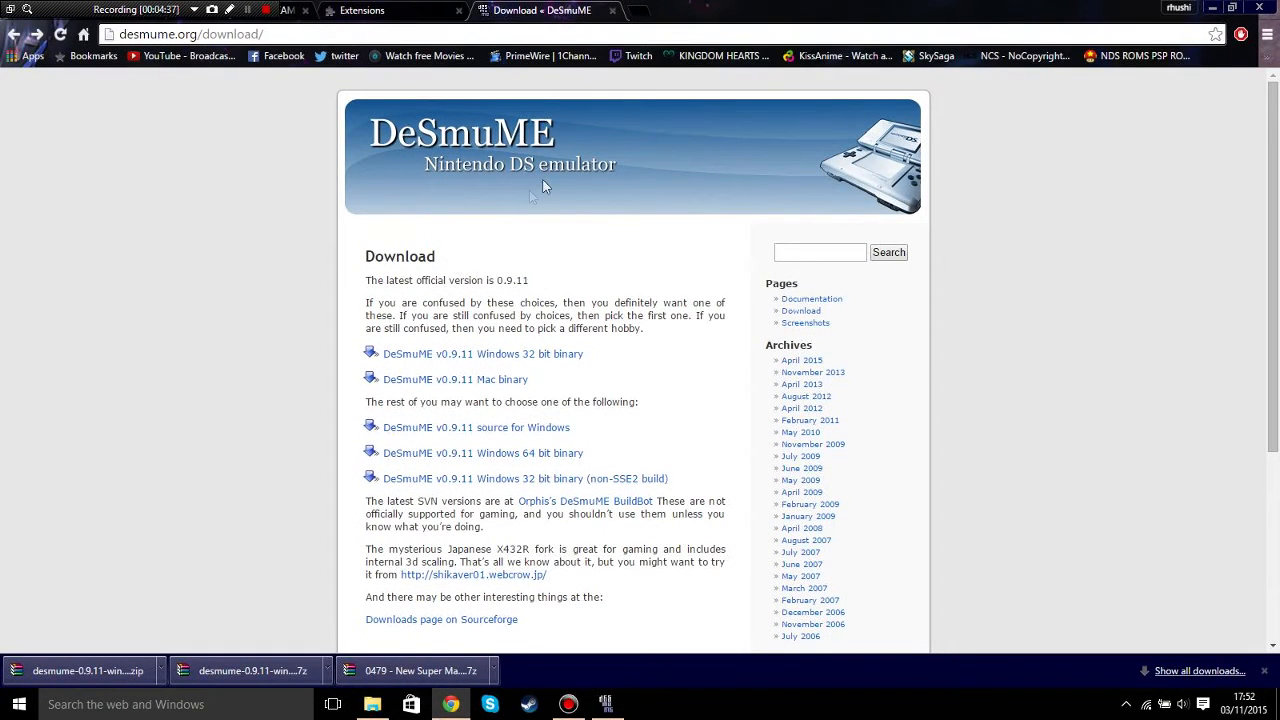
left_click(414, 670)
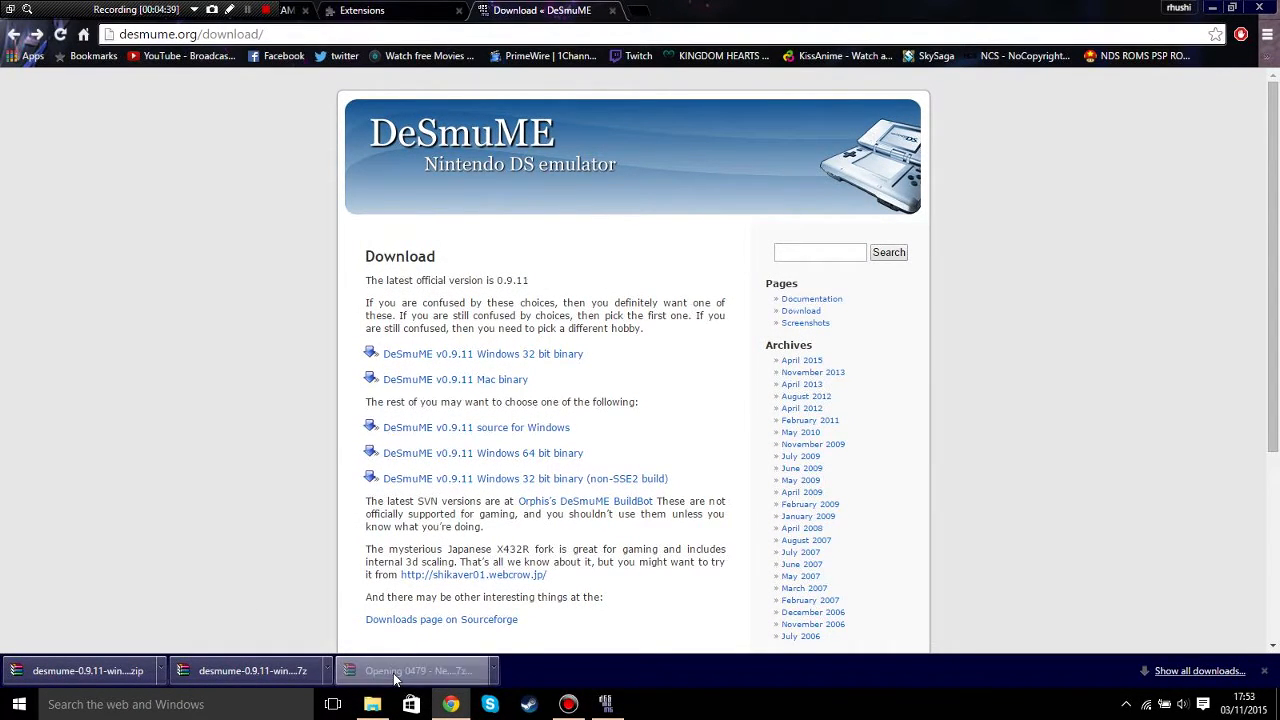
left_click(416, 670)
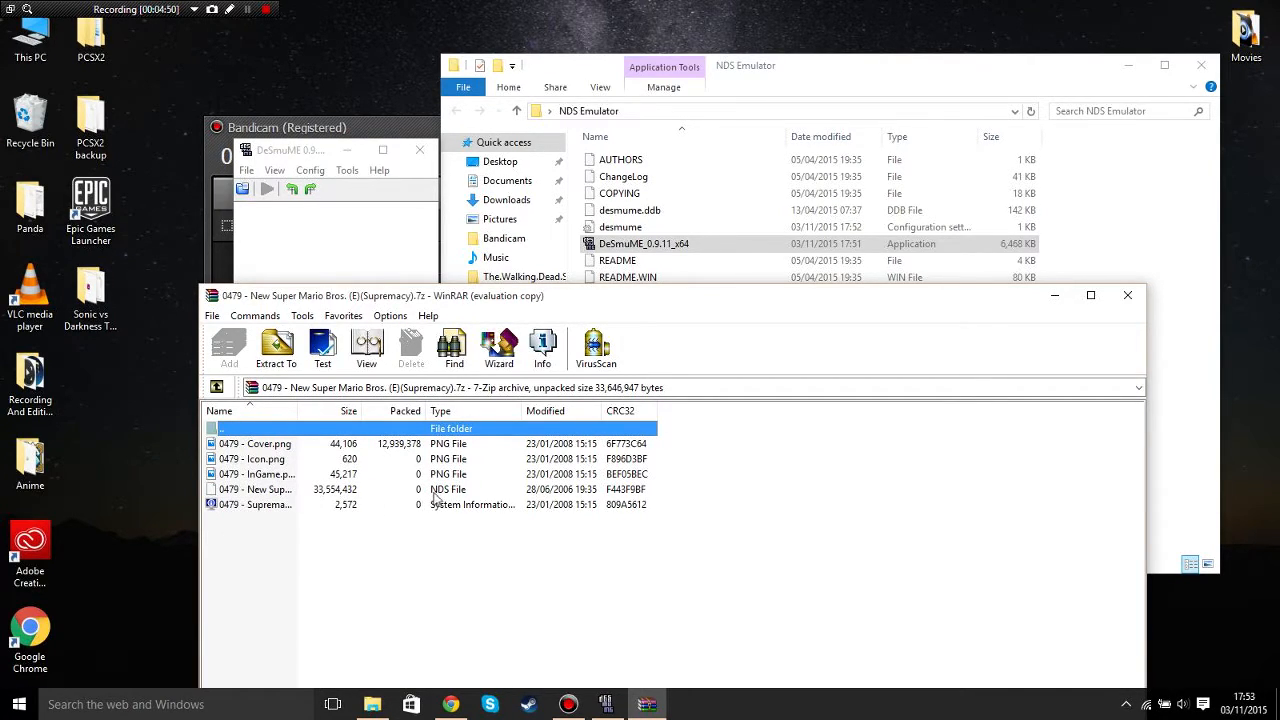
mouse_move(1070, 266)
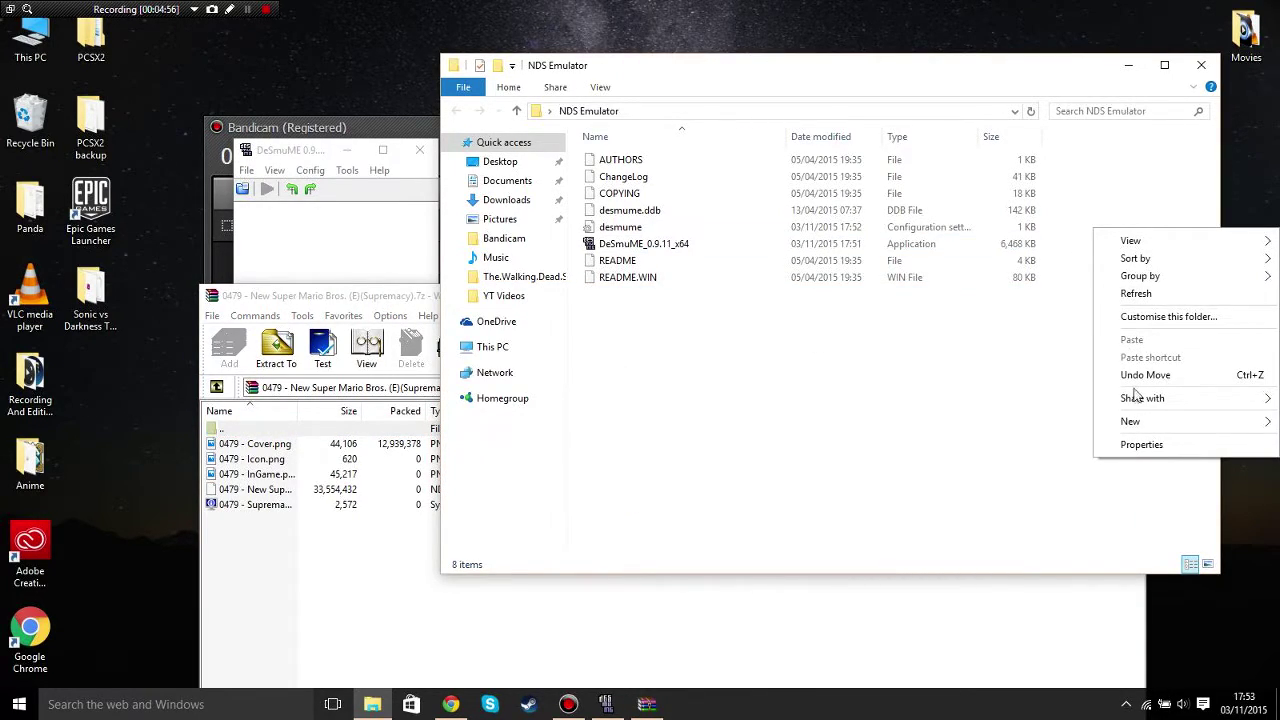
Step: Create a new folder named 'NDS Roms' inside the NDS Emulator folder
left_click(1132, 420)
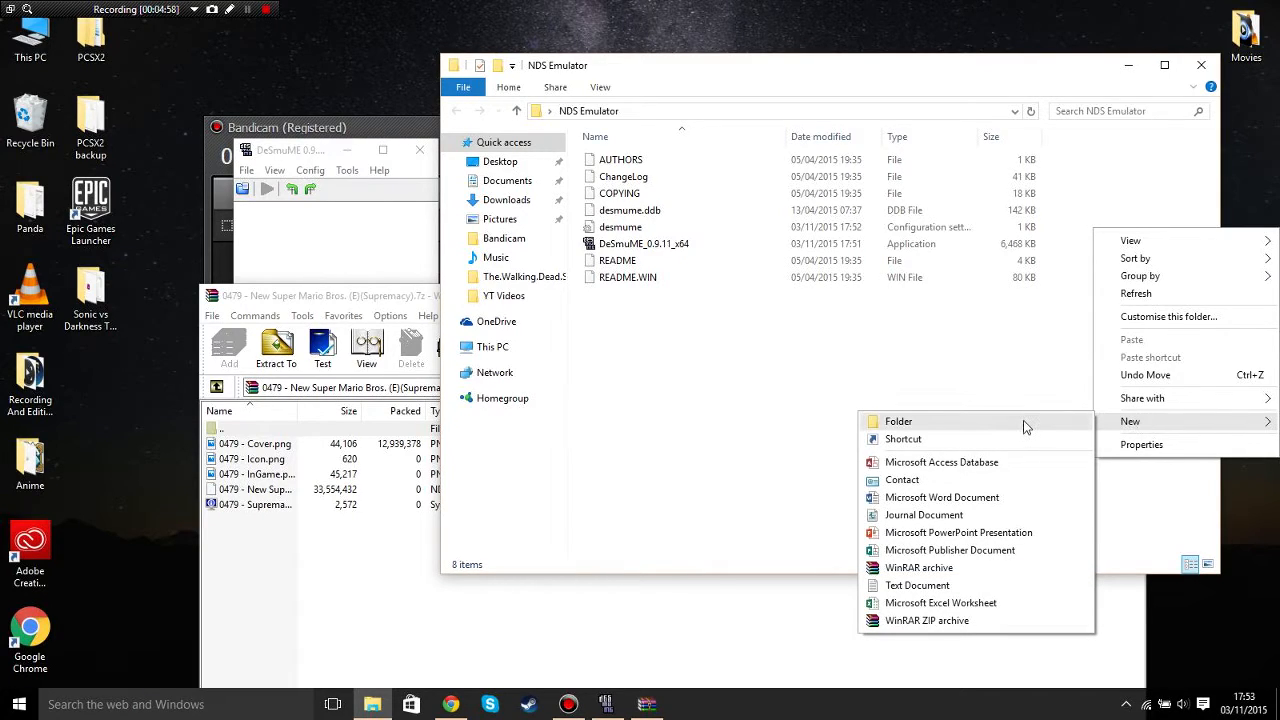
left_click(898, 420)
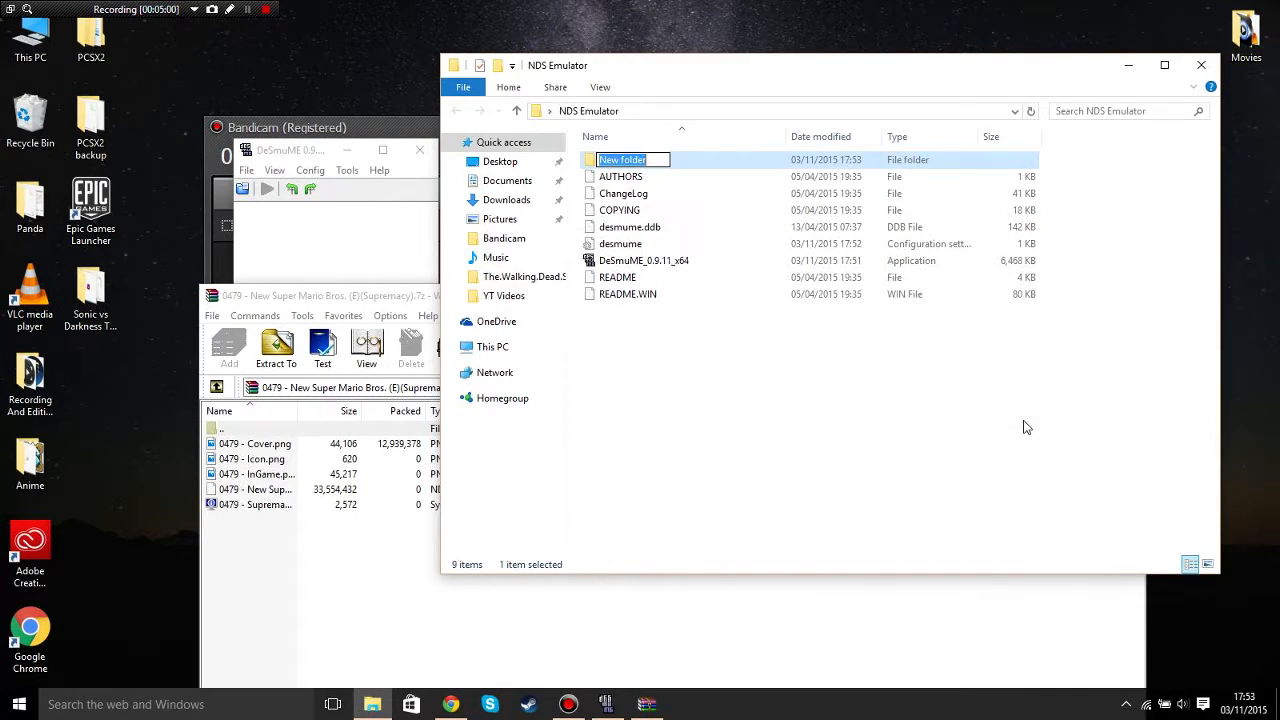
type("NDS")
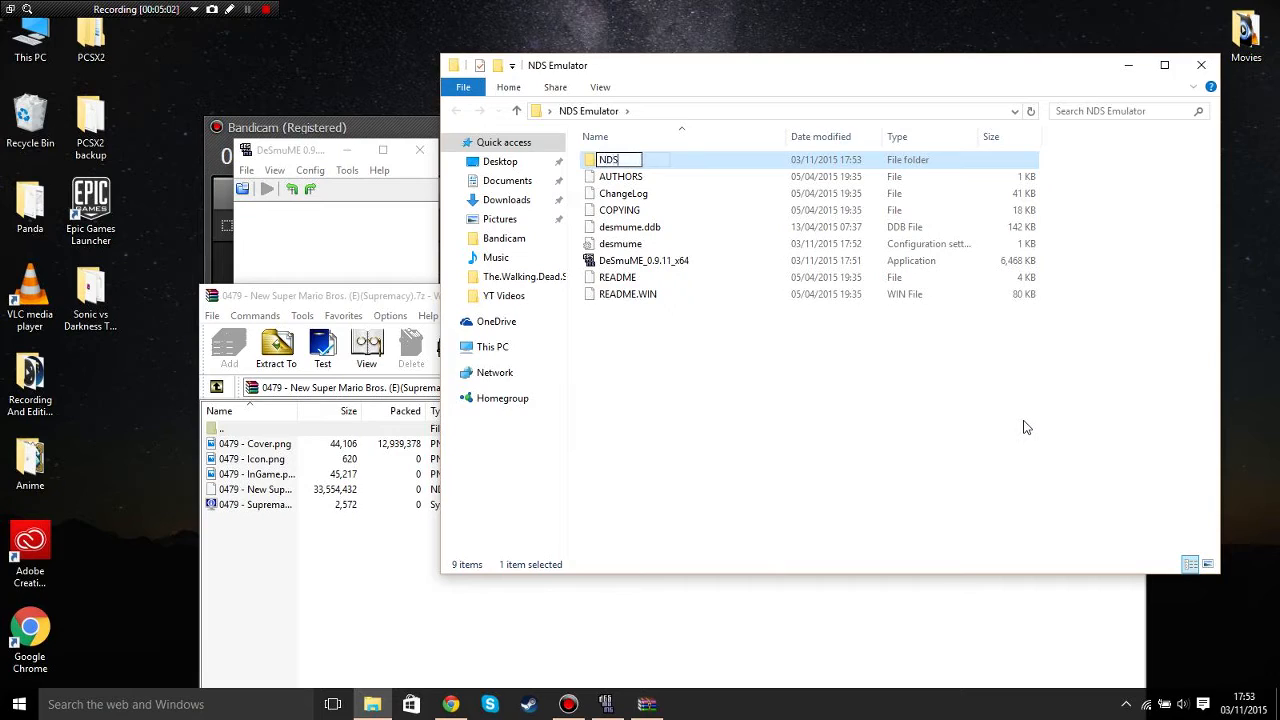
type("Roxa")
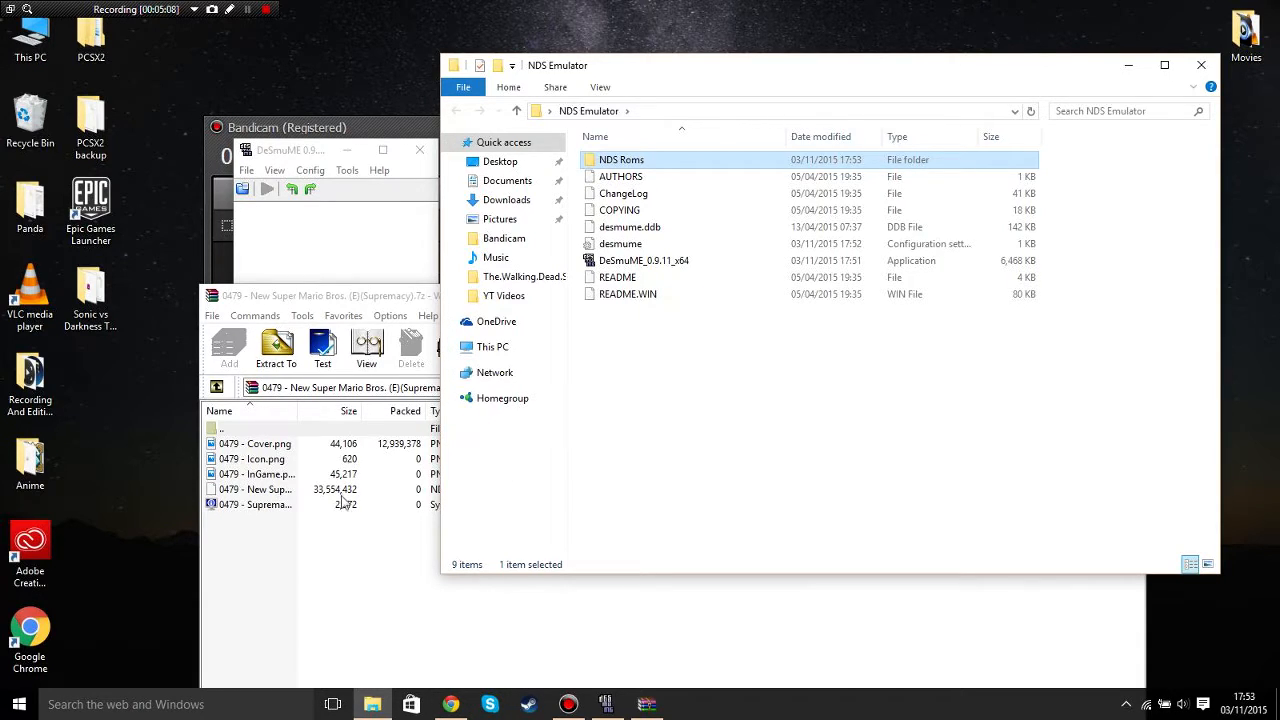
Step: Pick the New Super Mario Bros. NDS file in the WinRAR archive to move into it
left_click(256, 488)
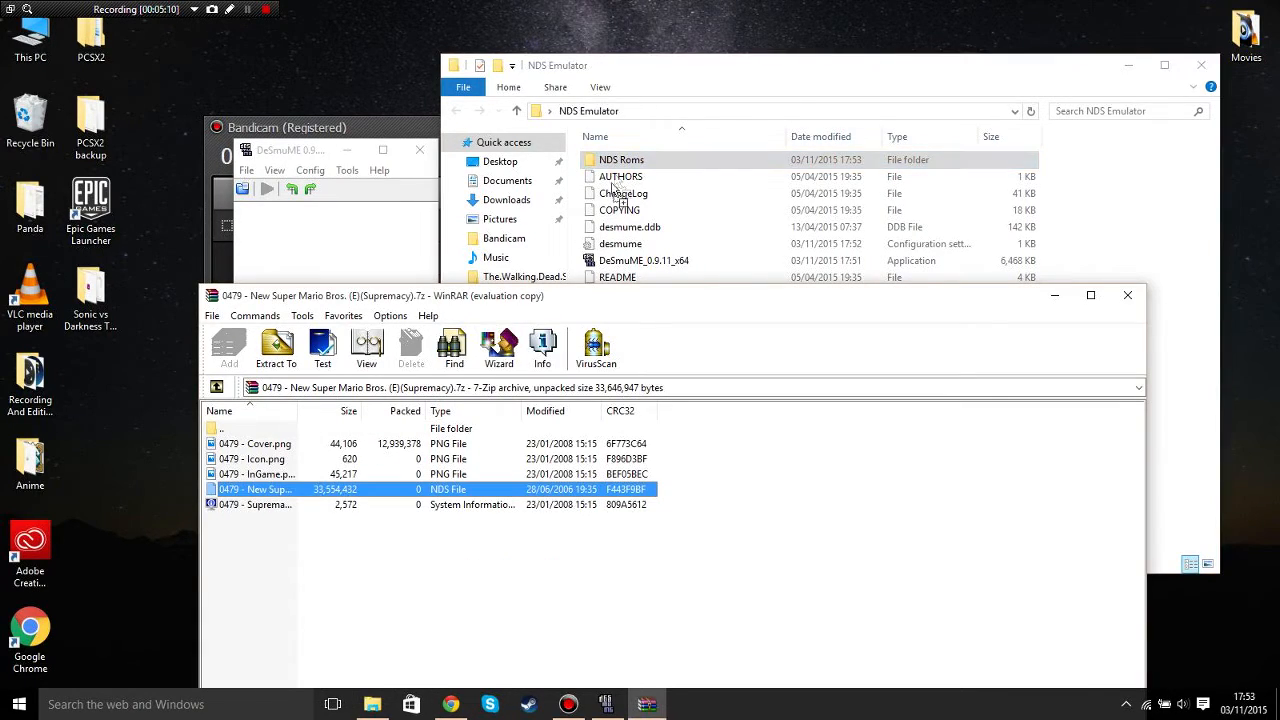
left_click(276, 348)
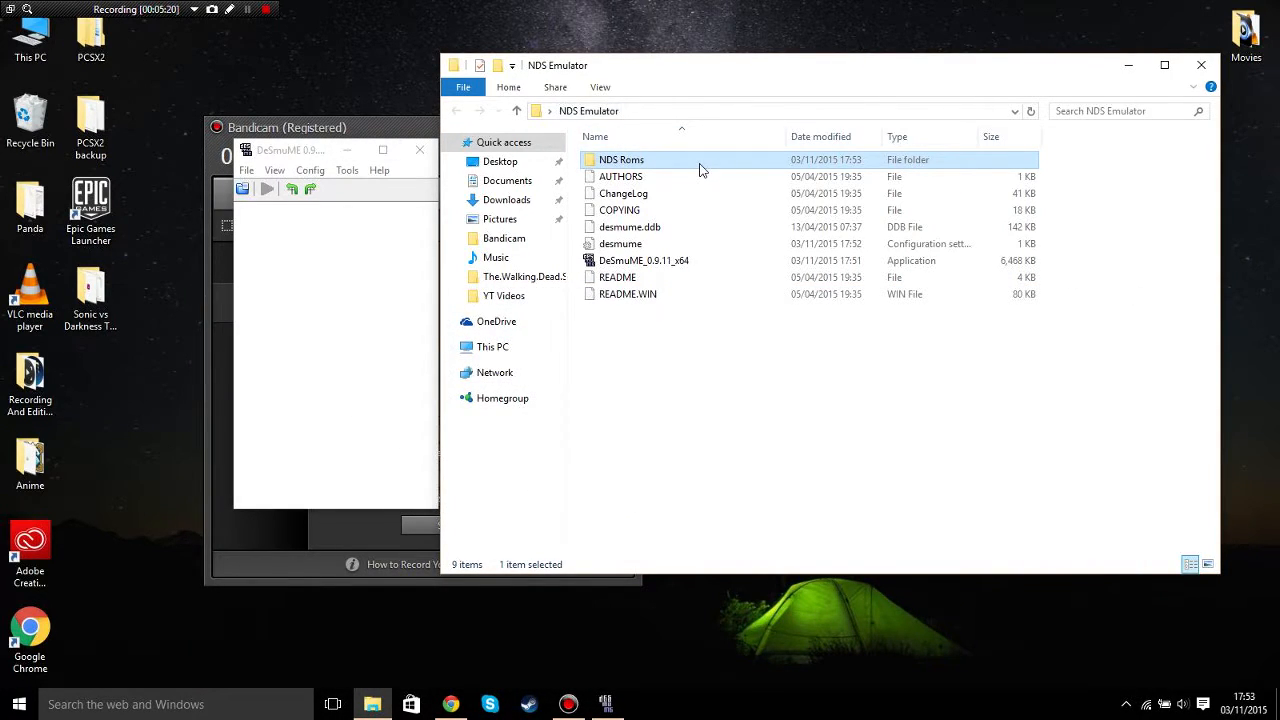
Step: Bring up DeSmuME's Open ROM dialog after glancing at the View menu and file type list
double_click(620, 160)
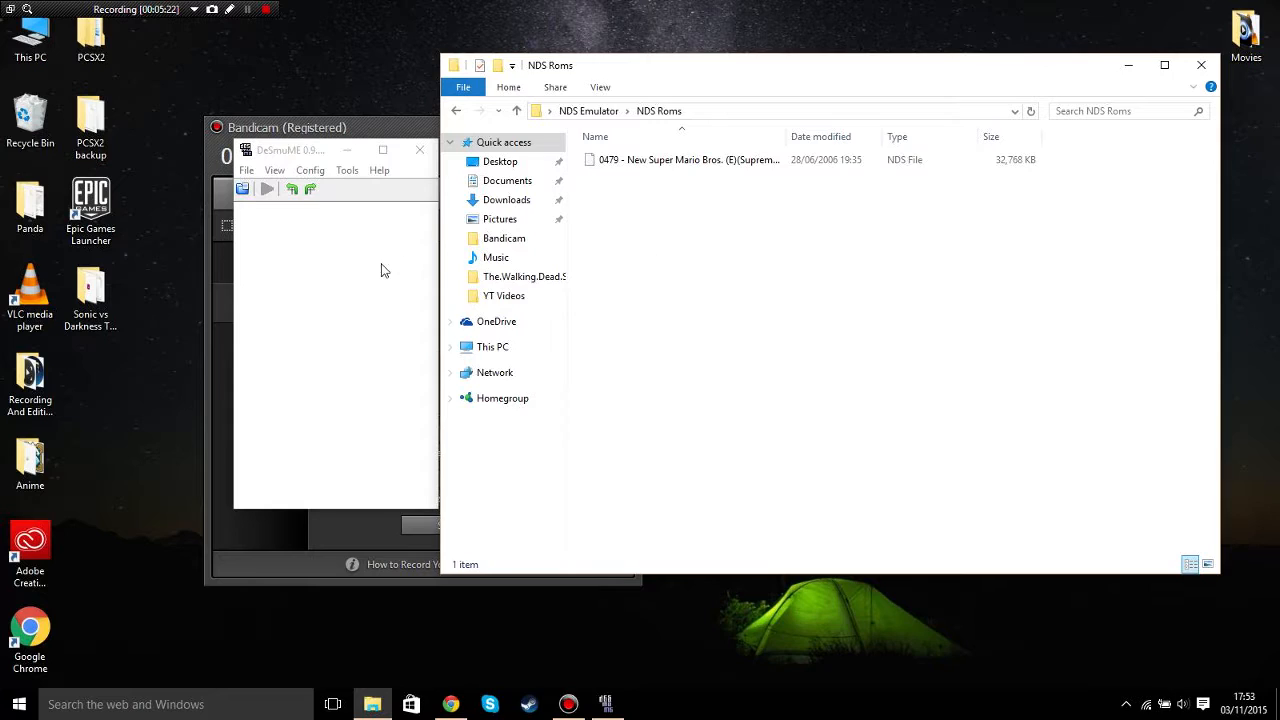
left_click(274, 170)
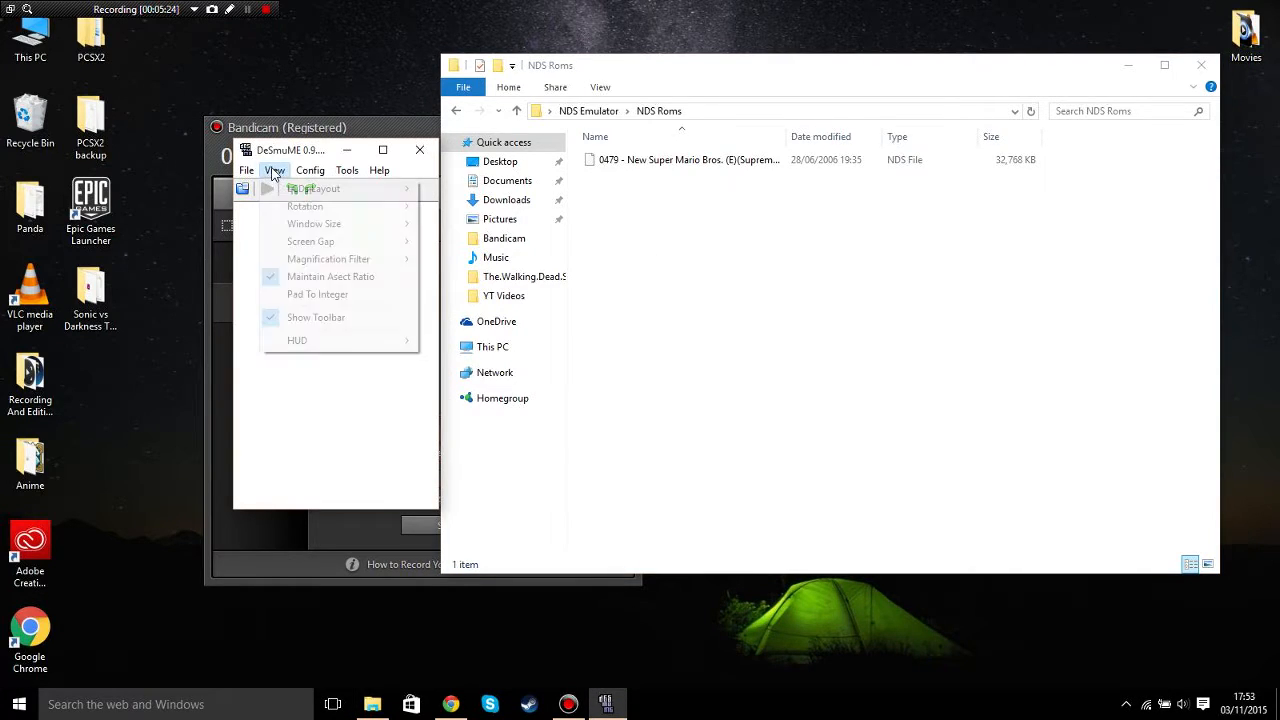
left_click(246, 170)
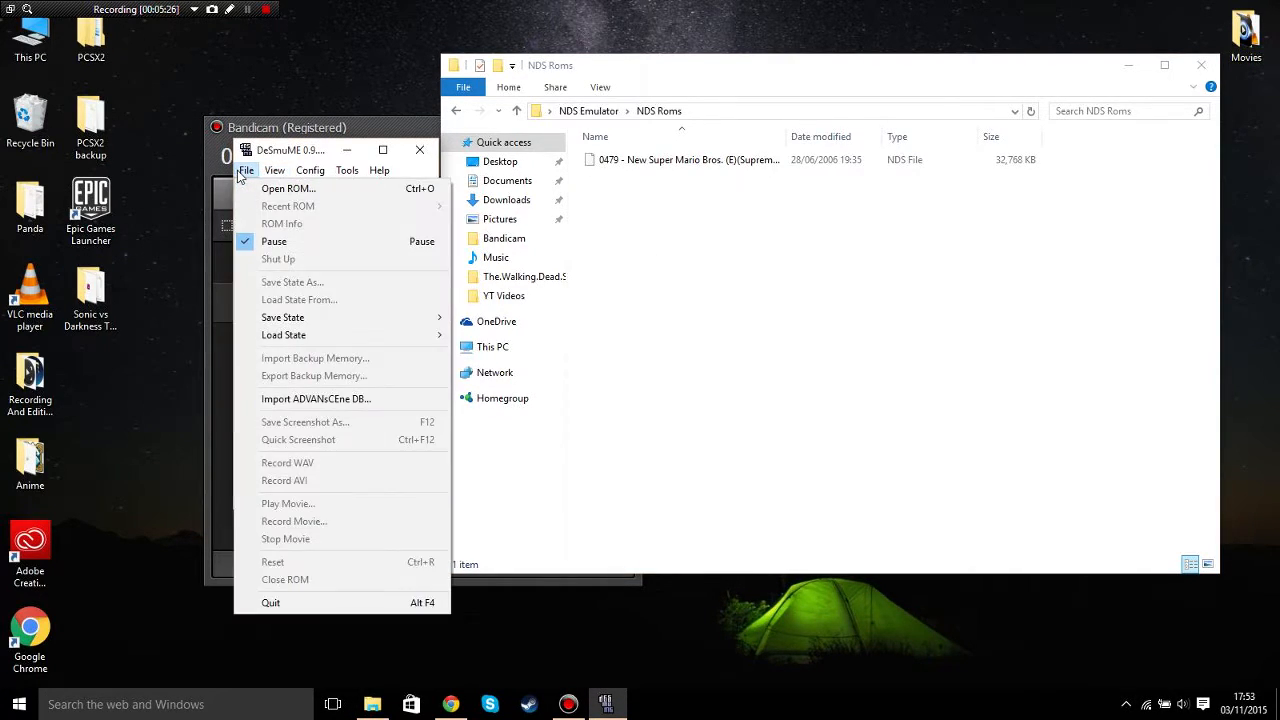
mouse_move(256, 180)
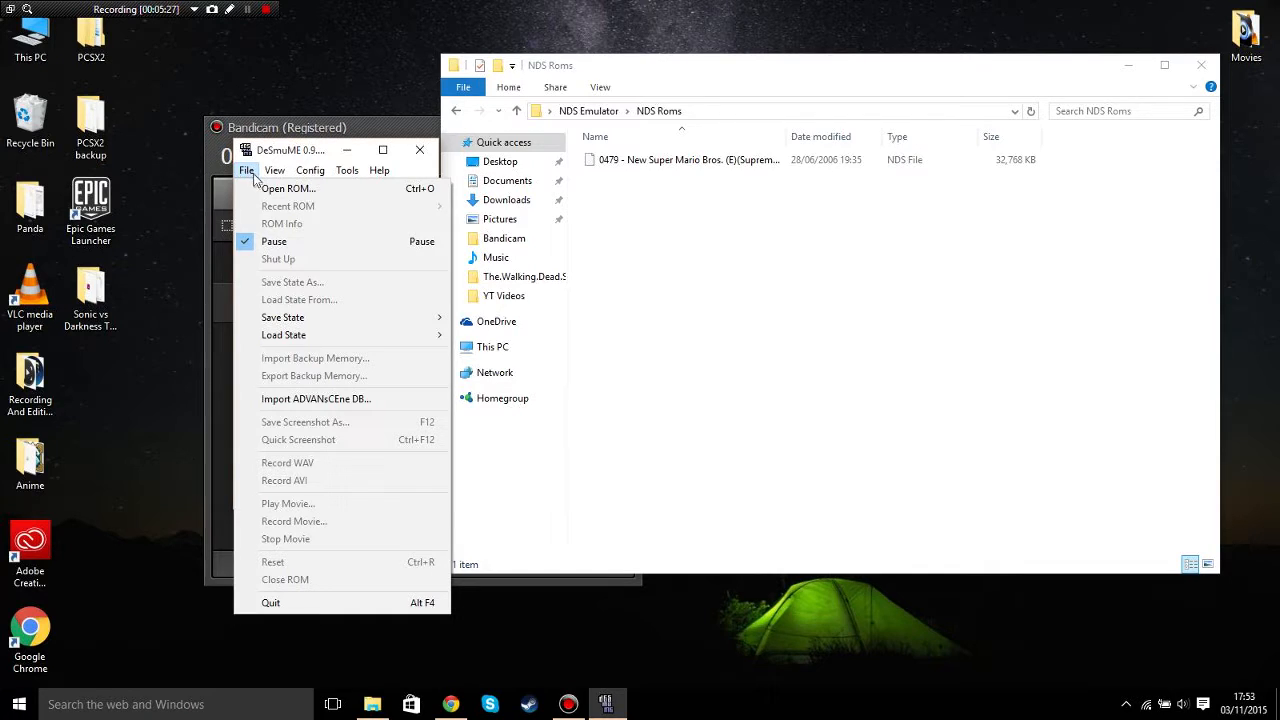
left_click(288, 188)
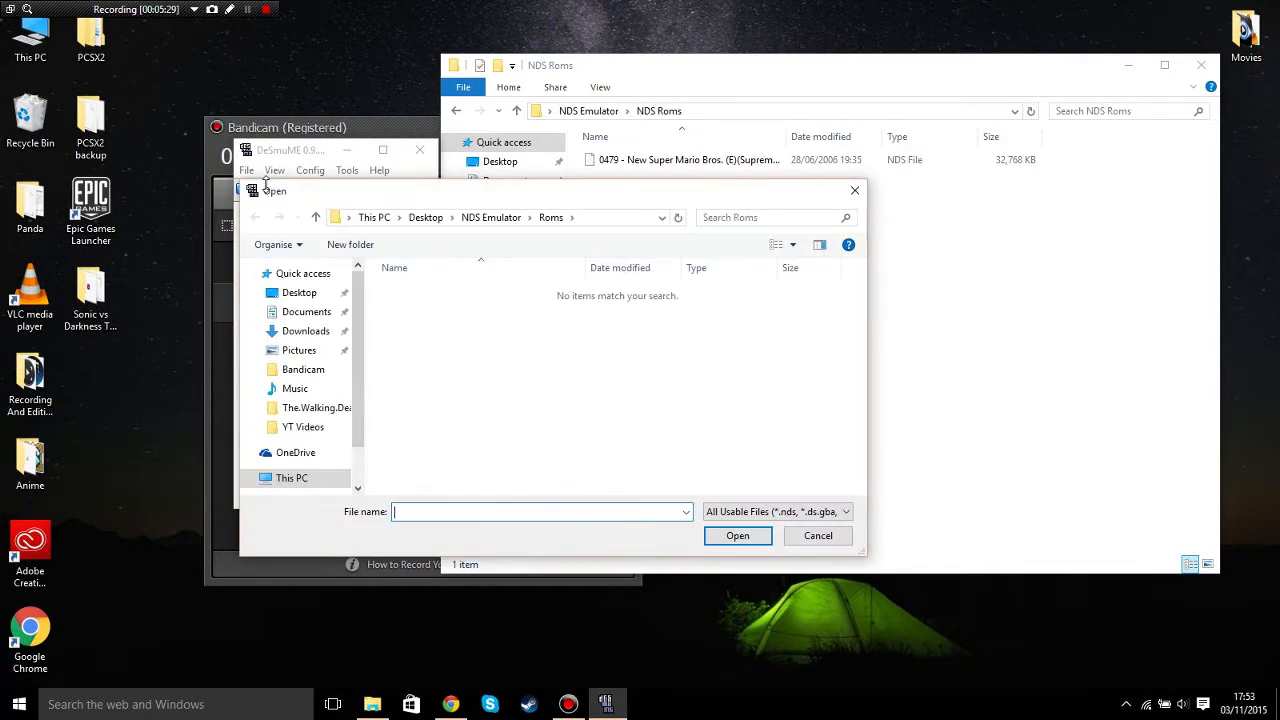
mouse_move(740, 496)
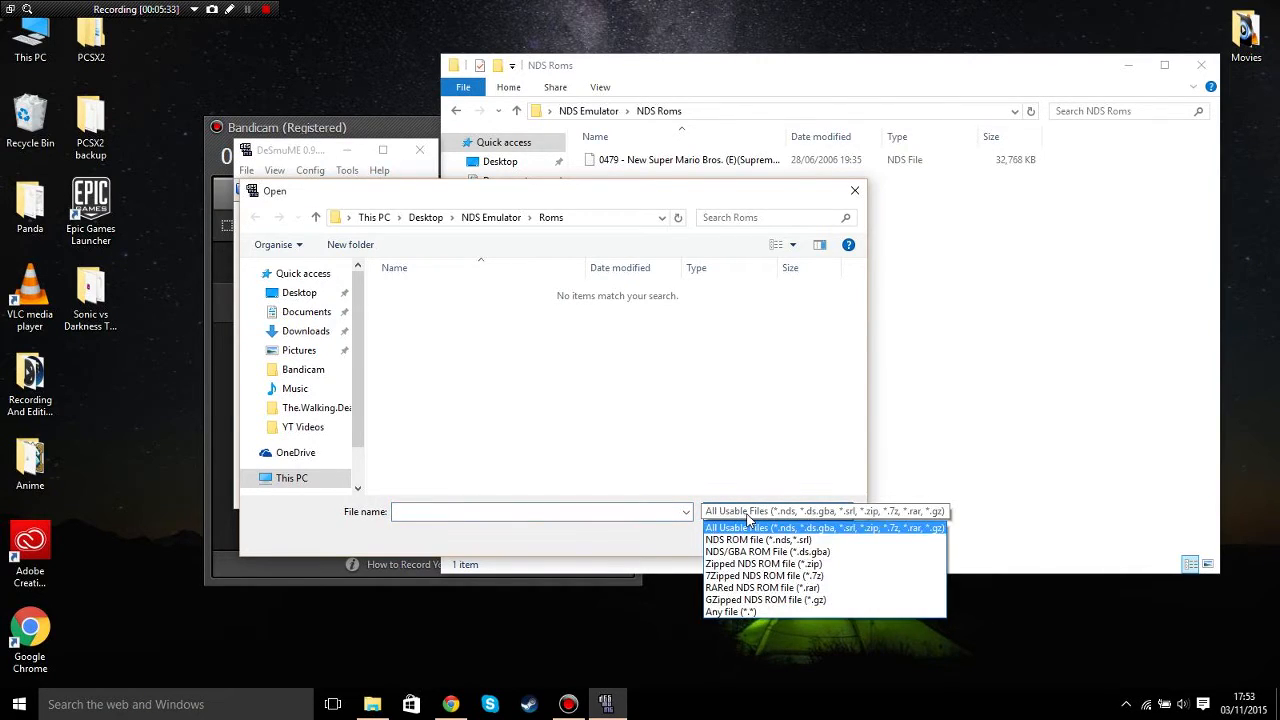
left_click(824, 510)
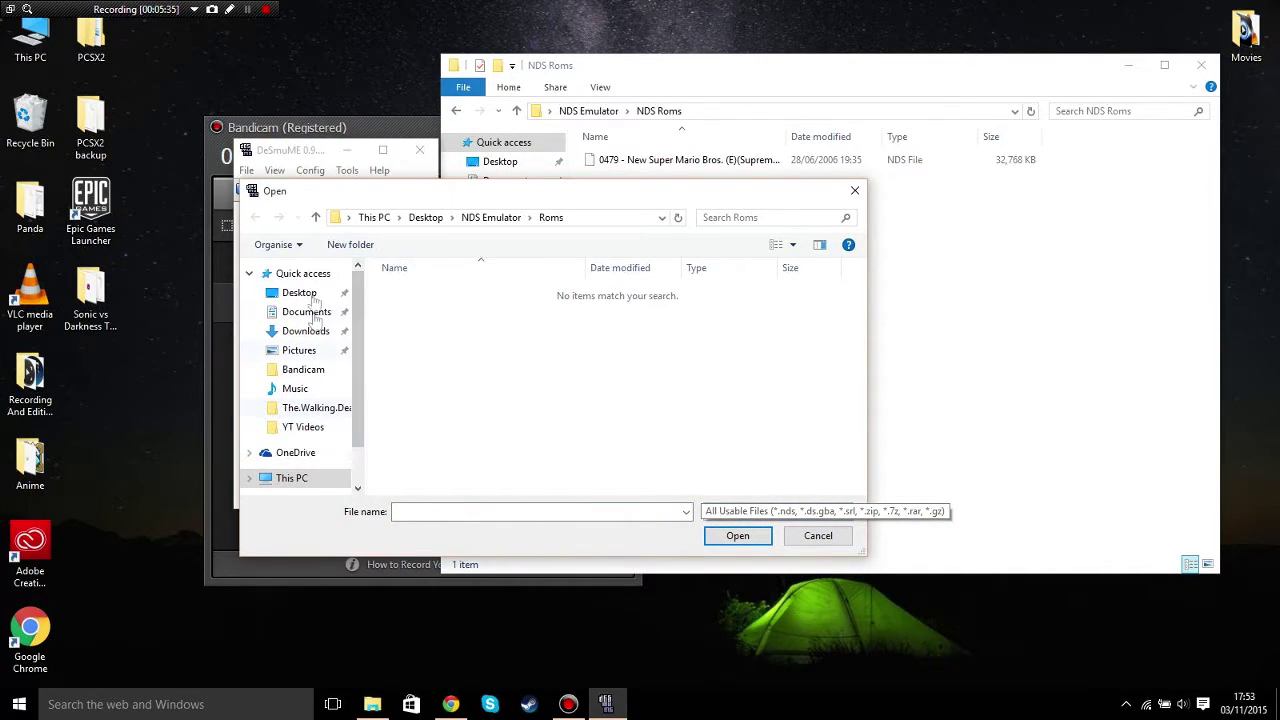
Step: Load the New Super Mario Bros. .nds file from Desktop > NDS Emulator > NDS Roms
left_click(300, 292)
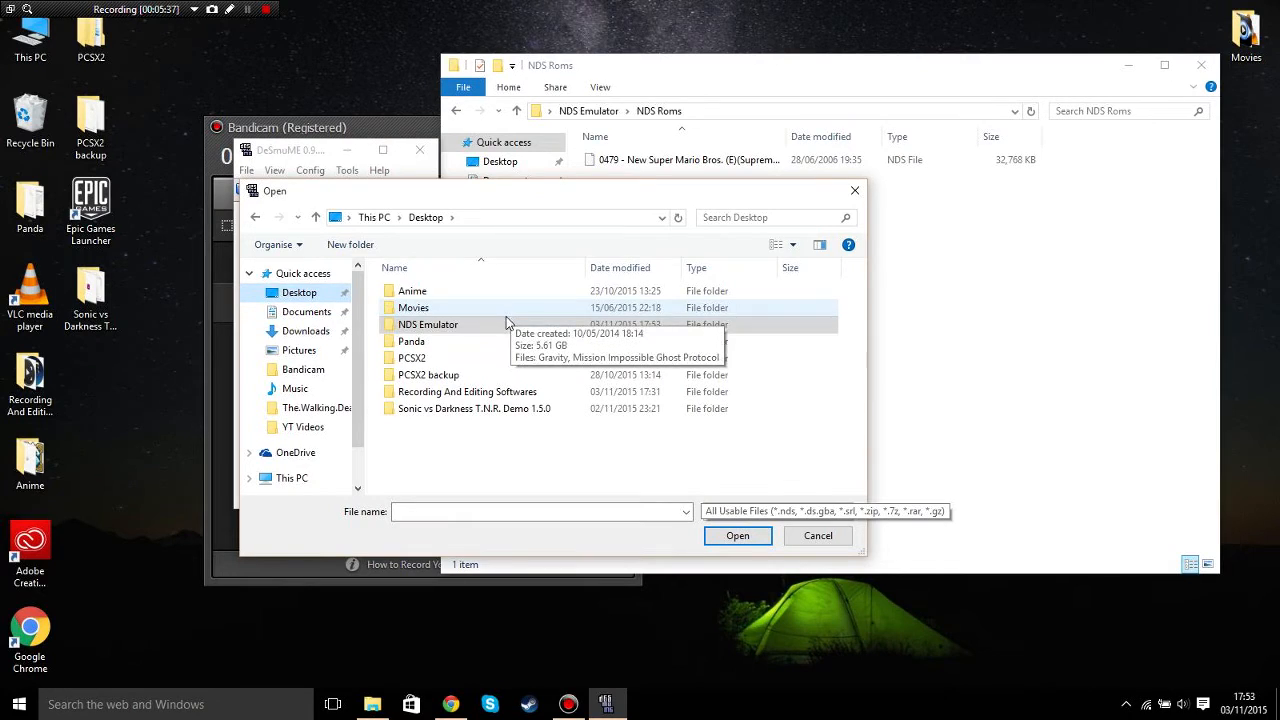
double_click(428, 324)
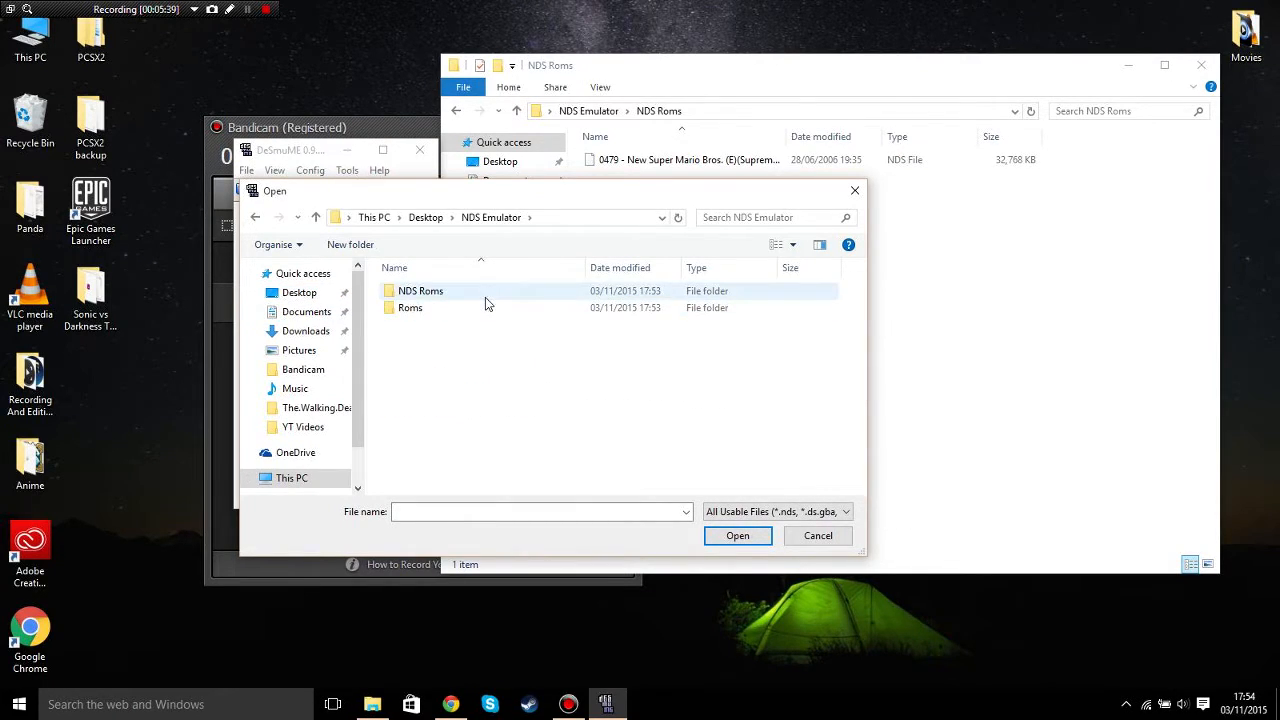
double_click(420, 290)
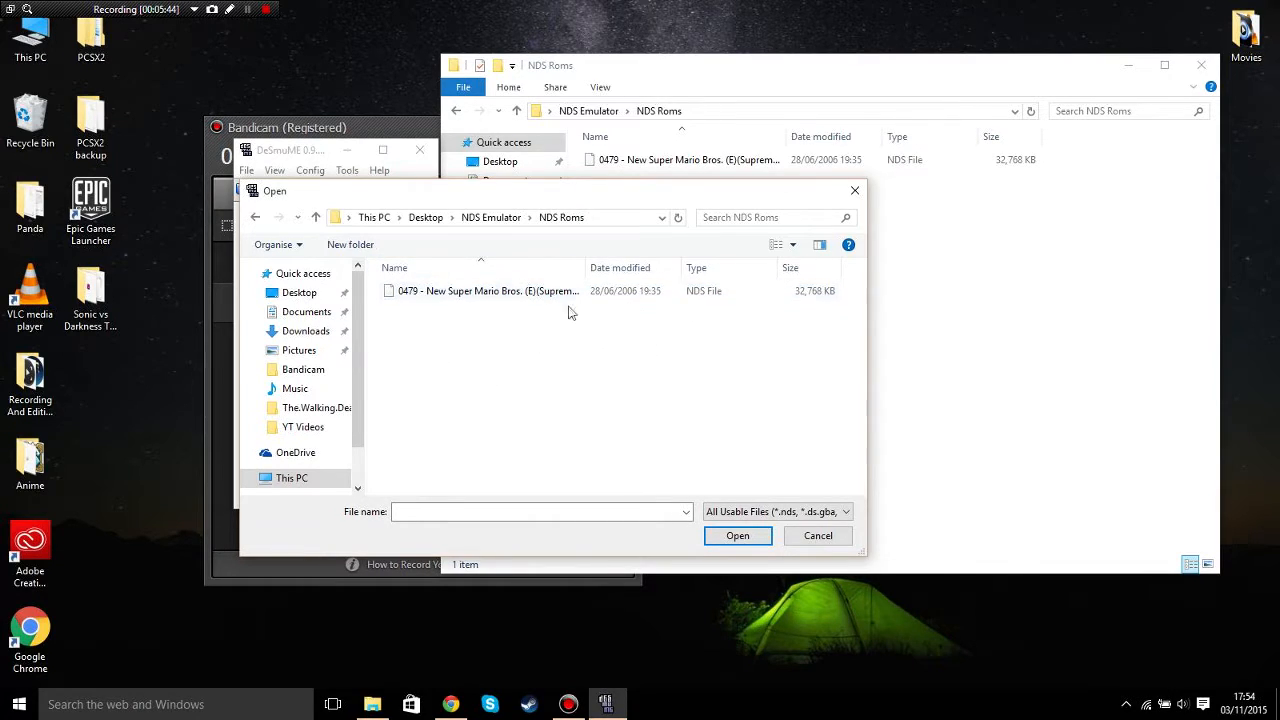
left_click(484, 292)
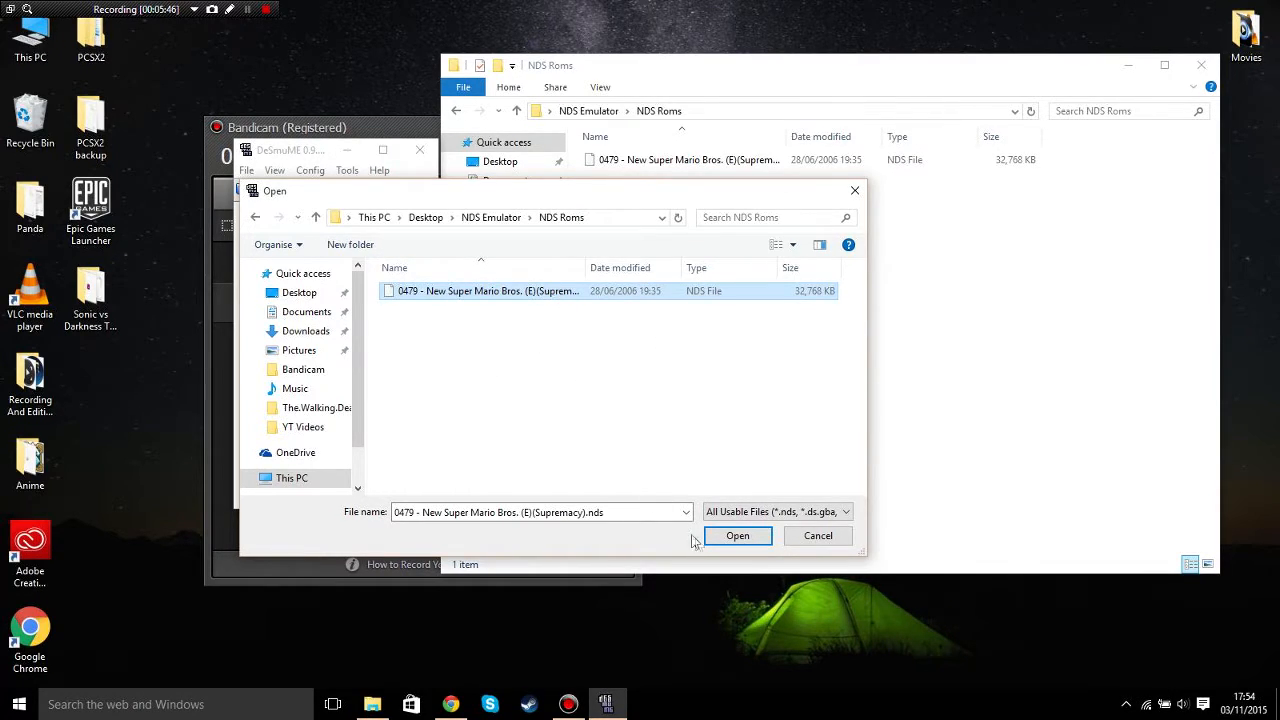
left_click(736, 536)
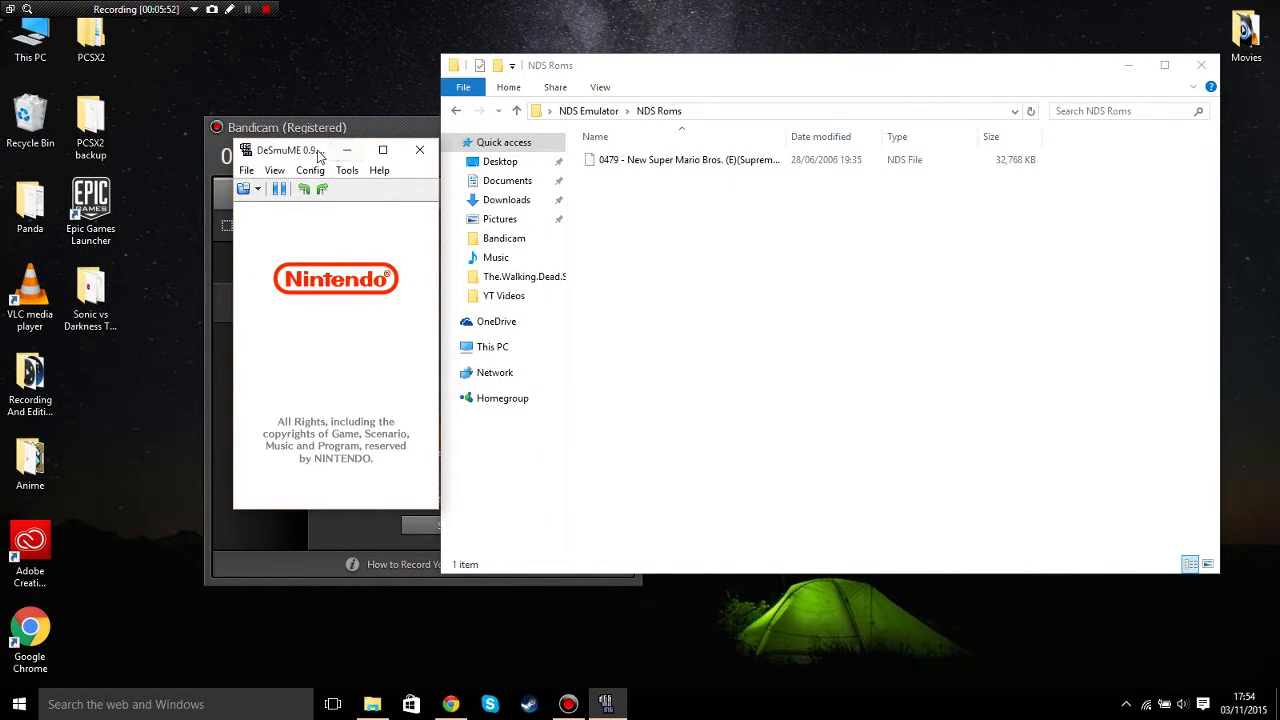
Step: Let the game boot to its title menu and bring up the Config menu
left_click(334, 216)
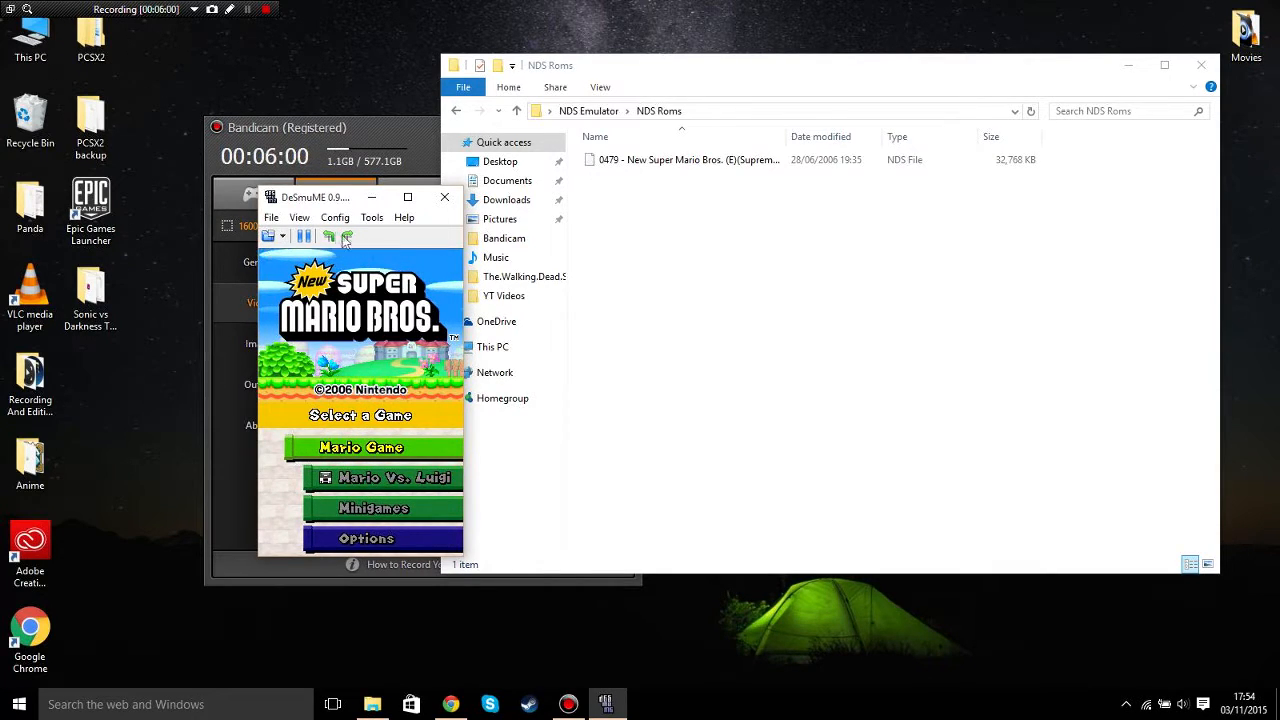
left_click(336, 216)
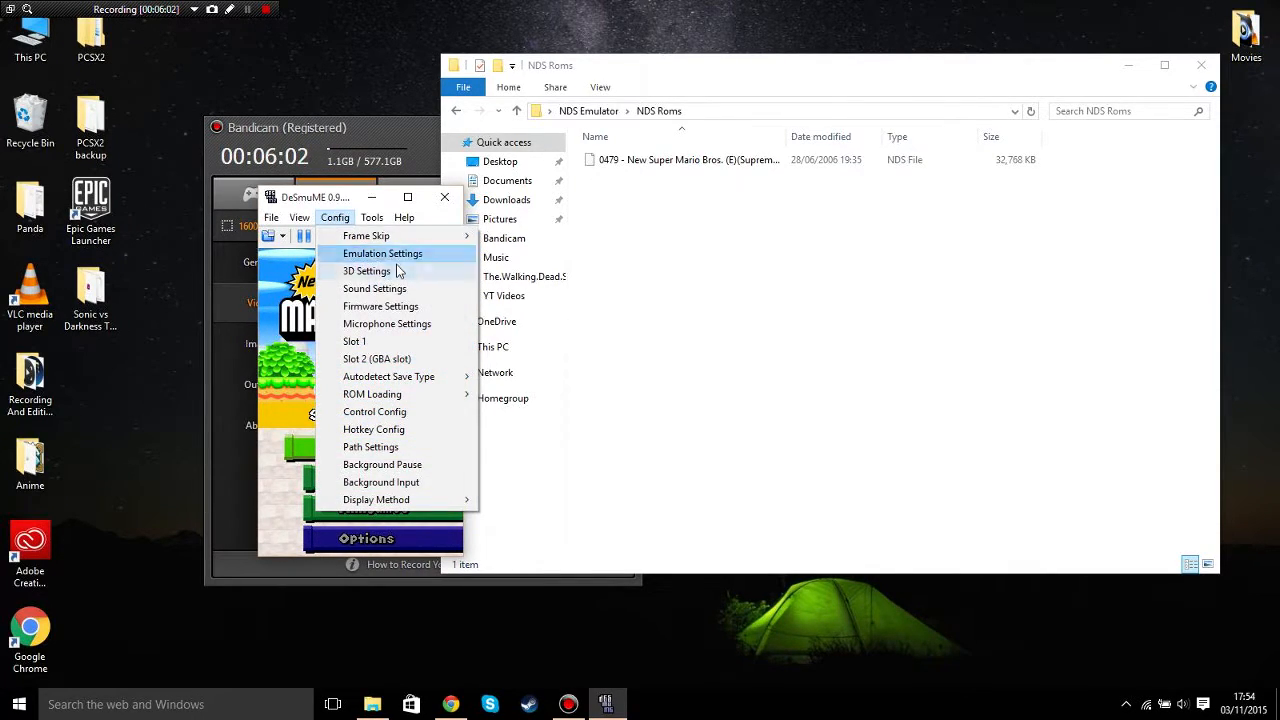
Step: Review Sound Settings, keeping Direct Sound Interface at volume 100, and confirm with OK
left_click(376, 288)
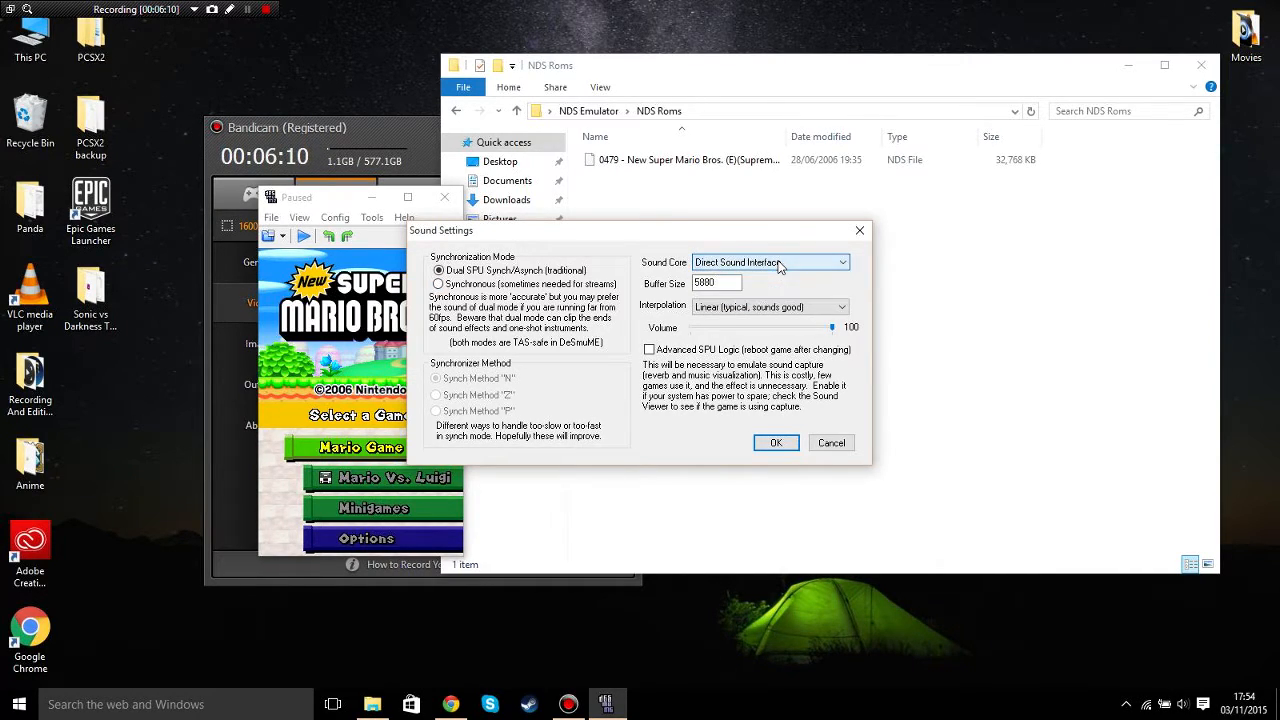
left_click(844, 308)
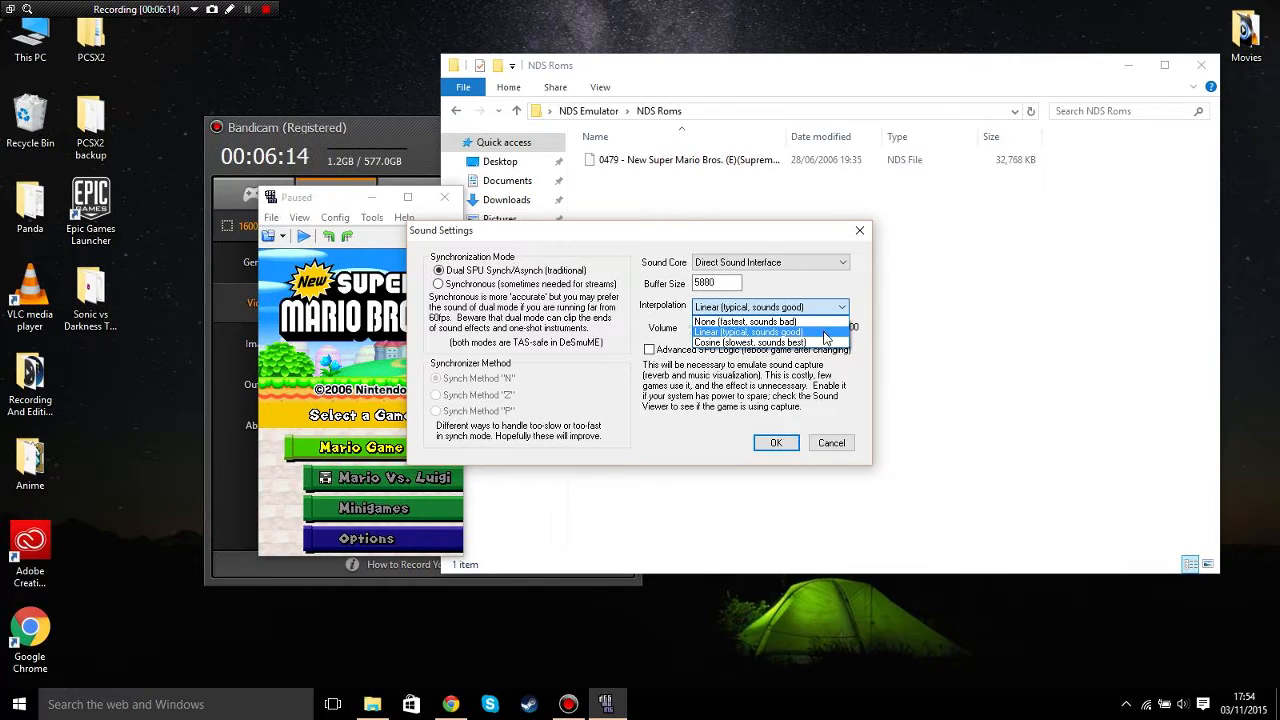
left_click(748, 332)
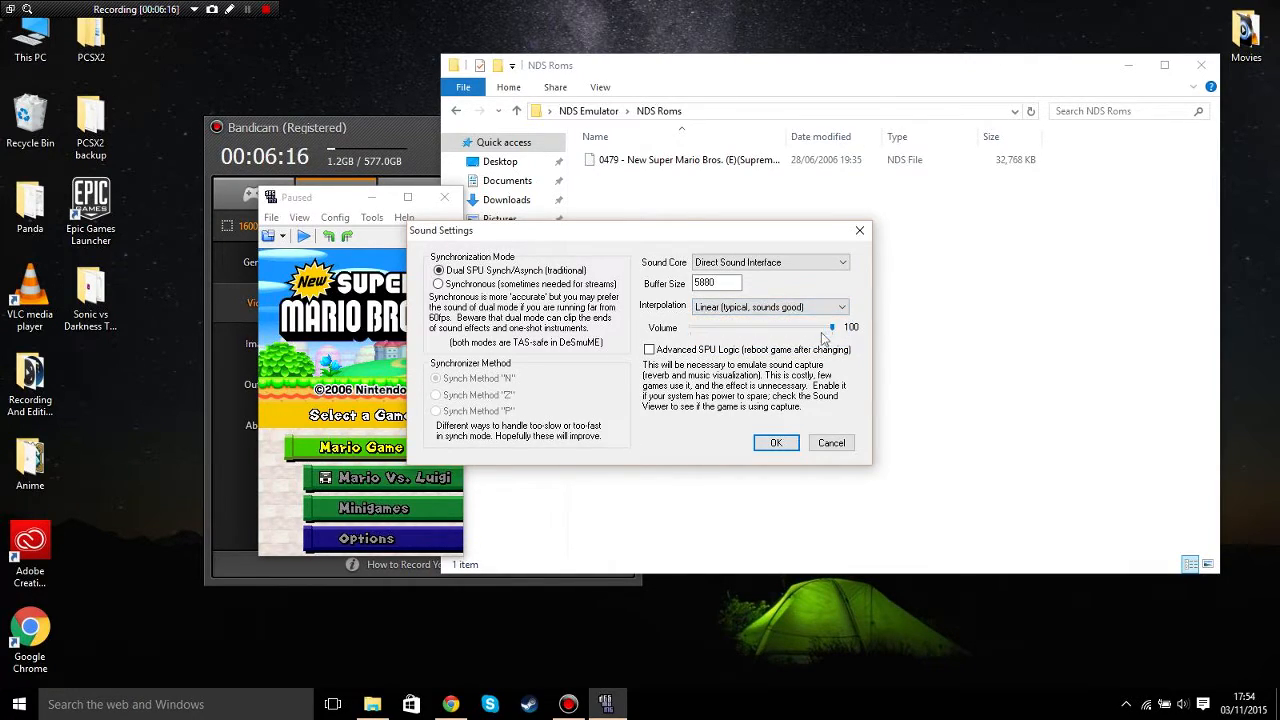
left_click(776, 442)
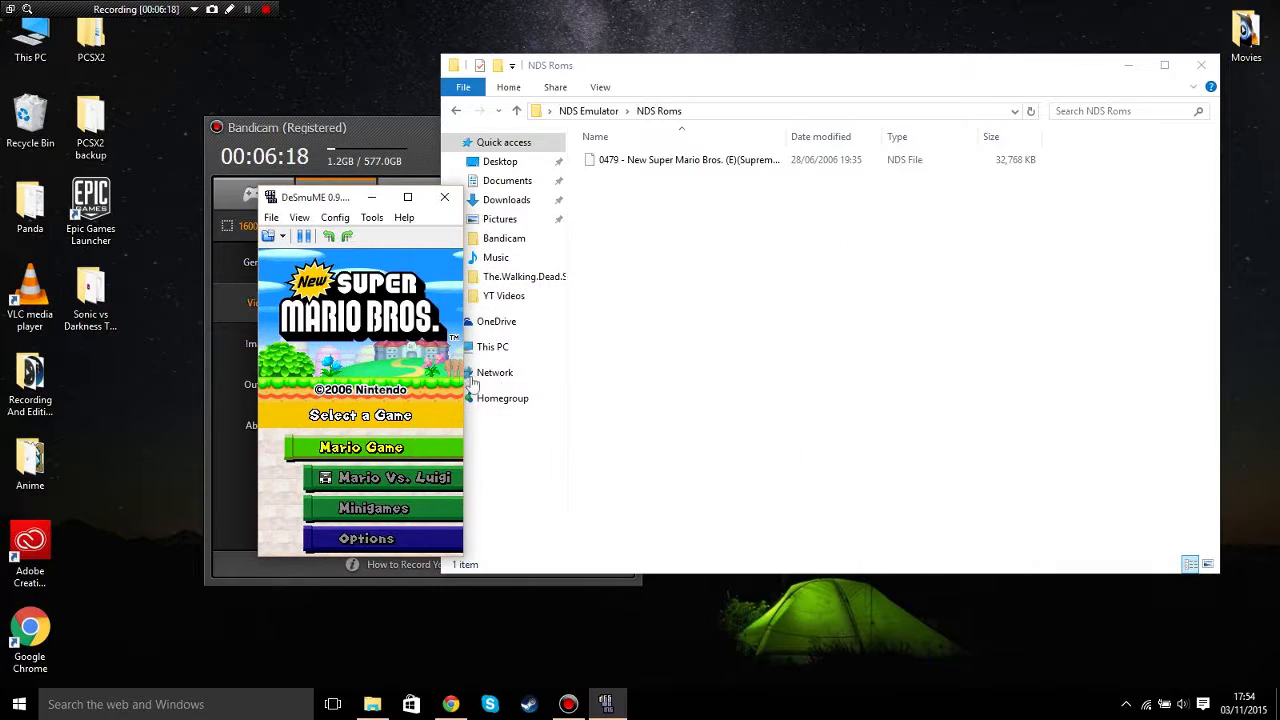
left_click(336, 216)
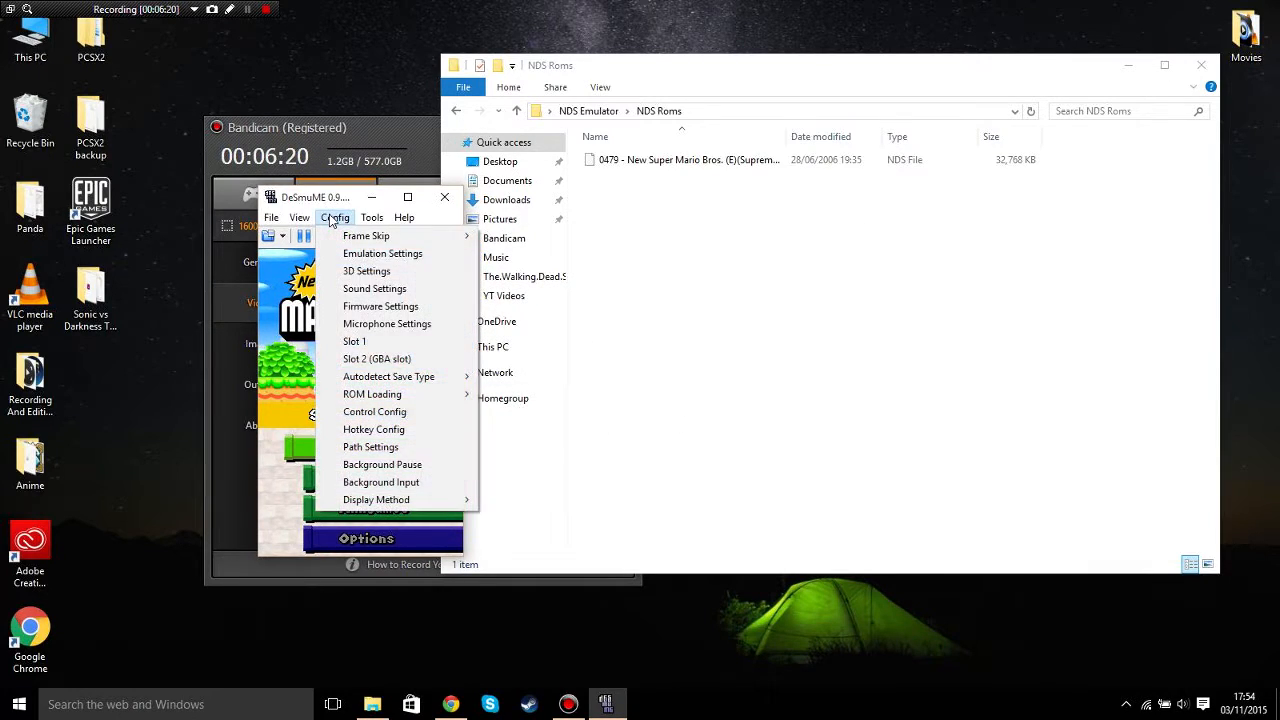
mouse_move(390, 394)
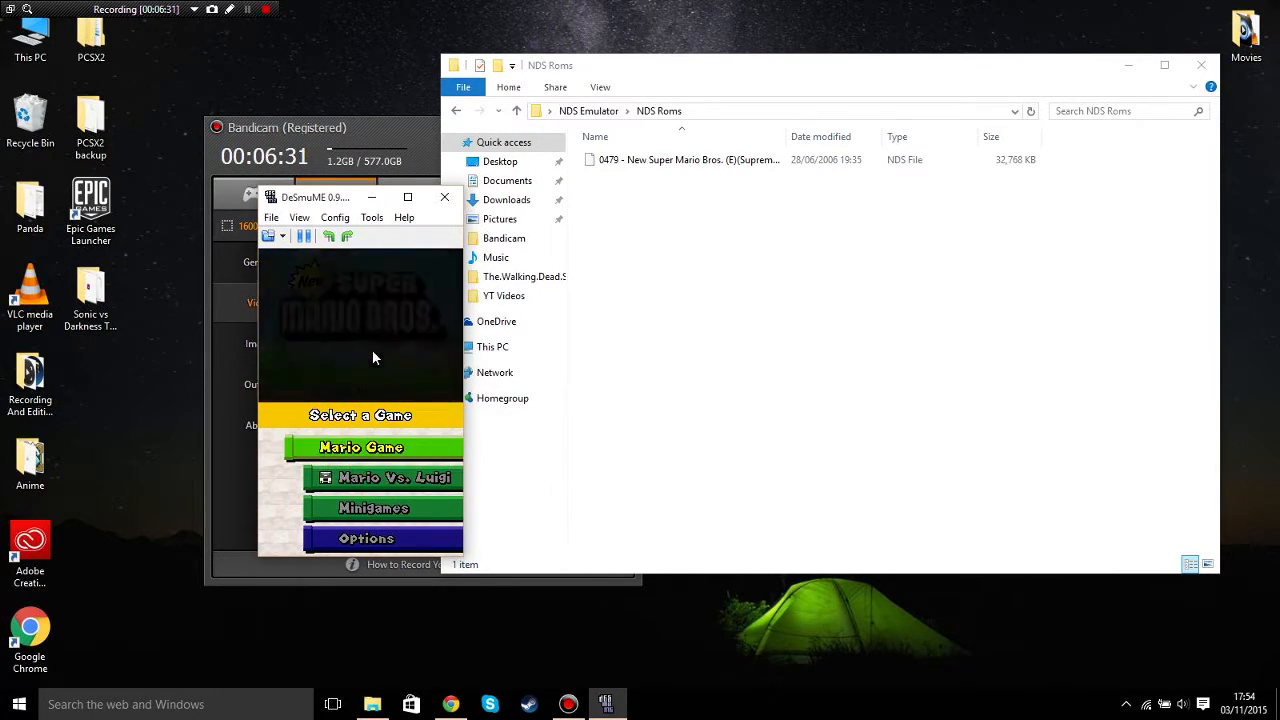
left_click(372, 216)
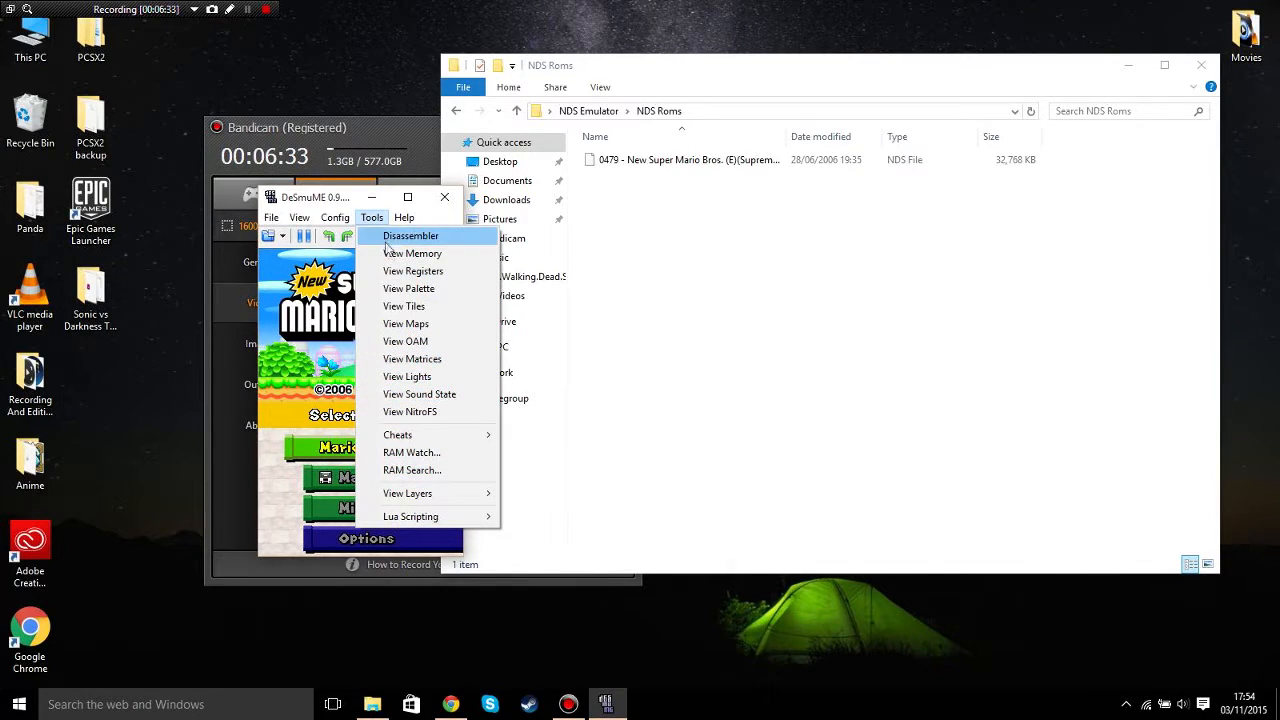
left_click(336, 216)
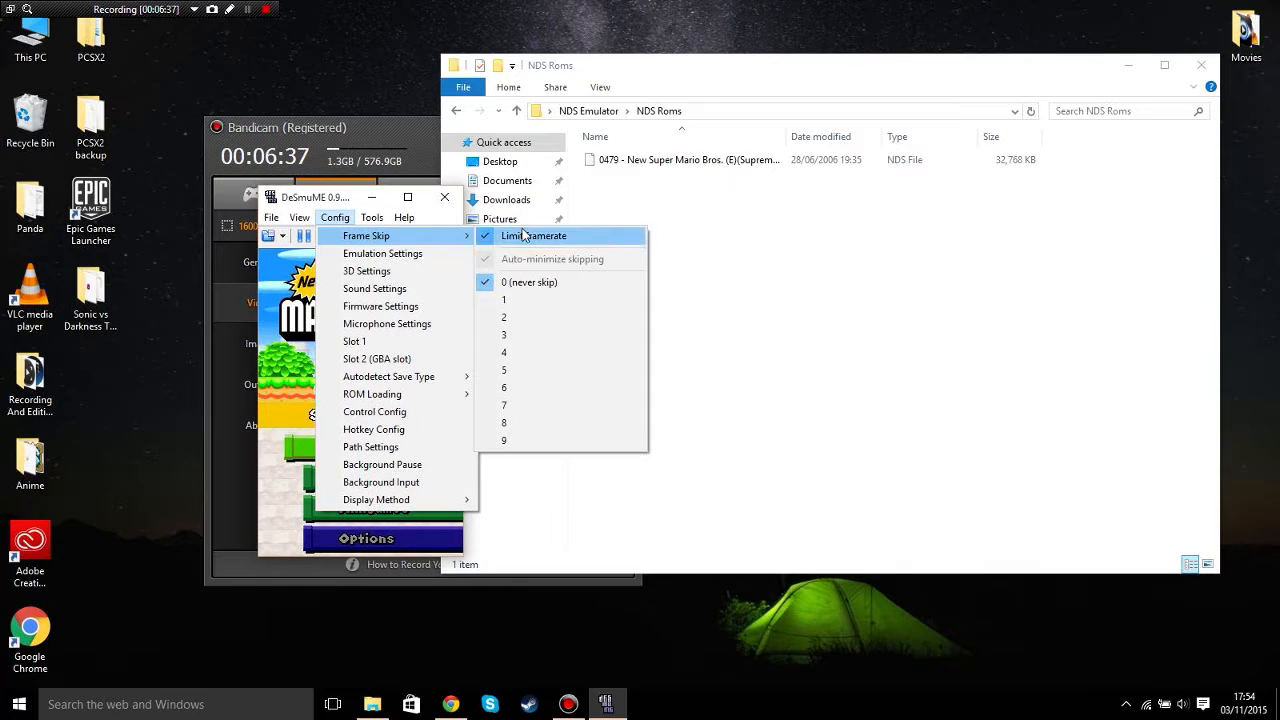
mouse_move(522, 300)
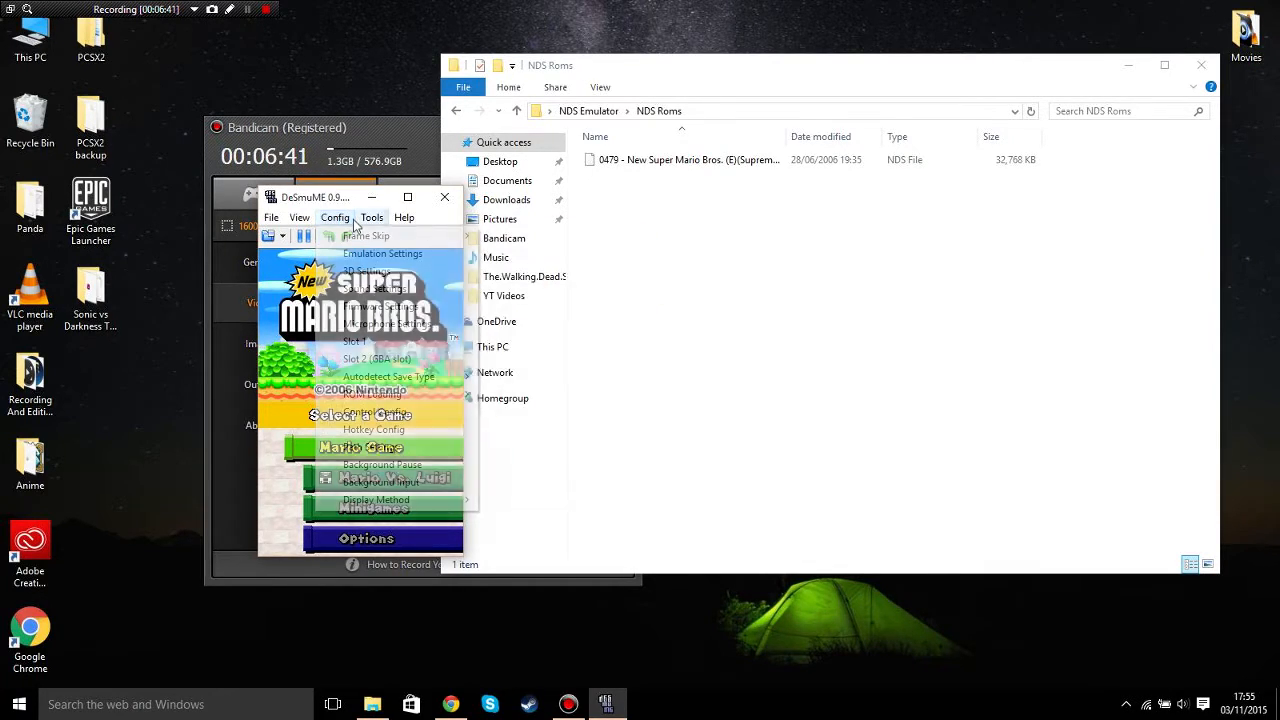
left_click(366, 236)
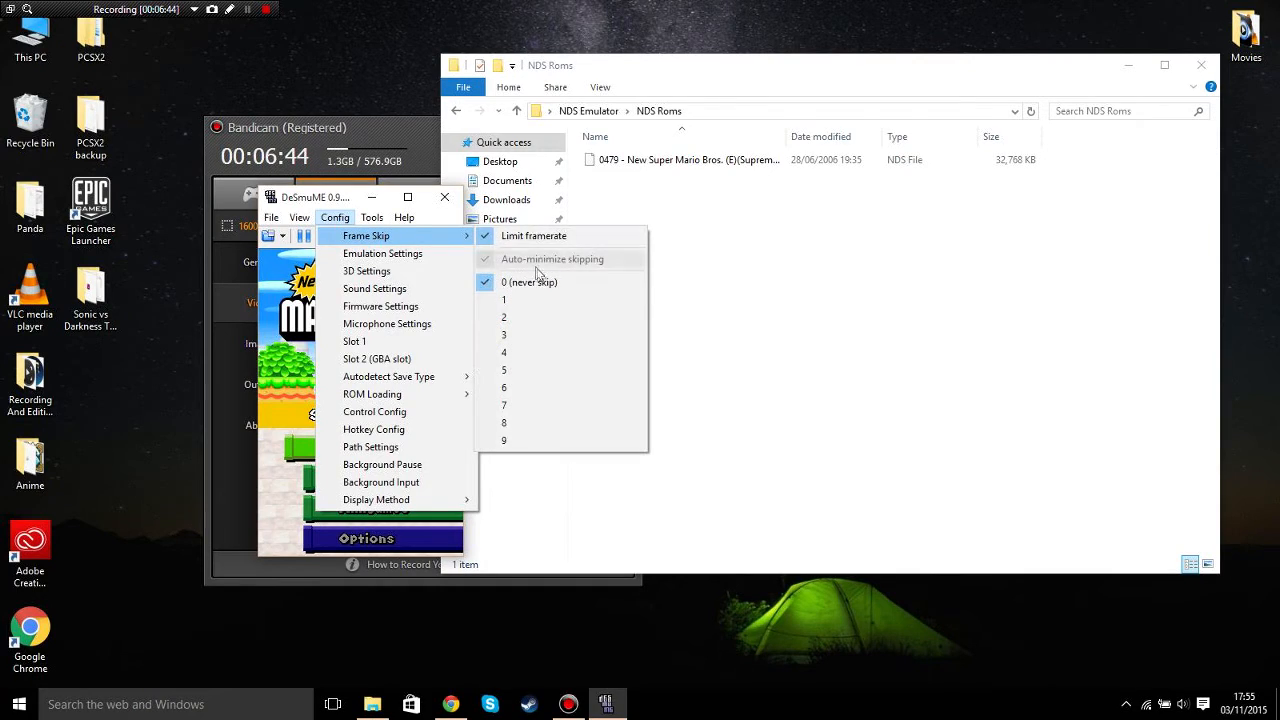
mouse_move(548, 300)
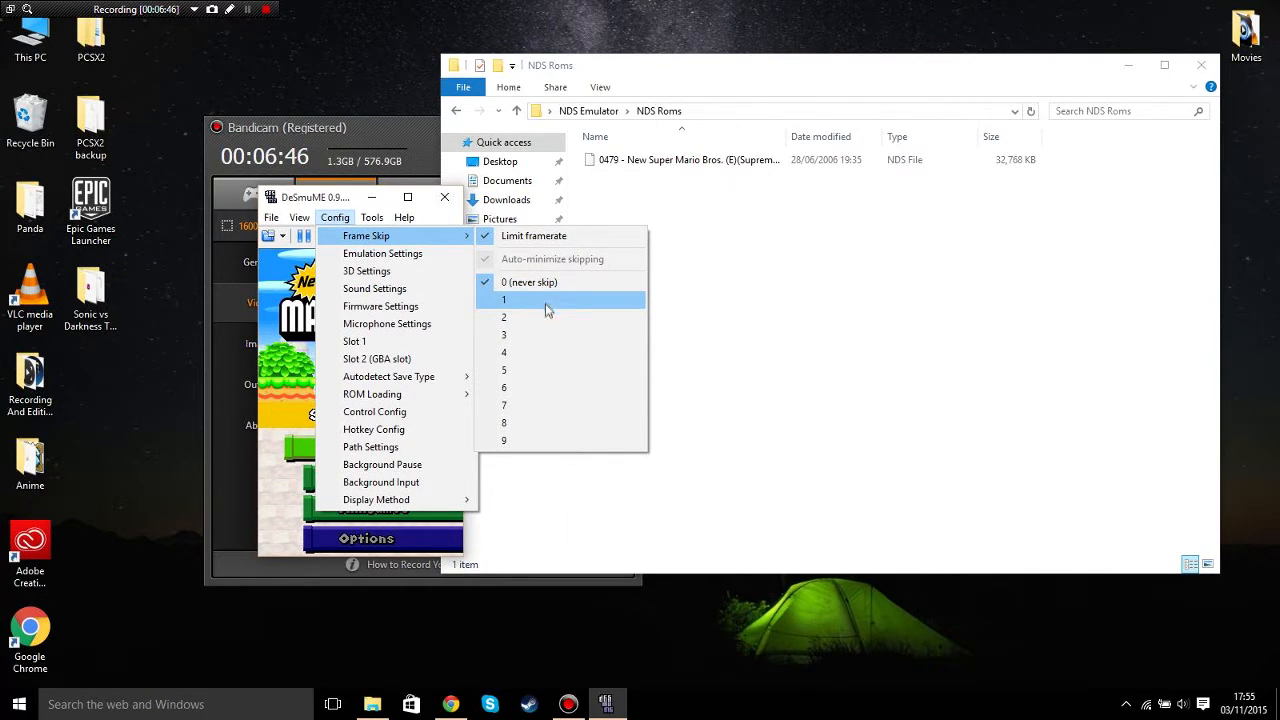
mouse_move(536, 440)
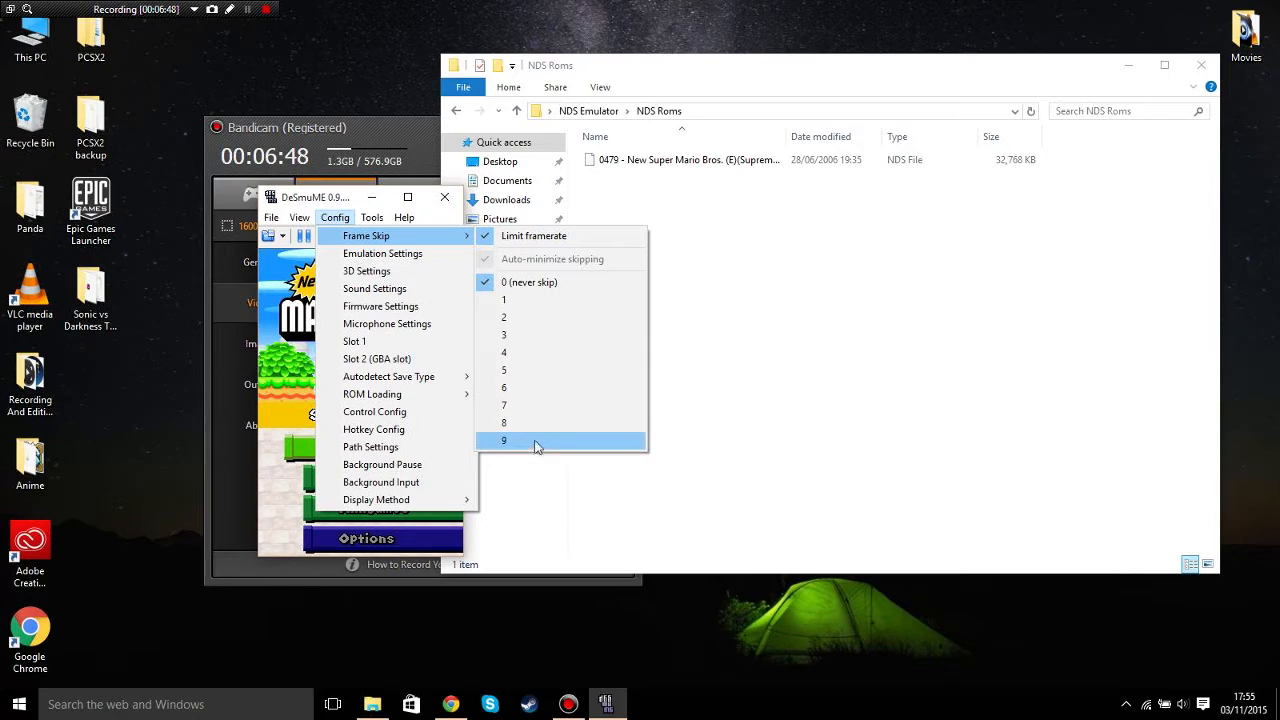
mouse_move(504, 336)
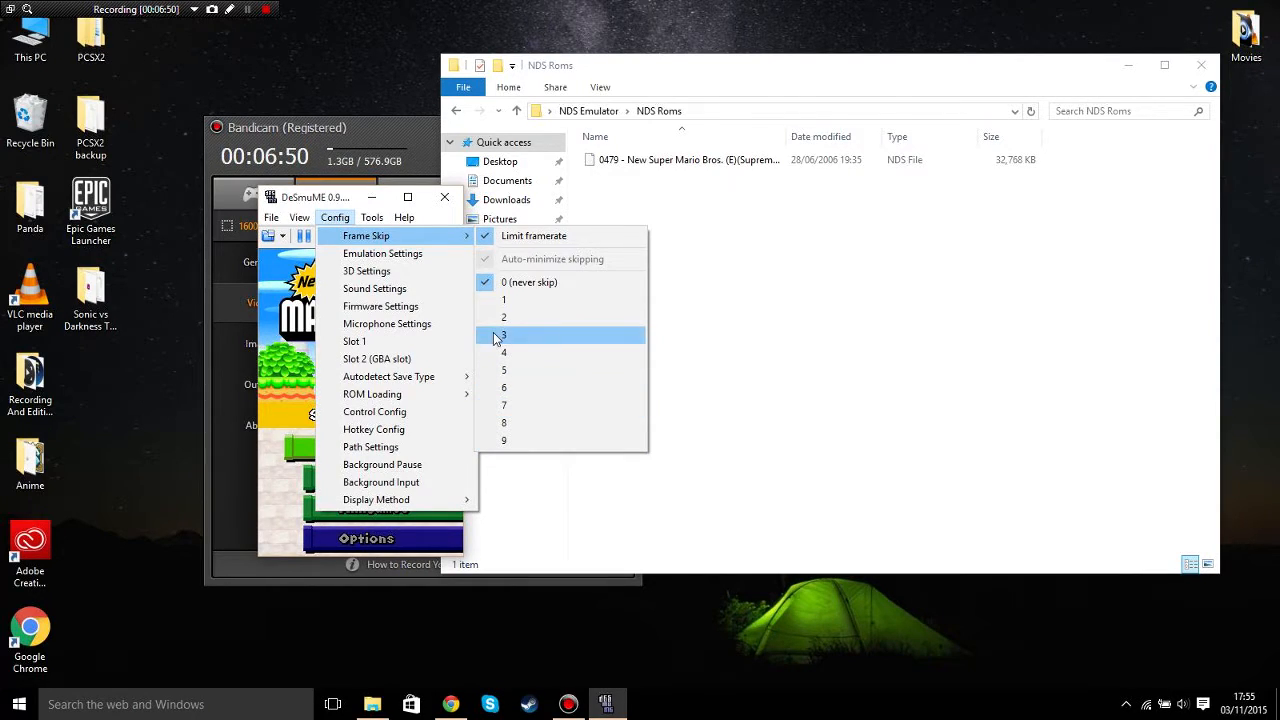
mouse_move(368, 272)
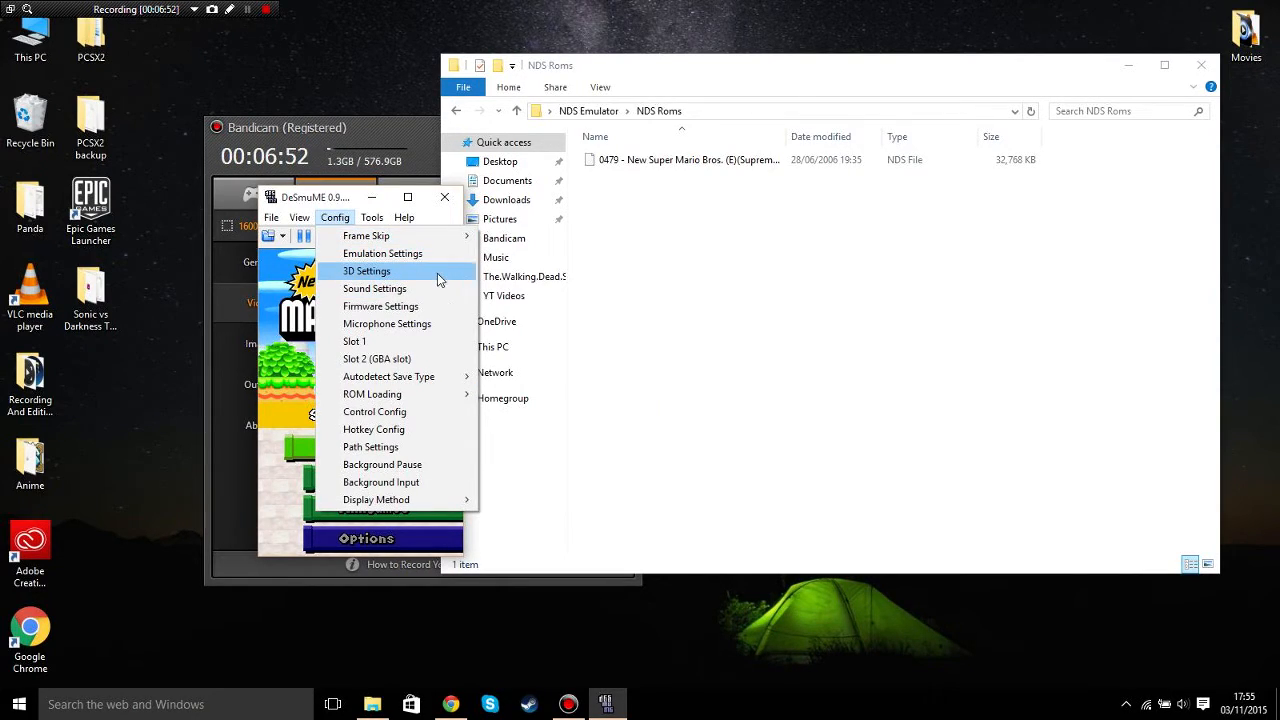
mouse_move(416, 360)
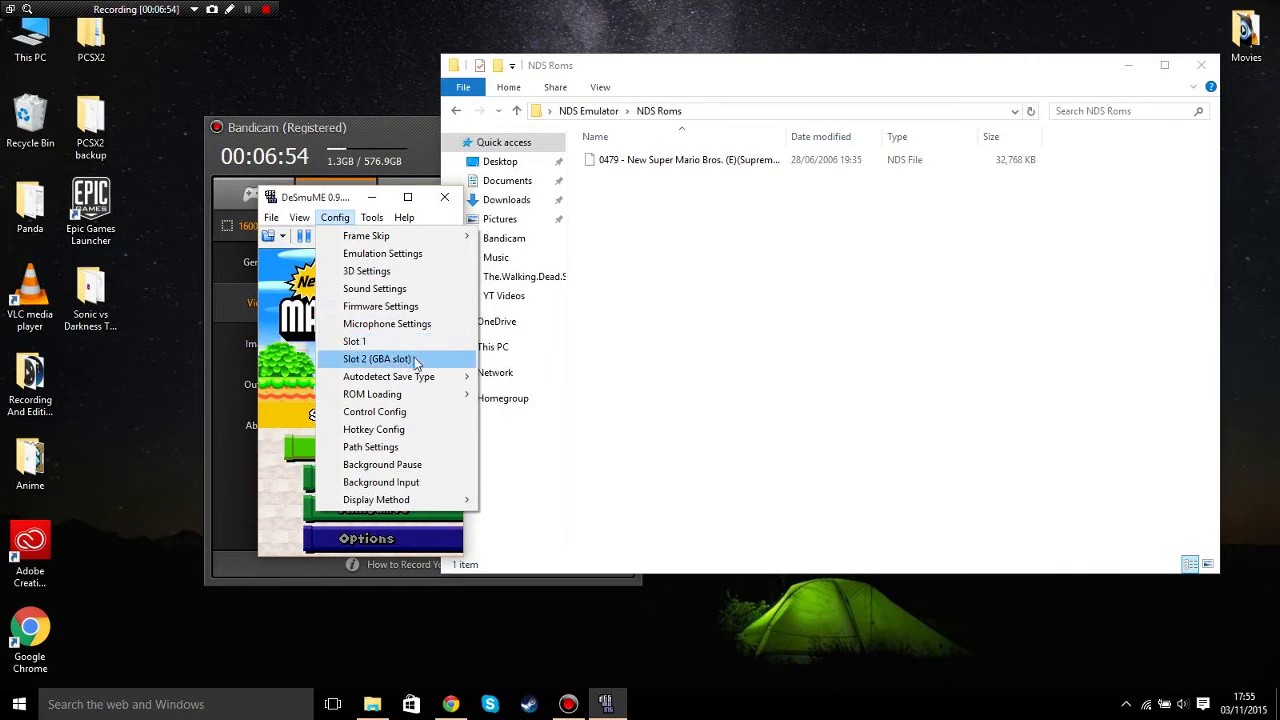
mouse_move(272, 408)
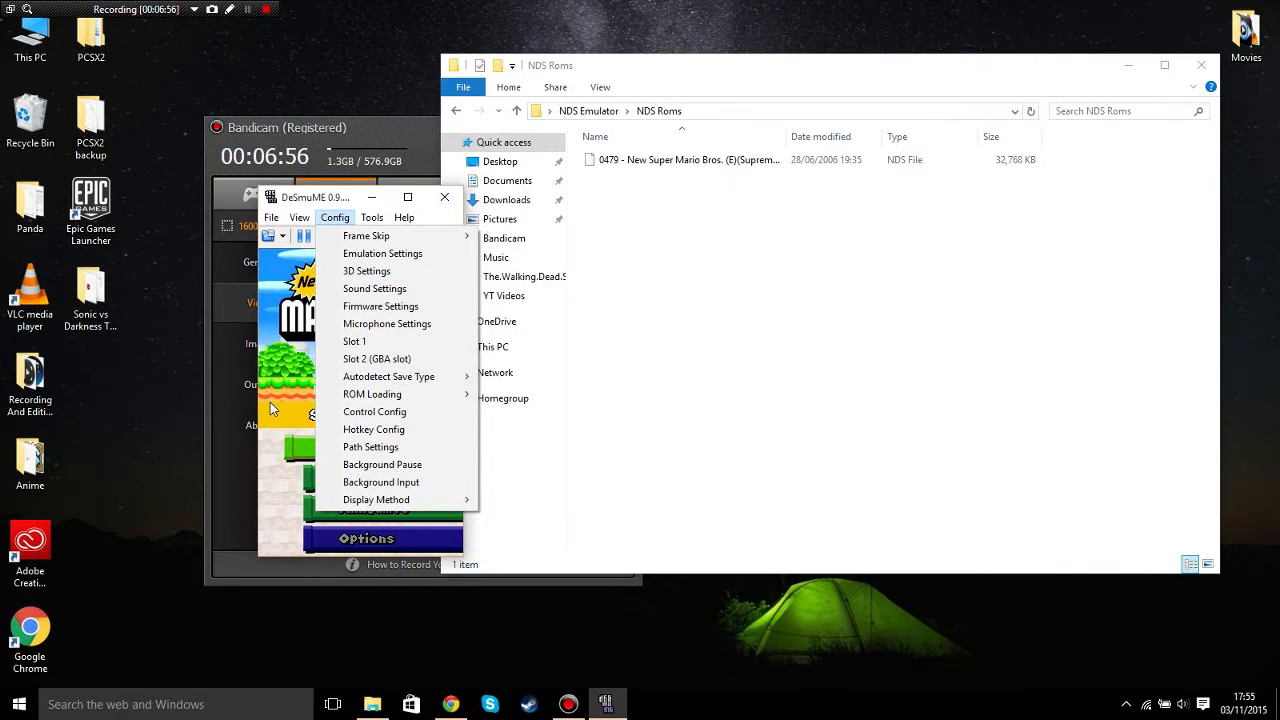
mouse_move(376, 412)
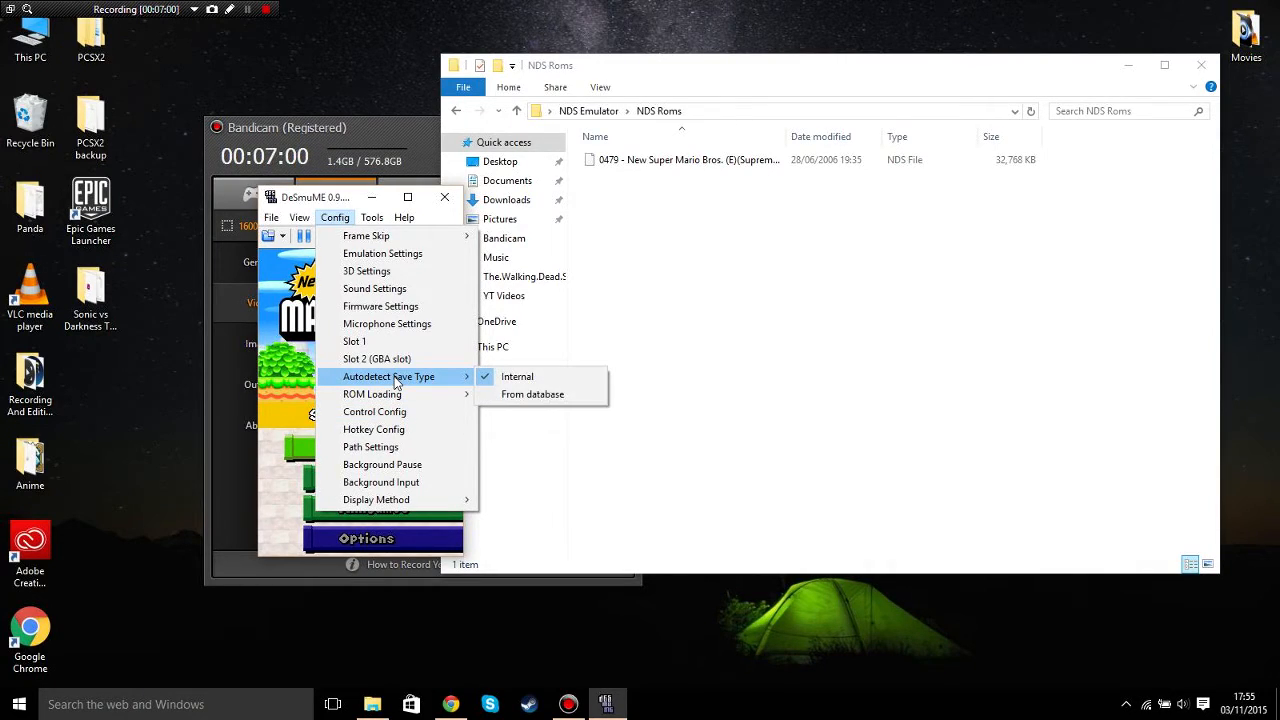
mouse_move(382, 252)
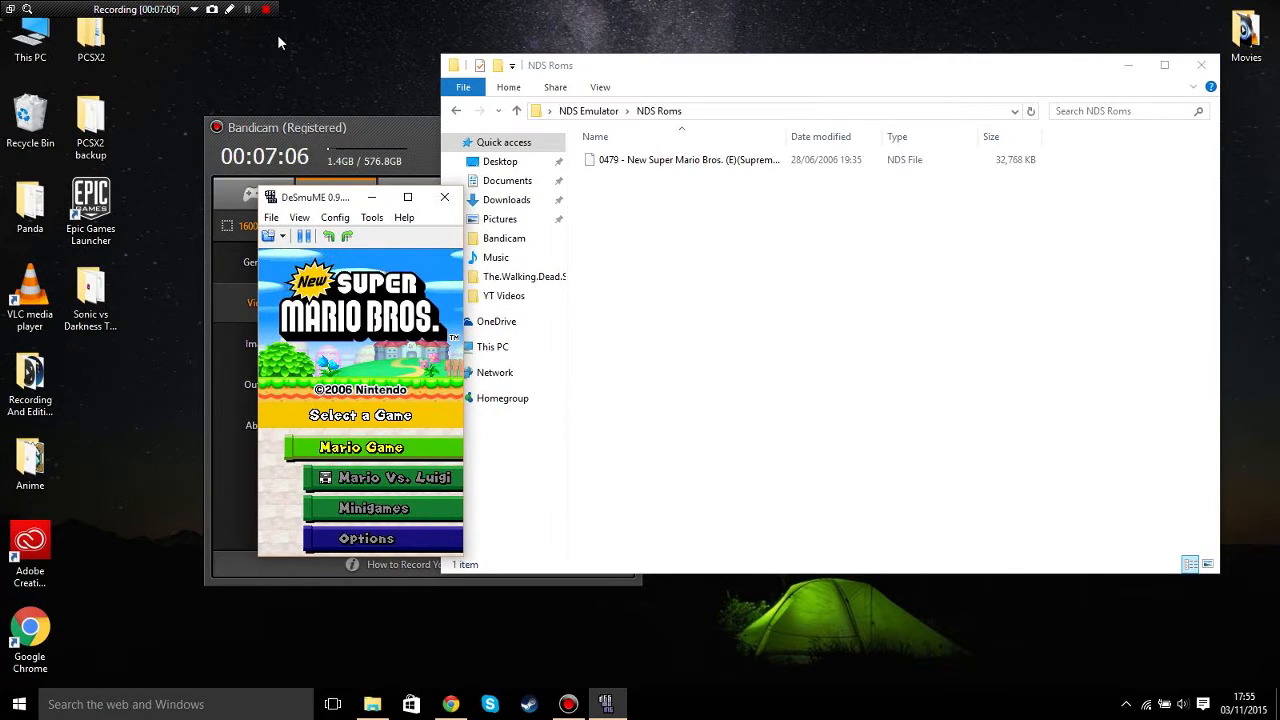
Step: Start the game from the title screen and enlarge the window to play World 1-1
left_click(248, 8)
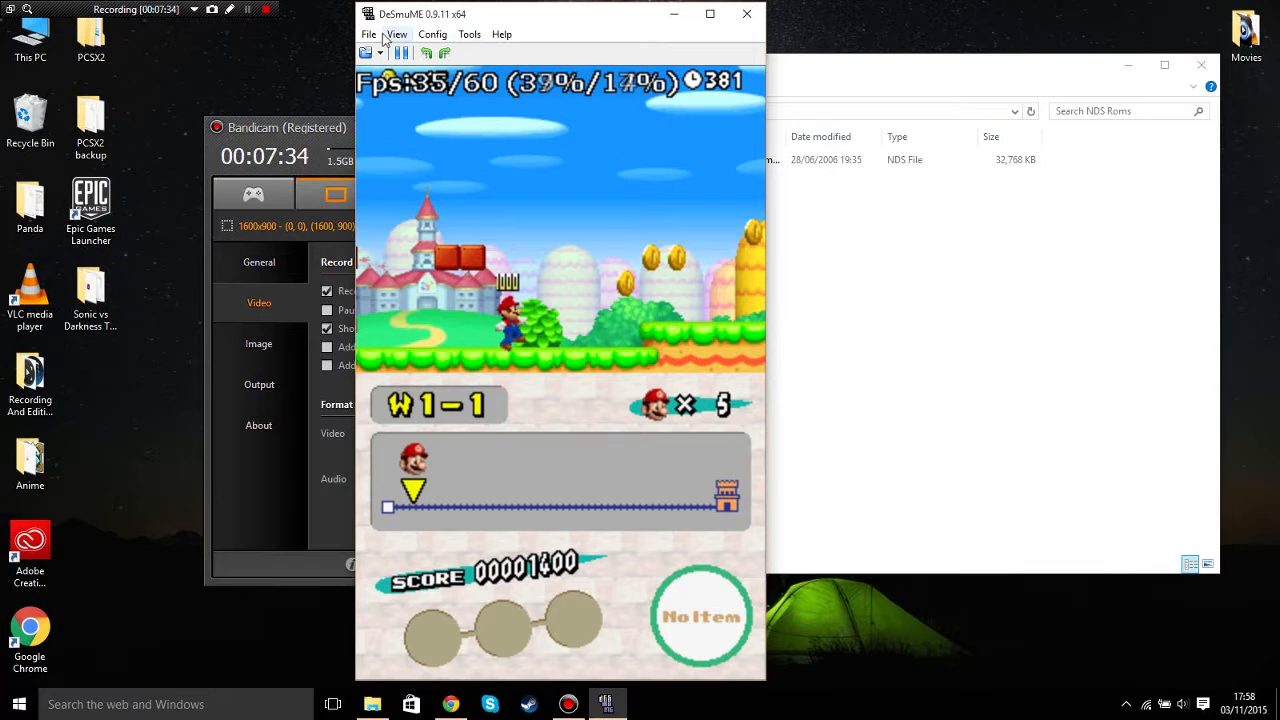
Step: Check View window size and Config menus, reach the World 1 map, then quit DeSmuME
left_click(396, 34)
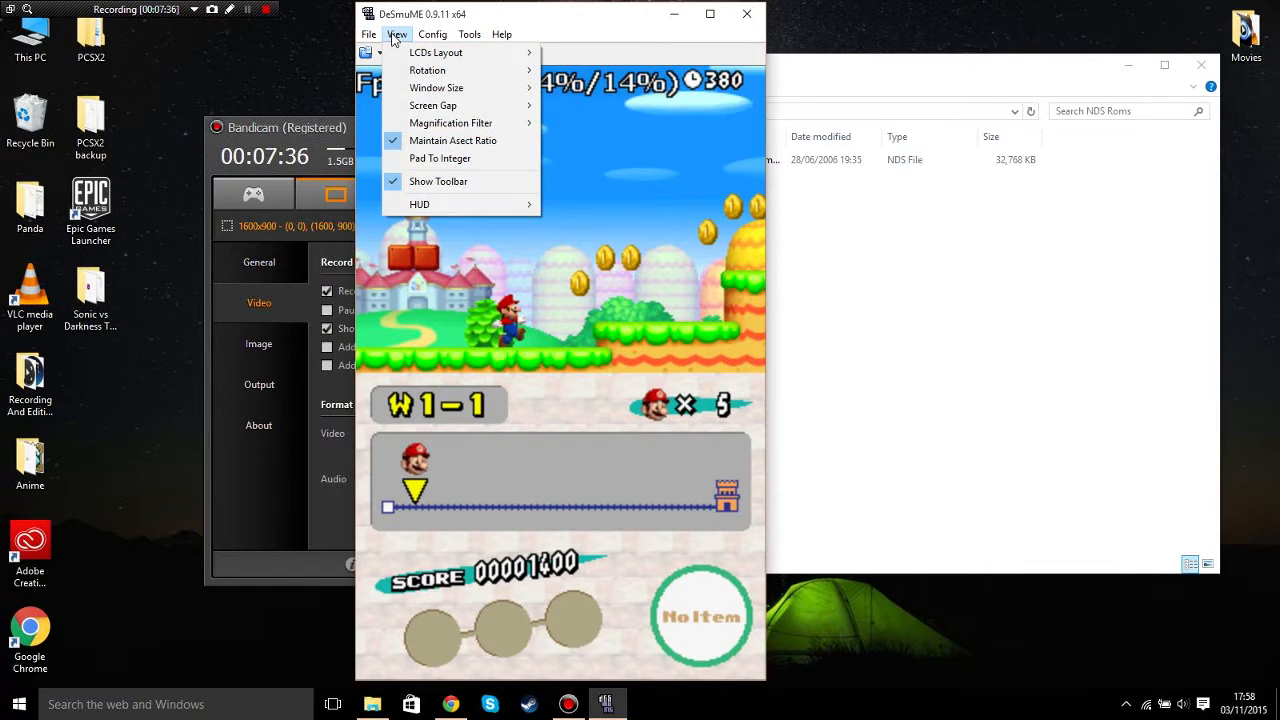
mouse_move(436, 88)
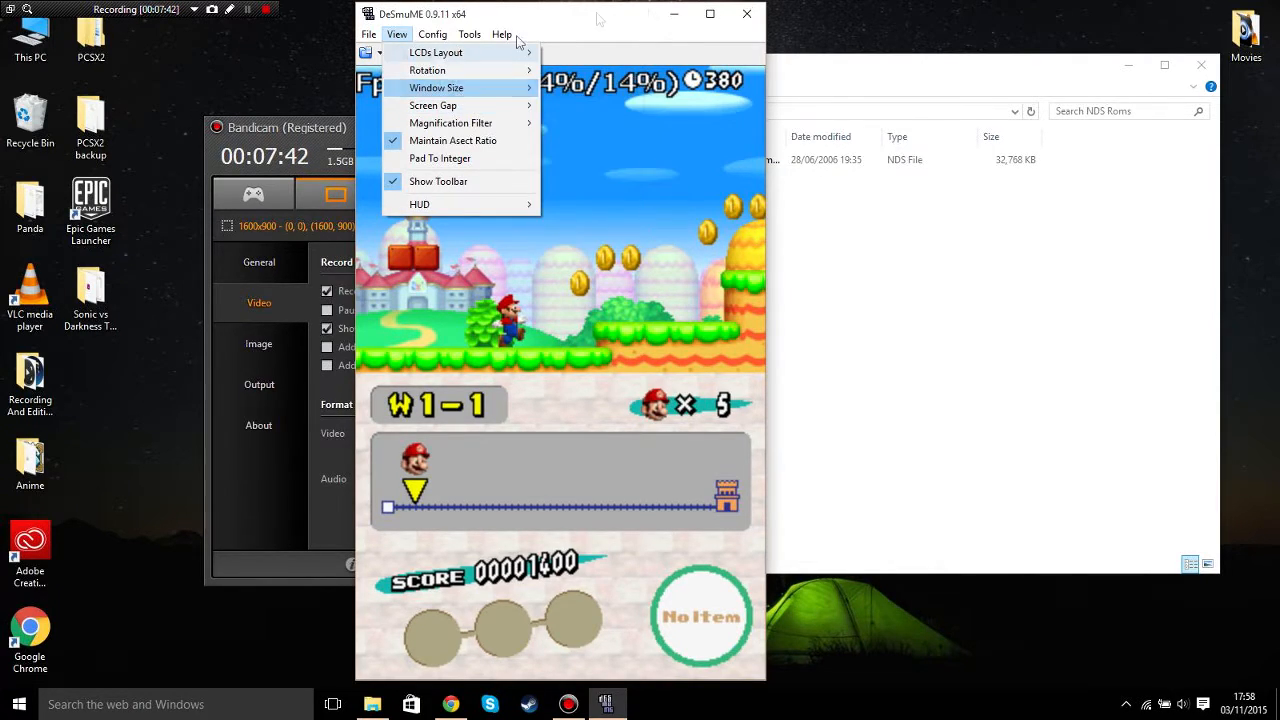
left_click(432, 34)
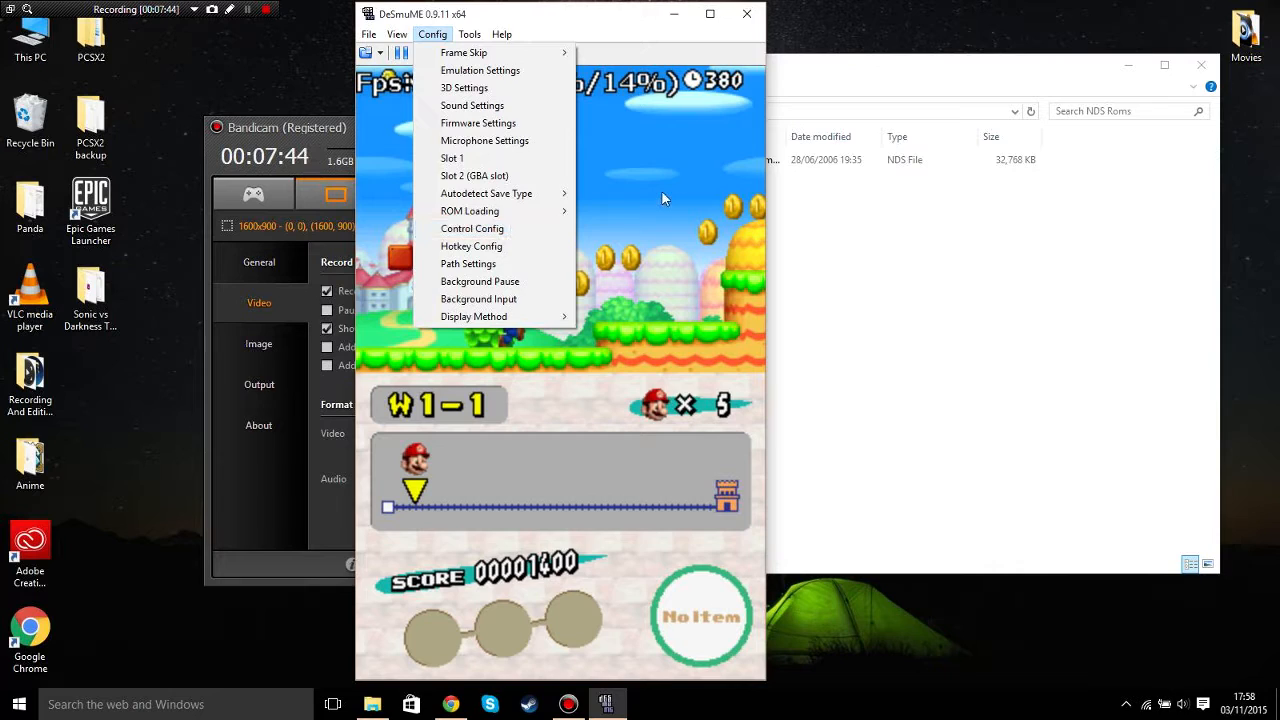
left_click(662, 198)
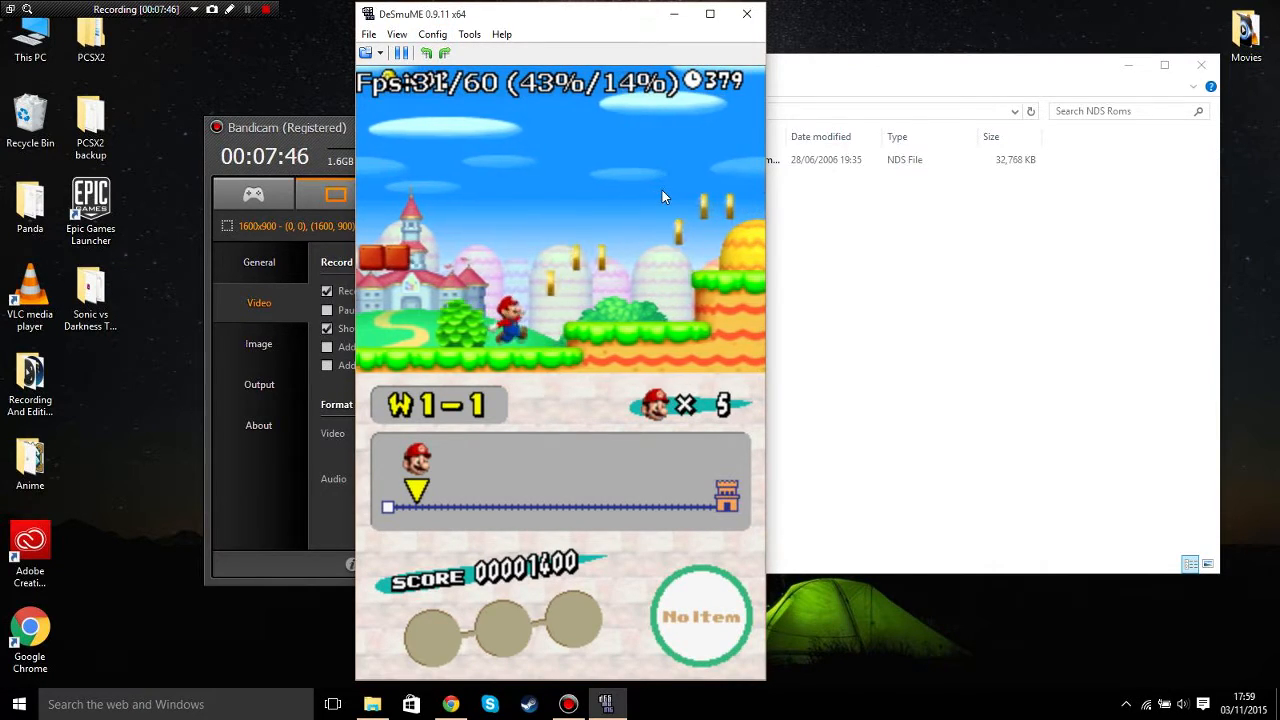
left_click(432, 34)
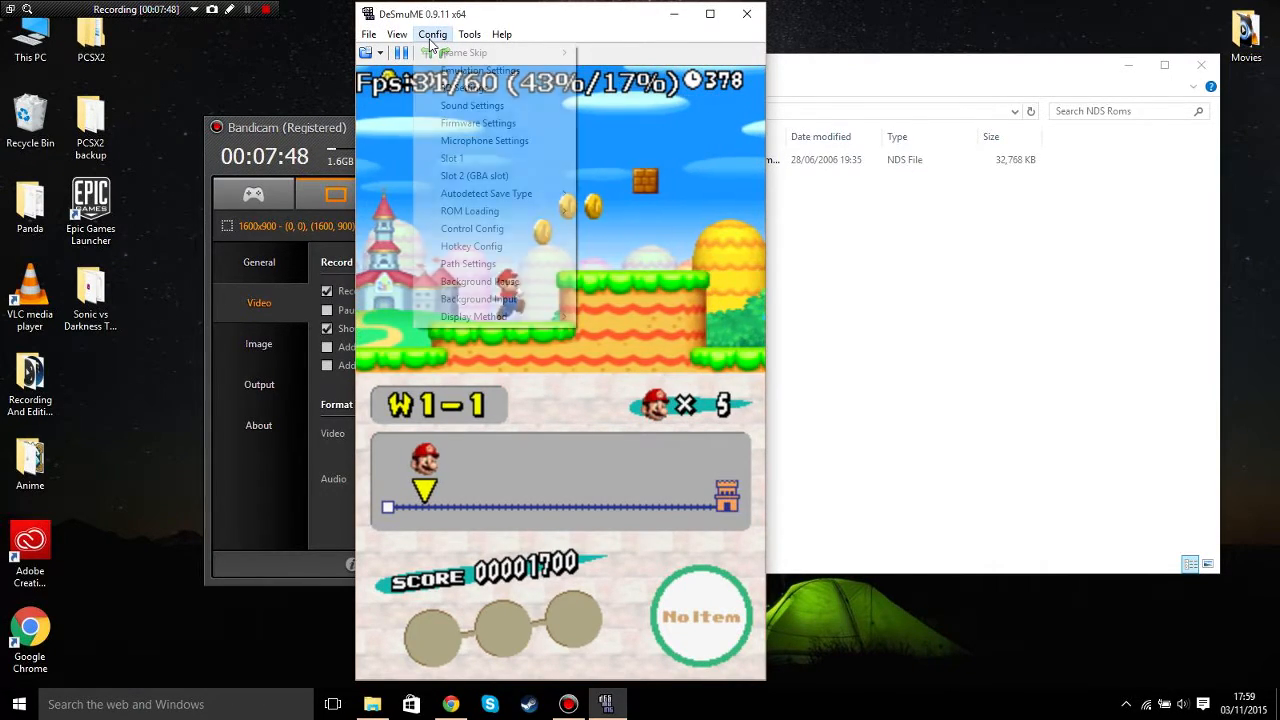
left_click(464, 52)
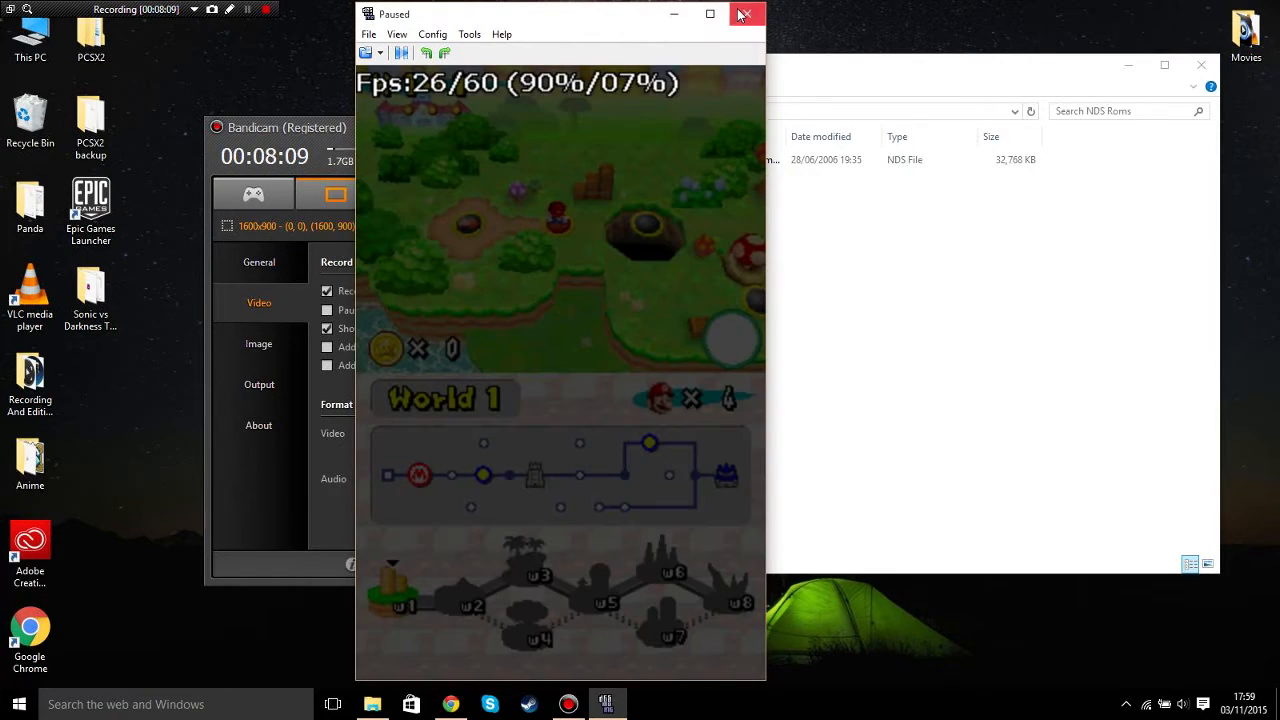
left_click(744, 14)
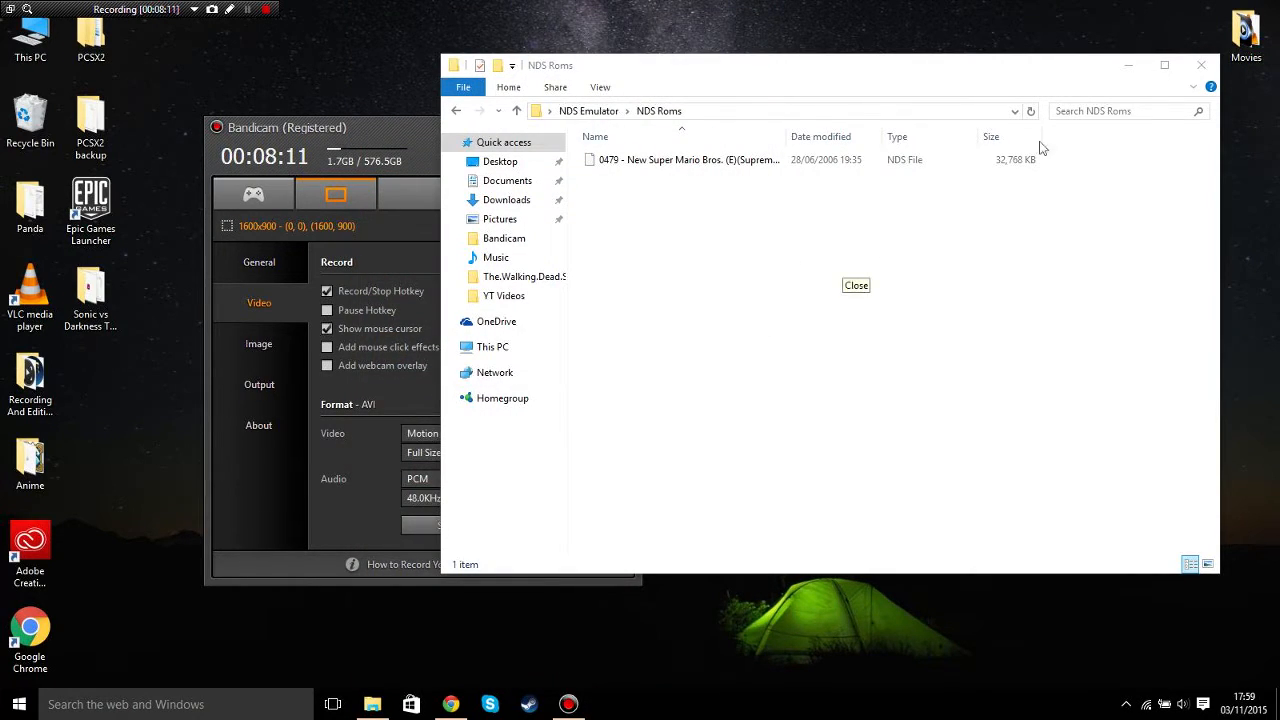